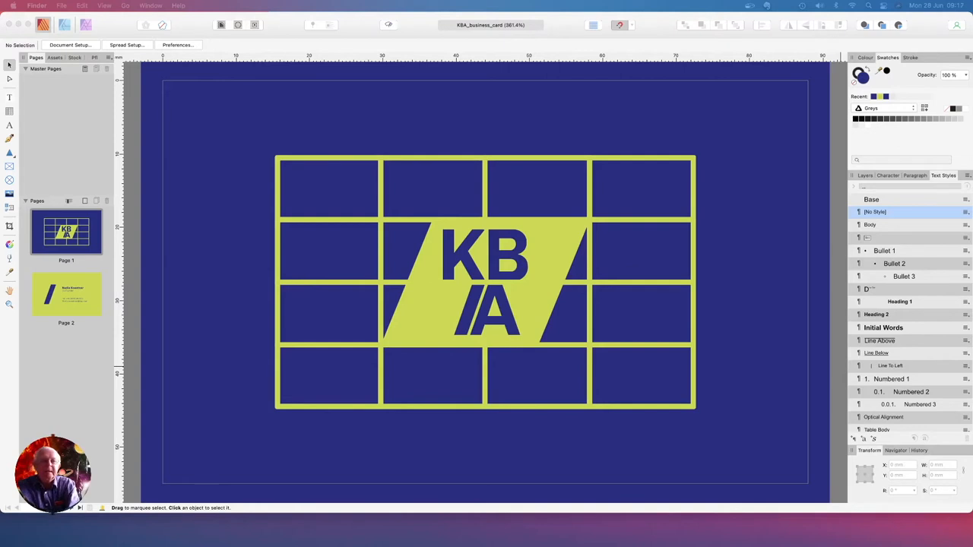
mouse_move(298, 82)
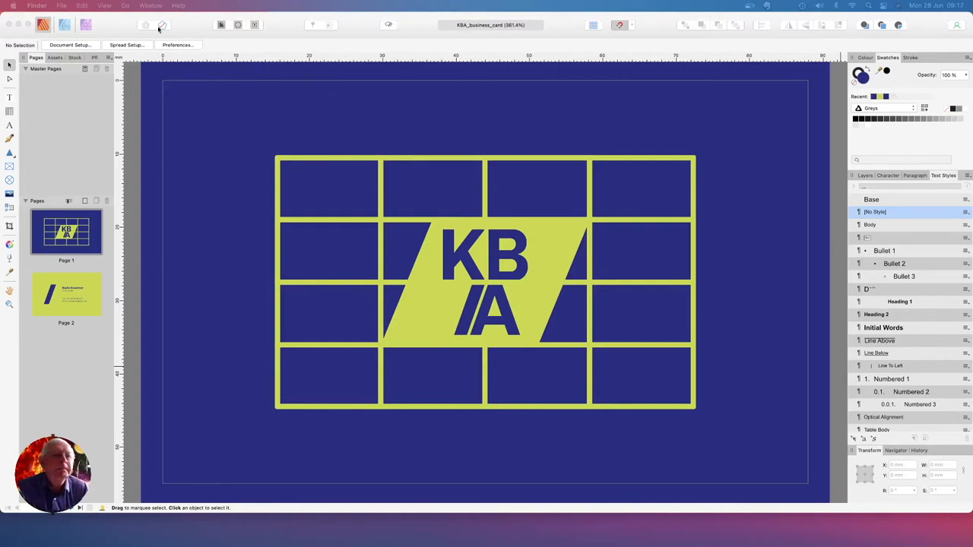
Bring up the File menu commands to start a new document
click(95, 6)
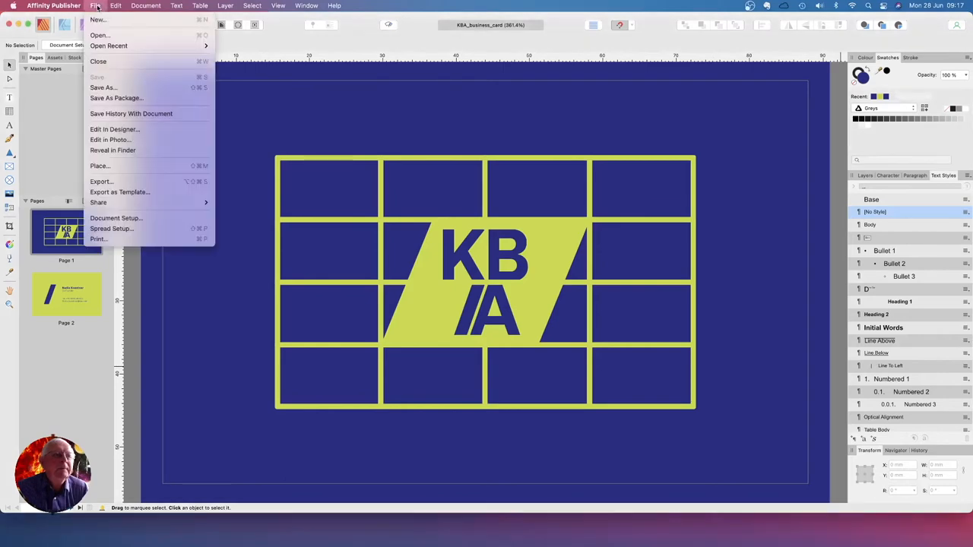
mouse_move(98, 18)
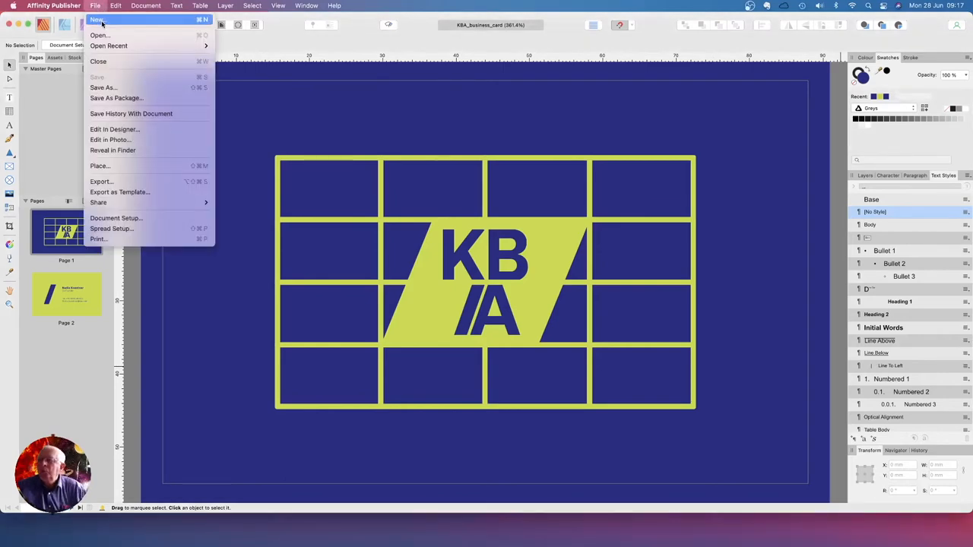
Start a new document with the Business Card preset (88 × 55 mm, 2 pages, 3 mm bleed), margins collapsed
click(98, 19)
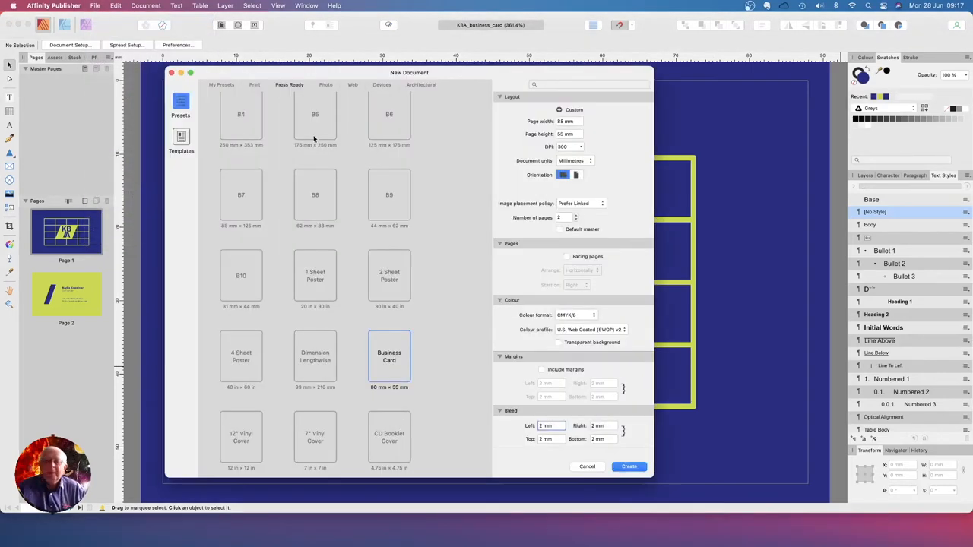
mouse_move(292, 103)
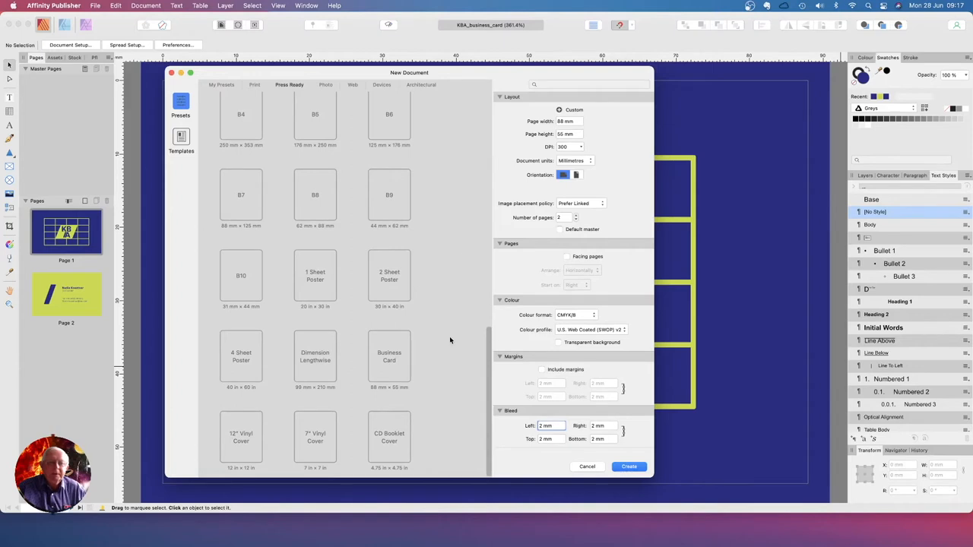
click(390, 356)
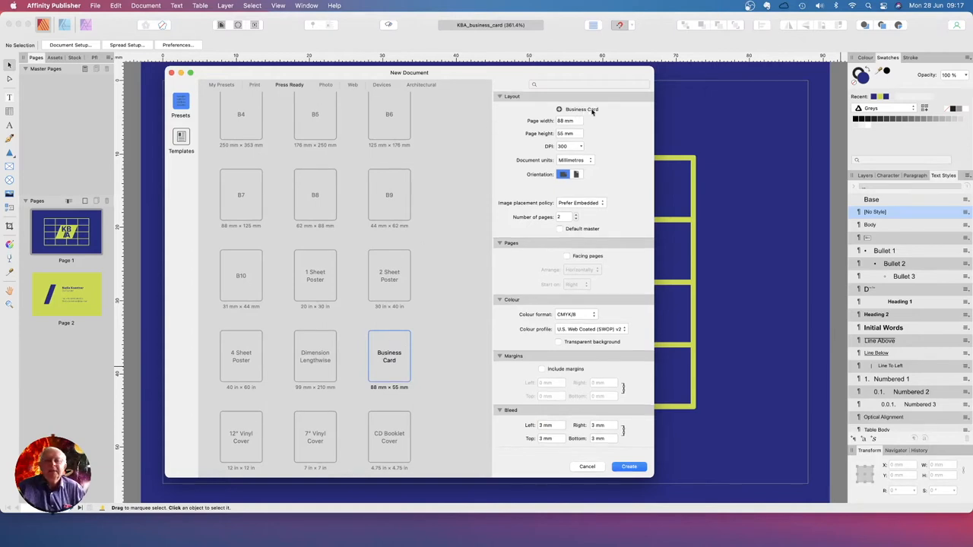
mouse_move(566, 122)
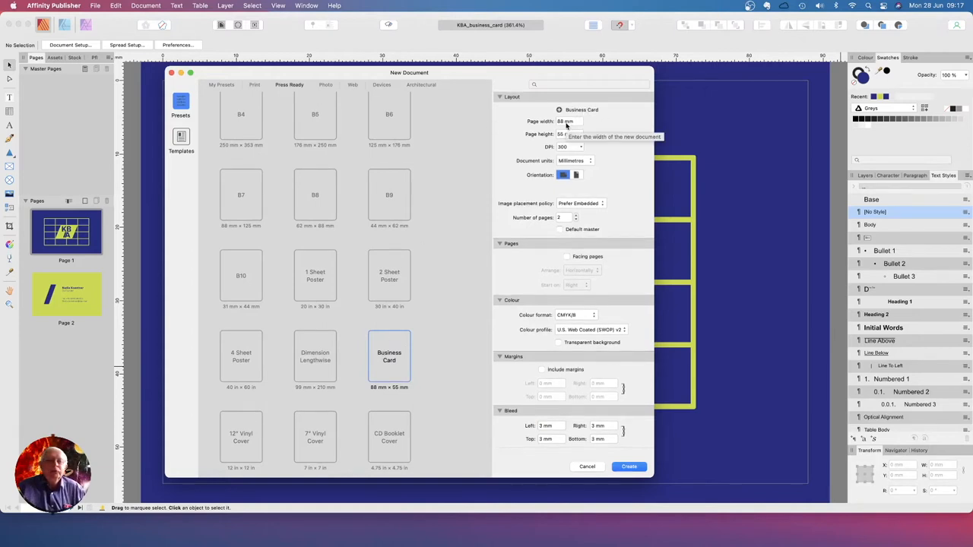
mouse_move(585, 146)
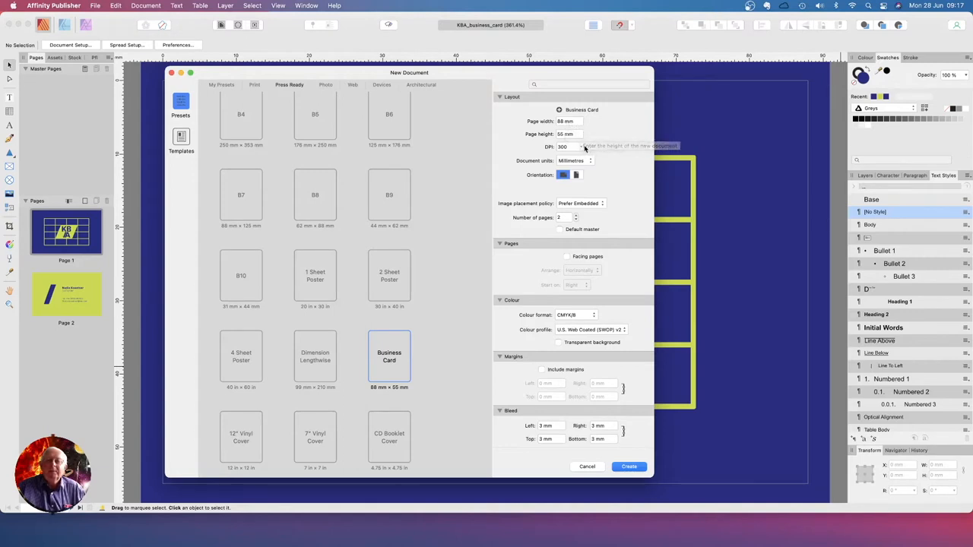
mouse_move(615, 184)
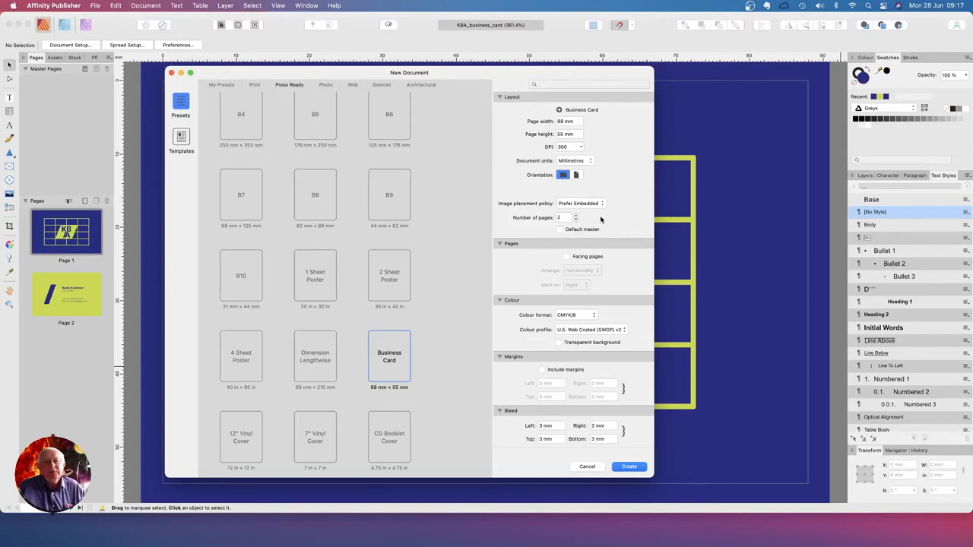
mouse_move(566, 220)
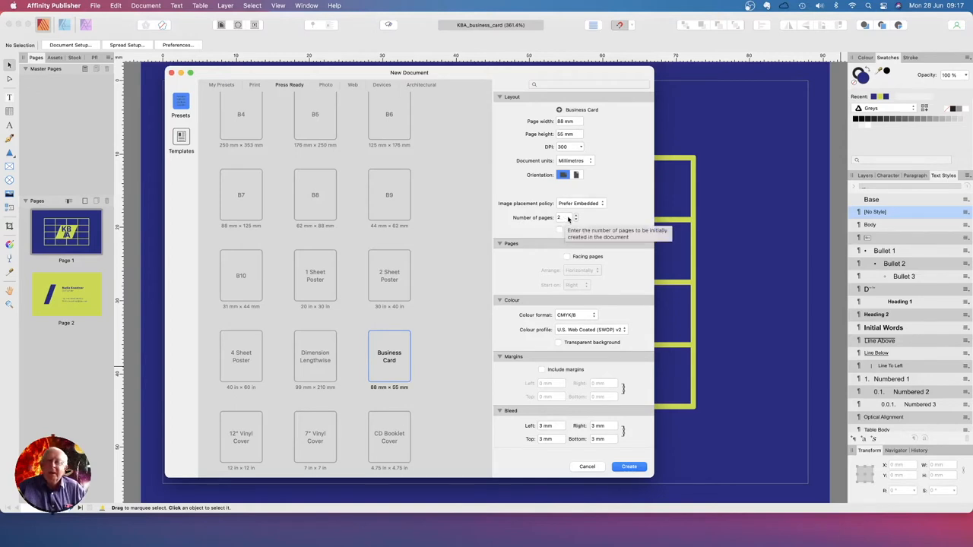
mouse_move(564, 322)
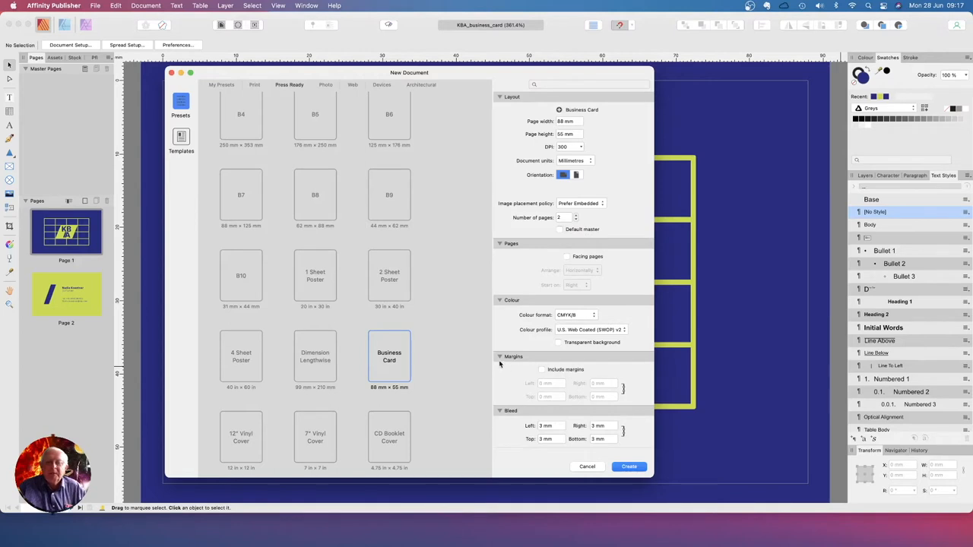
click(500, 356)
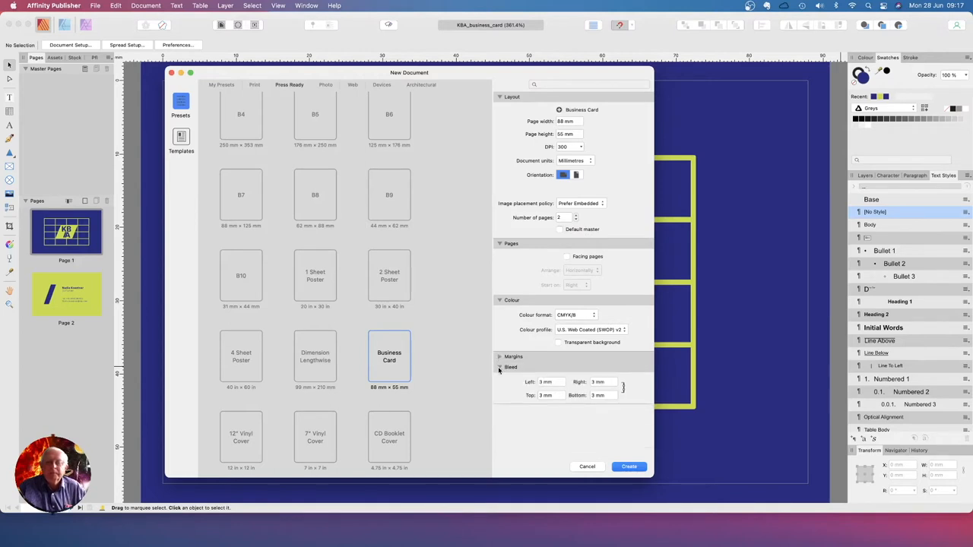
mouse_move(544, 396)
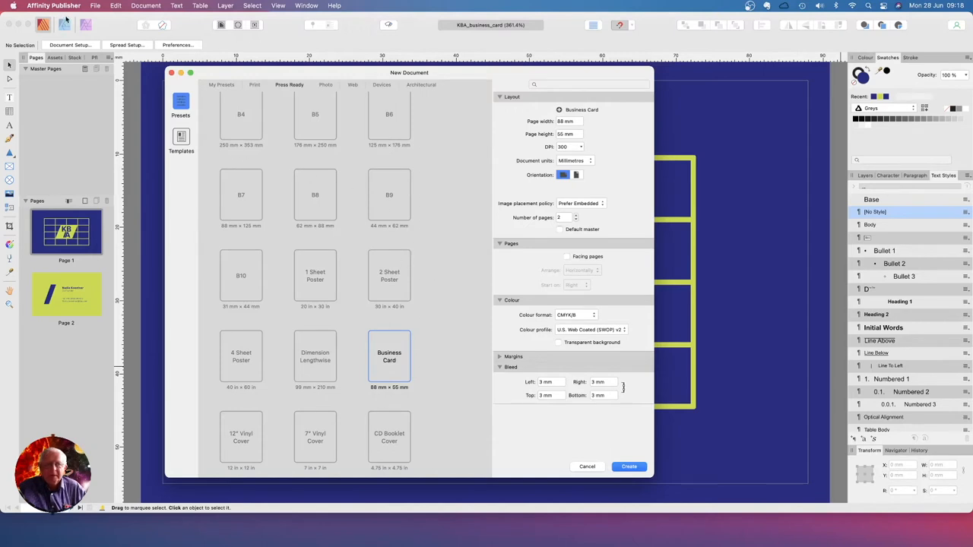
Set the new document's image placement policy to Prefer Linked
click(94, 6)
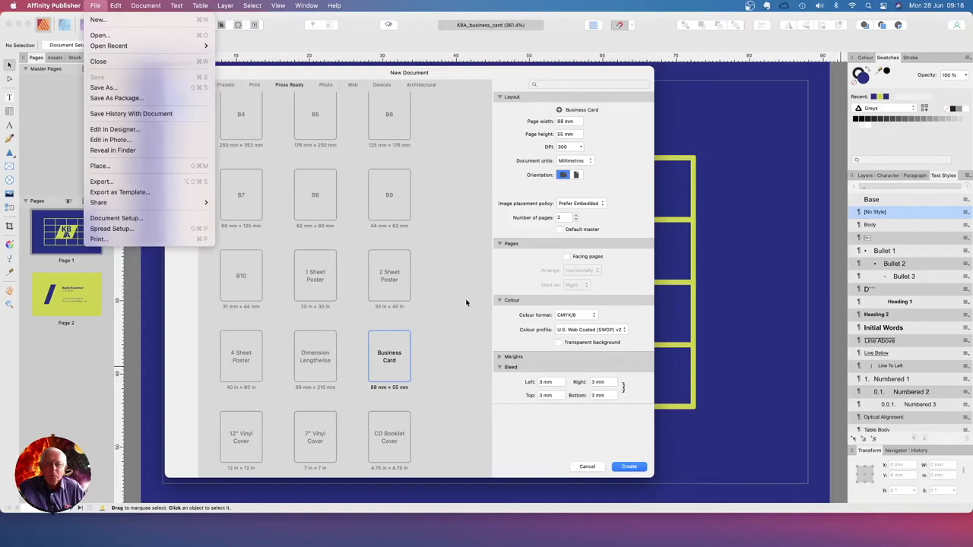
click(466, 302)
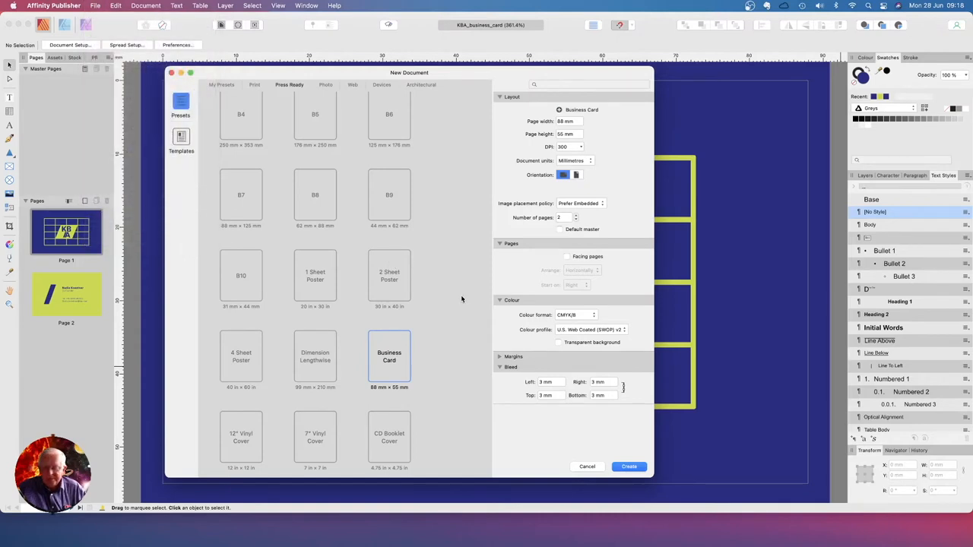
mouse_move(456, 296)
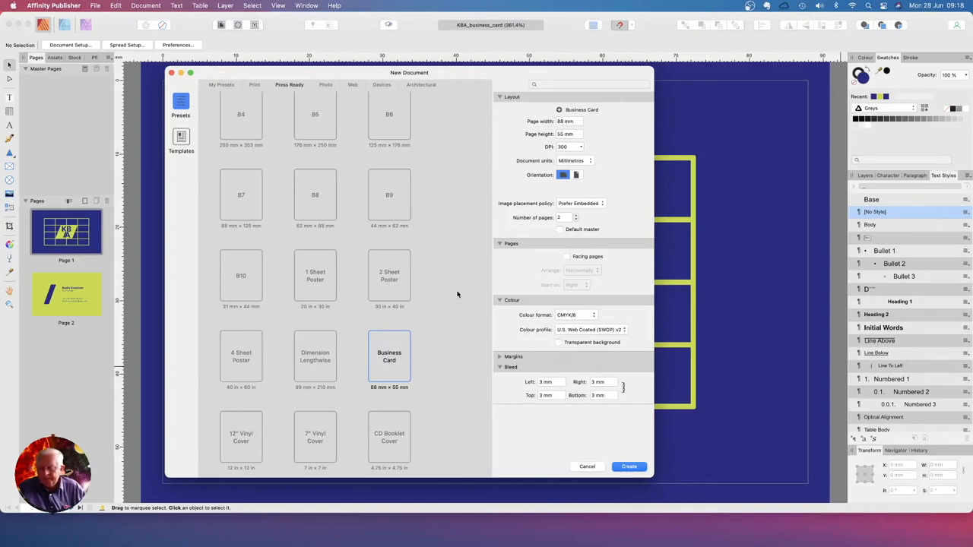
mouse_move(589, 125)
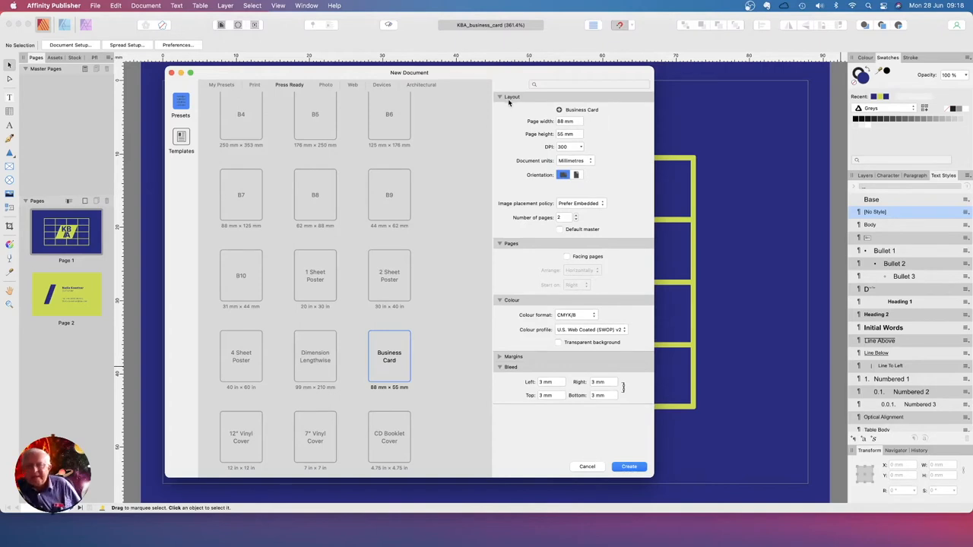
mouse_move(609, 222)
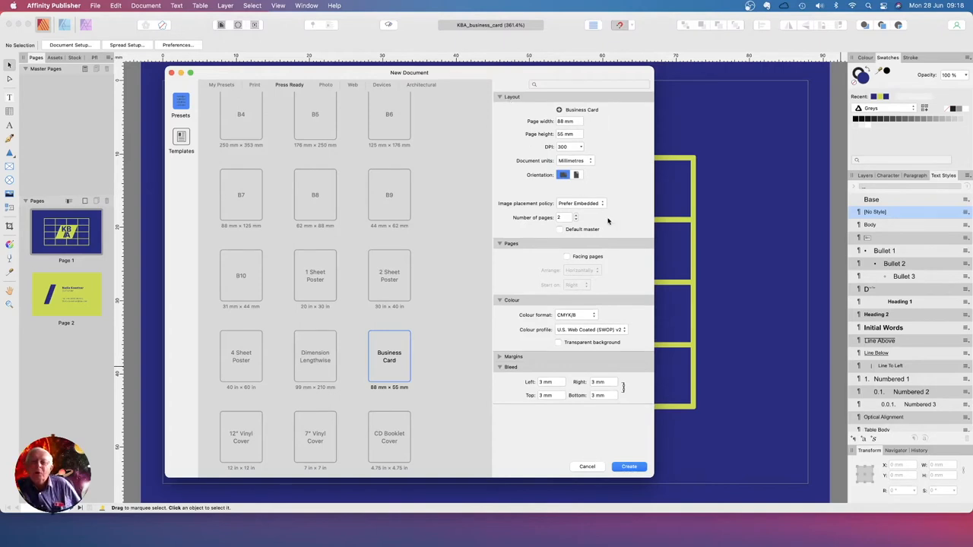
click(581, 203)
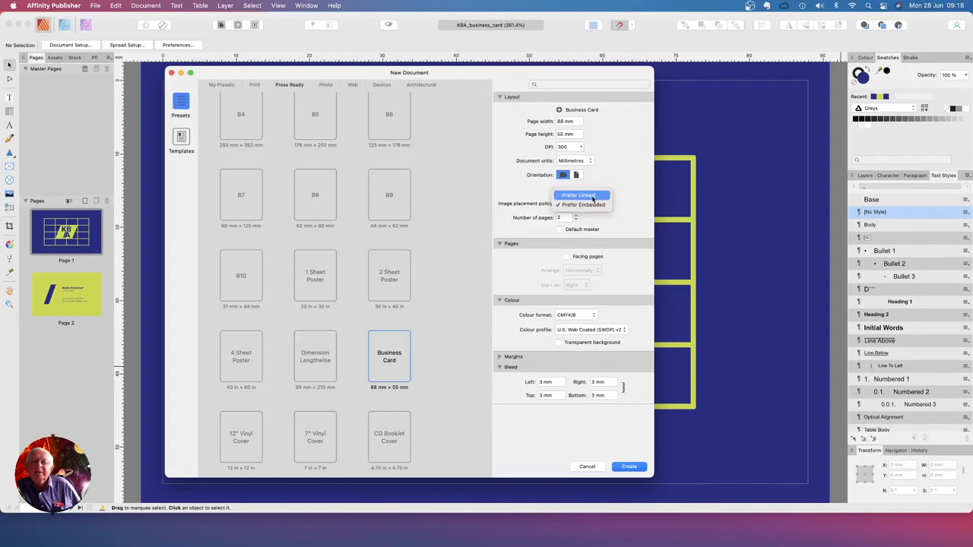
click(577, 194)
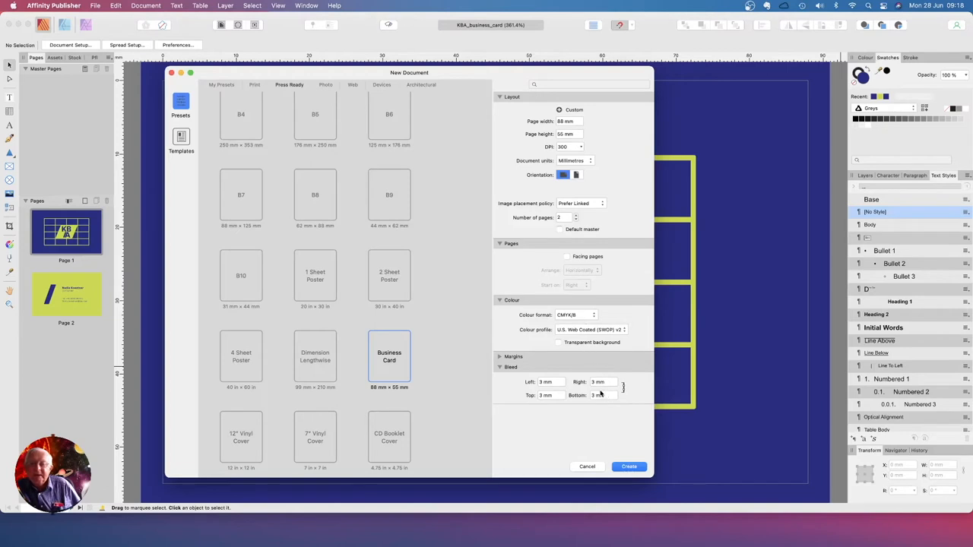
mouse_move(599, 384)
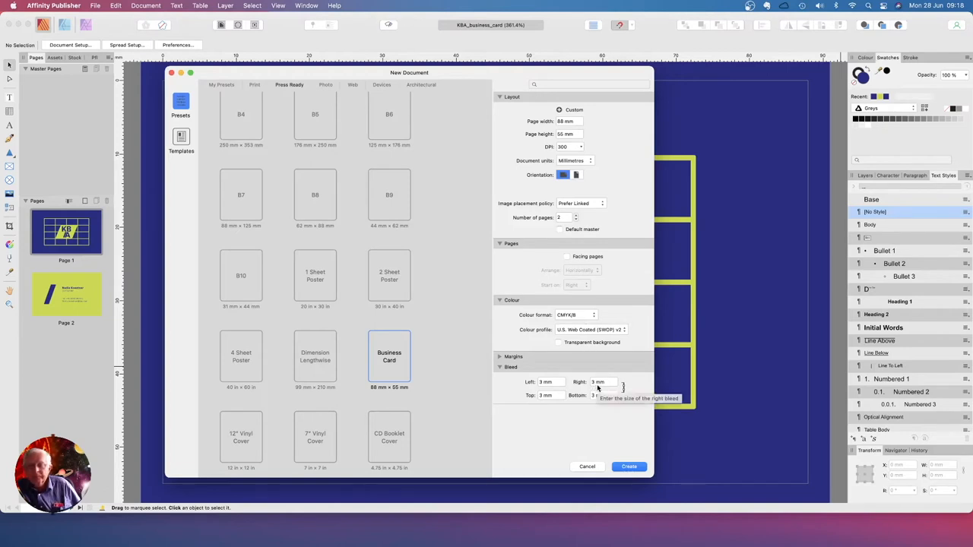
mouse_move(585, 366)
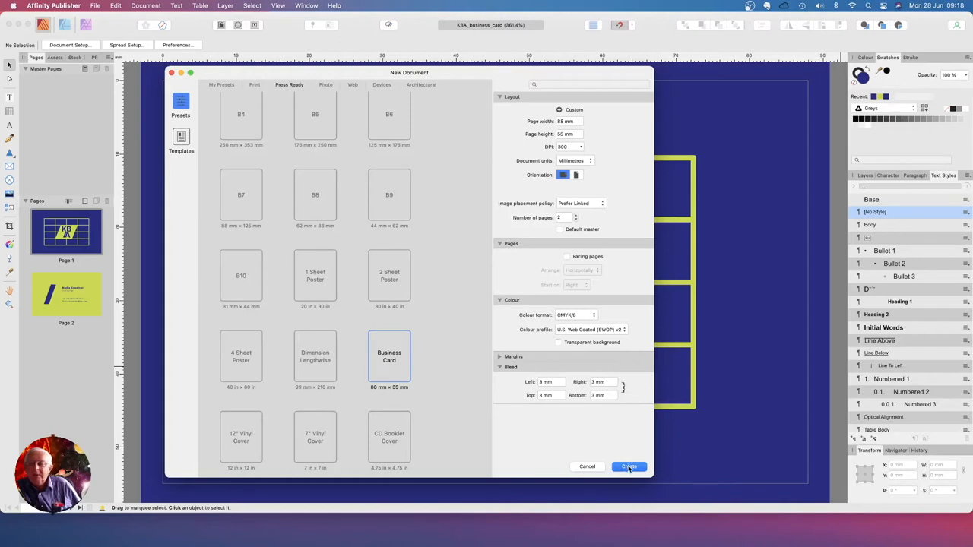
Create the blank two-page document and collapse the Master Pages list
click(630, 466)
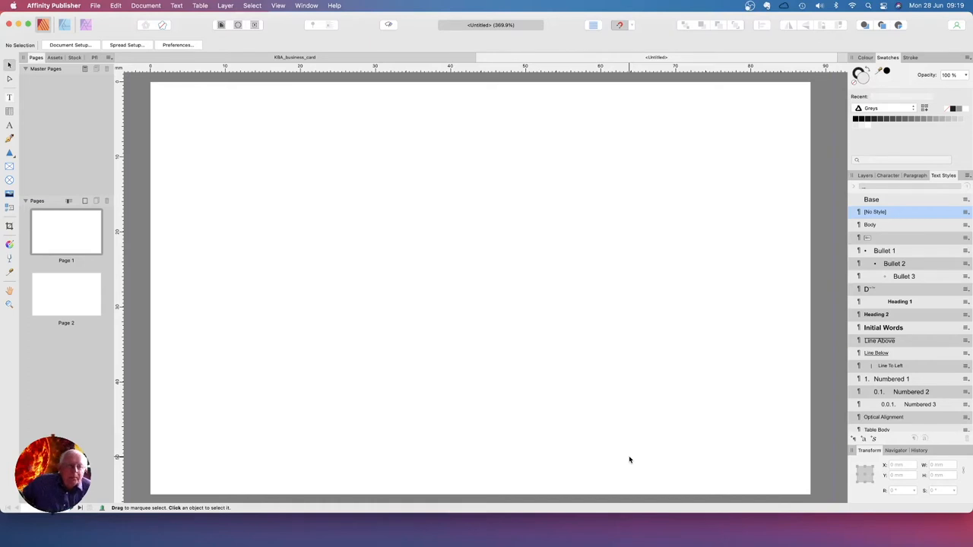
mouse_move(368, 401)
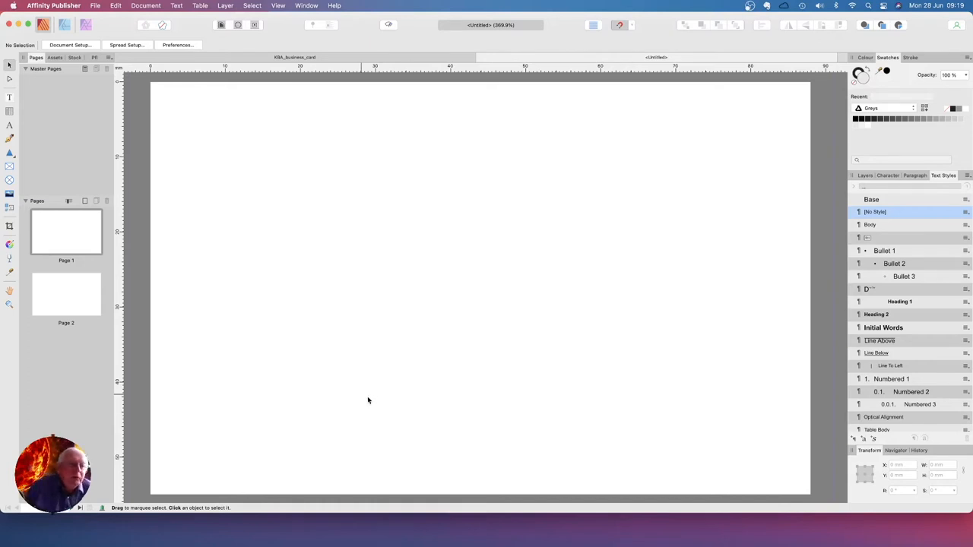
mouse_move(78, 203)
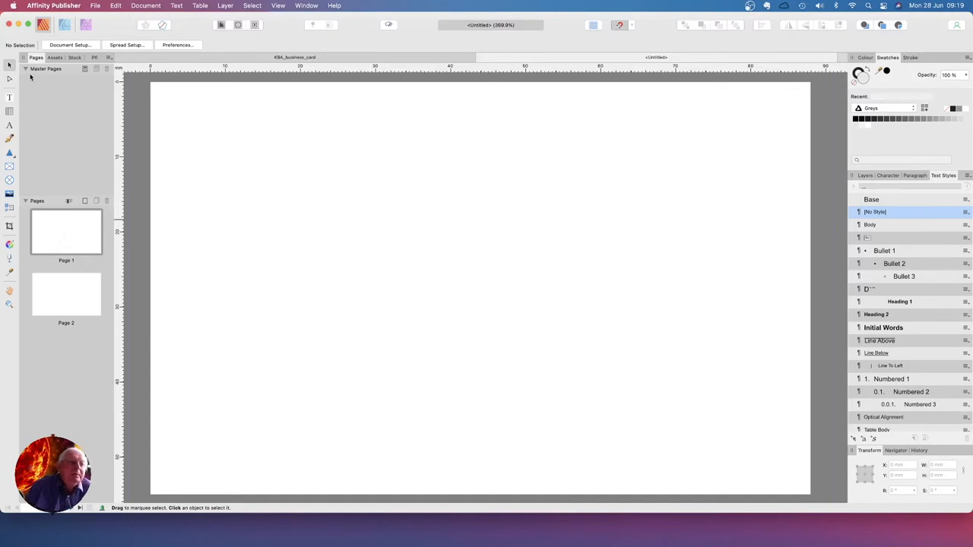
click(26, 69)
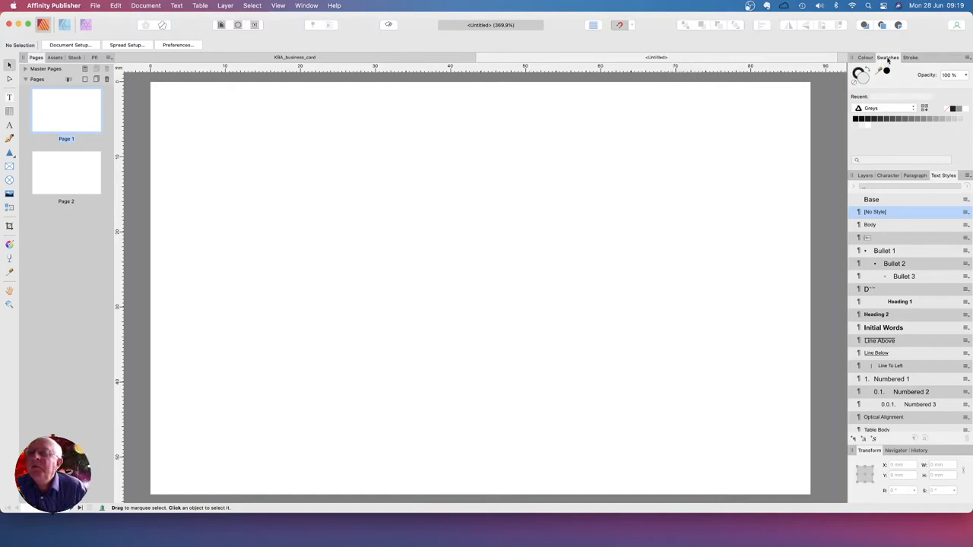
mouse_move(888, 58)
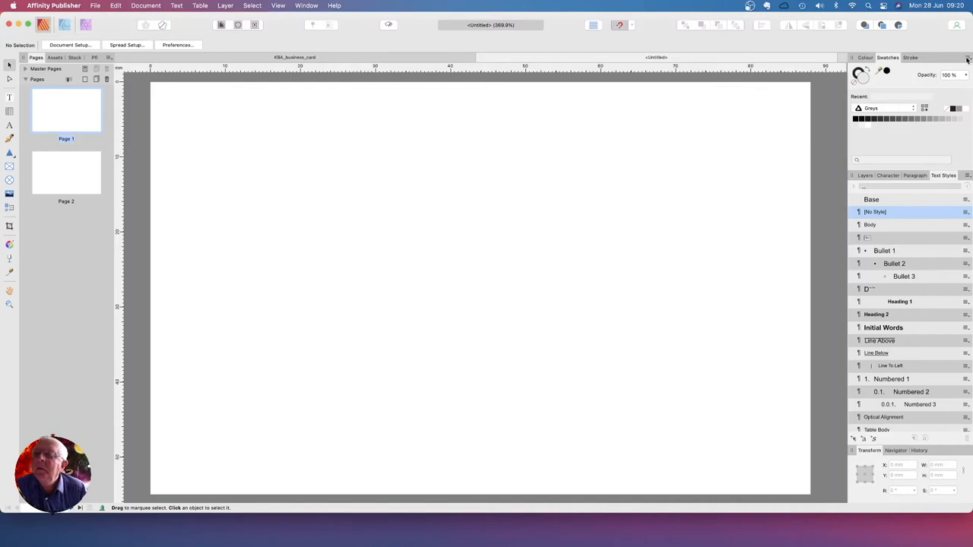
Bring up the Swatches panel palette options to import a palette
click(967, 58)
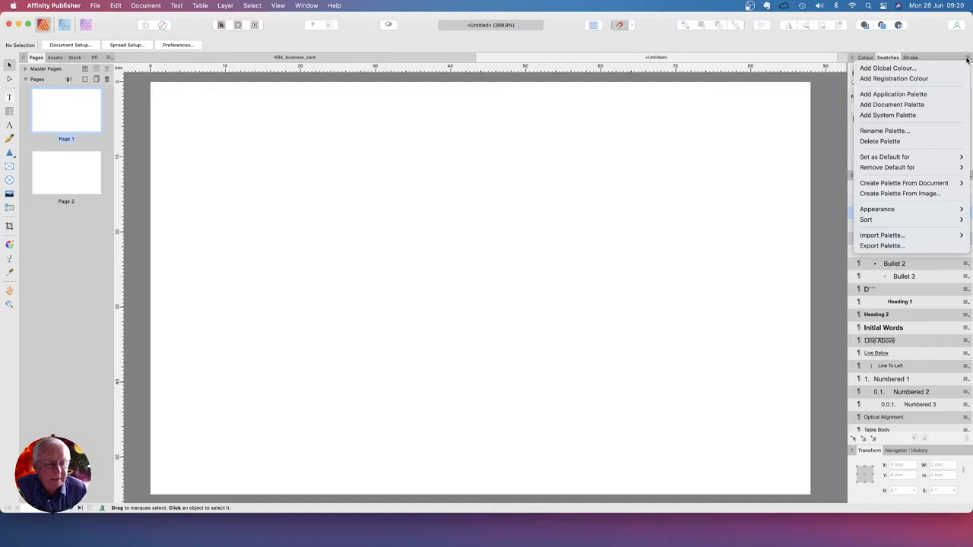
mouse_move(888, 67)
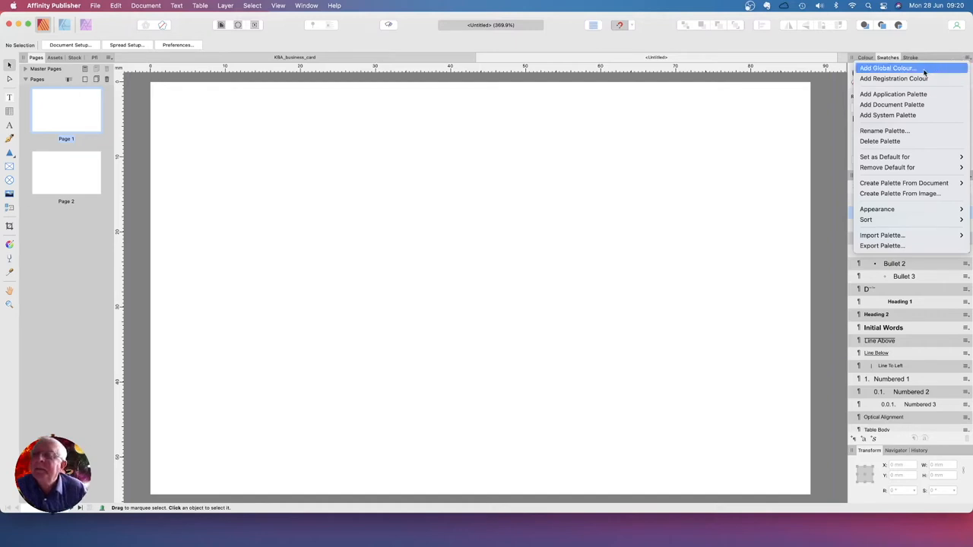
mouse_move(885, 156)
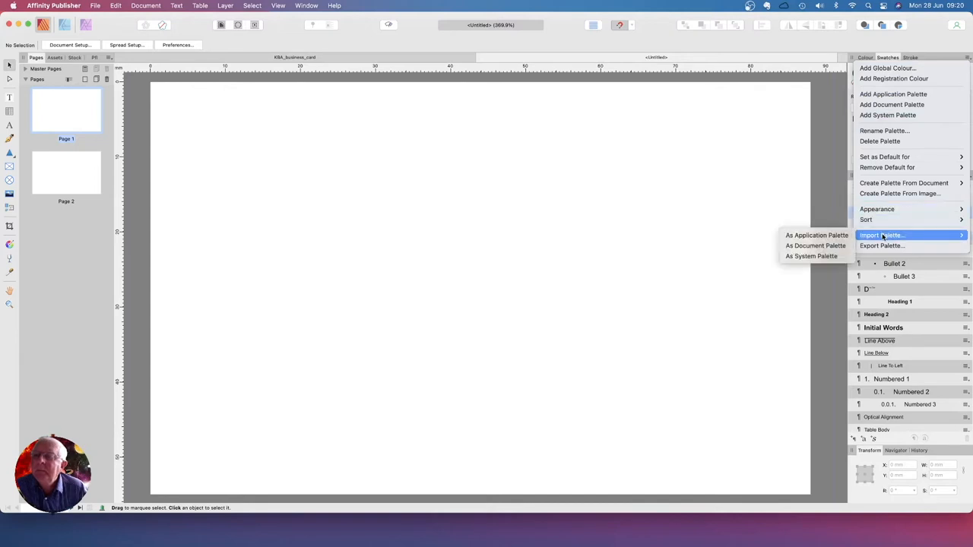
mouse_move(815, 247)
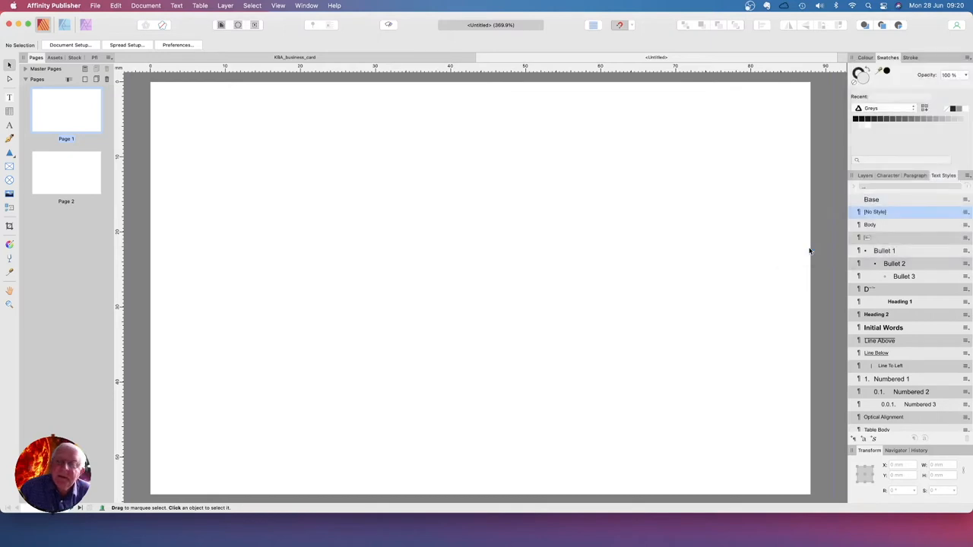
mouse_move(524, 228)
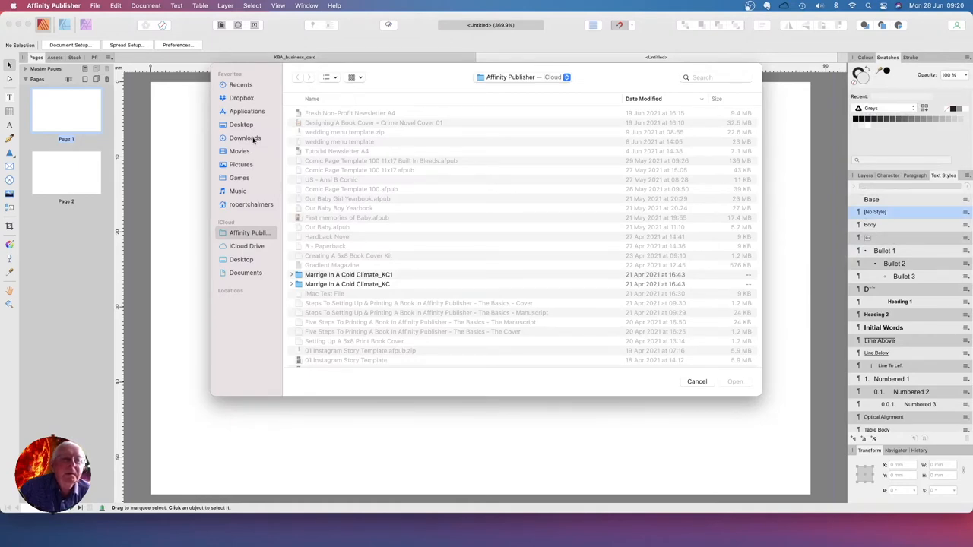
Select KBA Global Swatches.afpalette inside the KB-A Stationery folder in Downloads
click(244, 137)
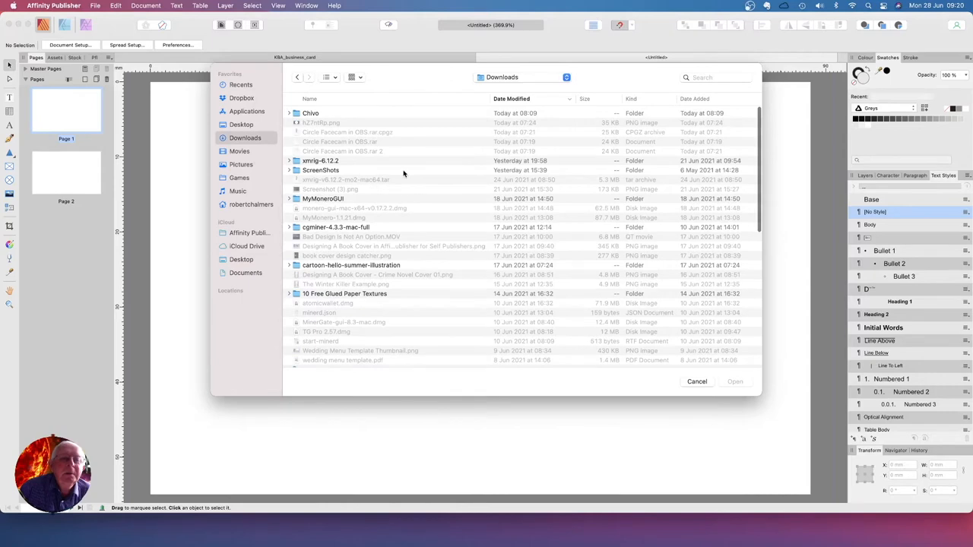
scroll(down, 3)
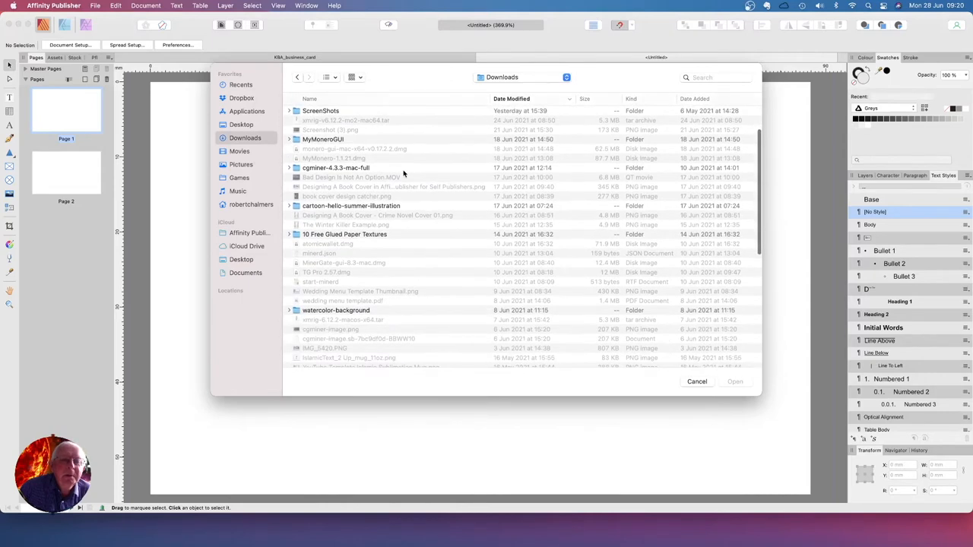
scroll(down, 3)
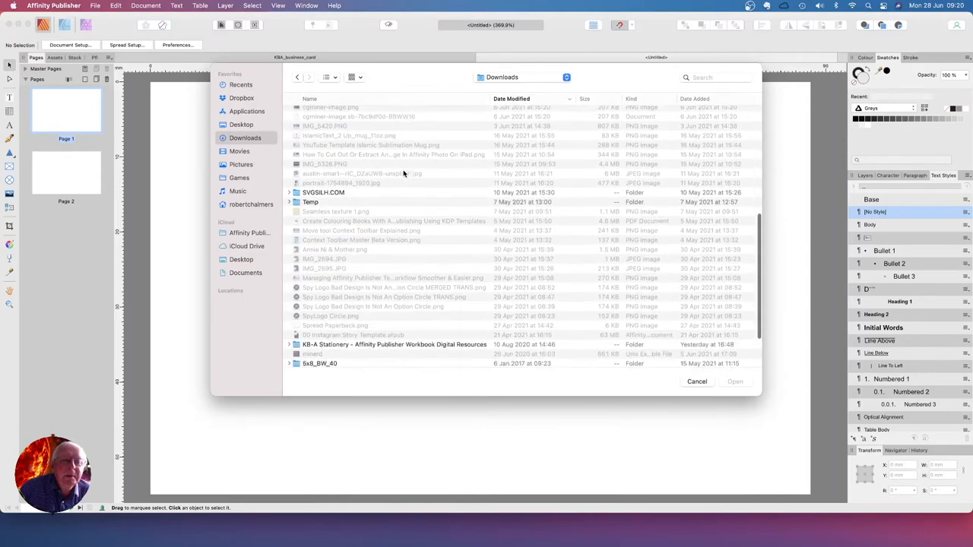
scroll(down, 3)
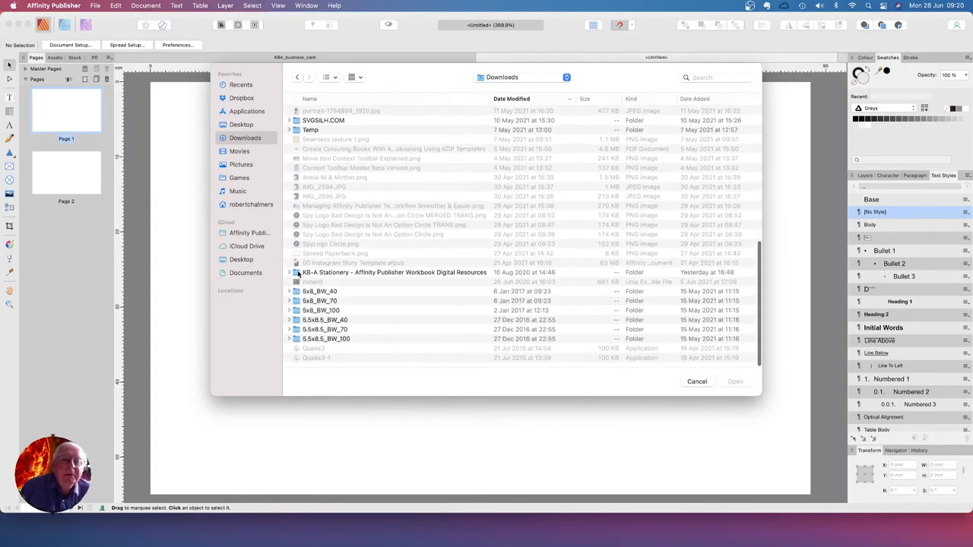
double_click(394, 273)
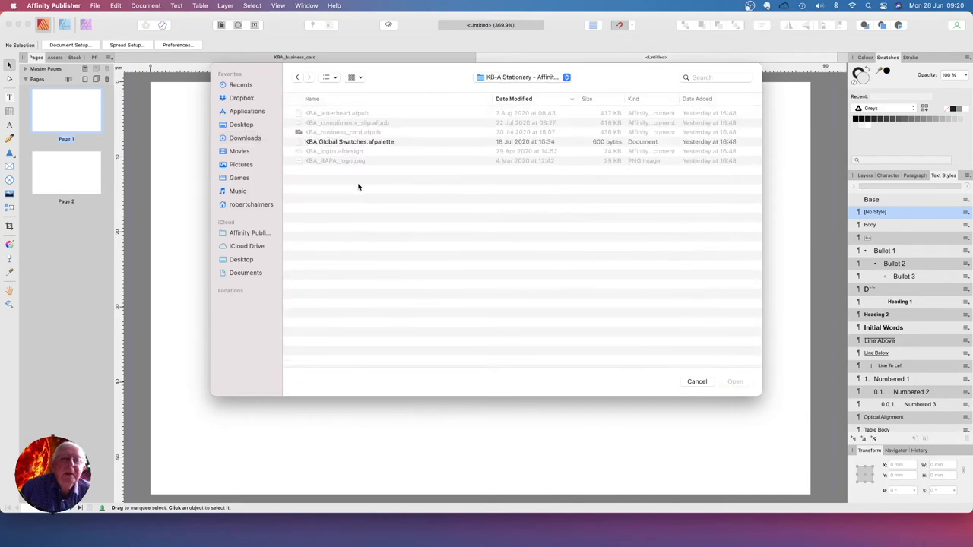
click(350, 141)
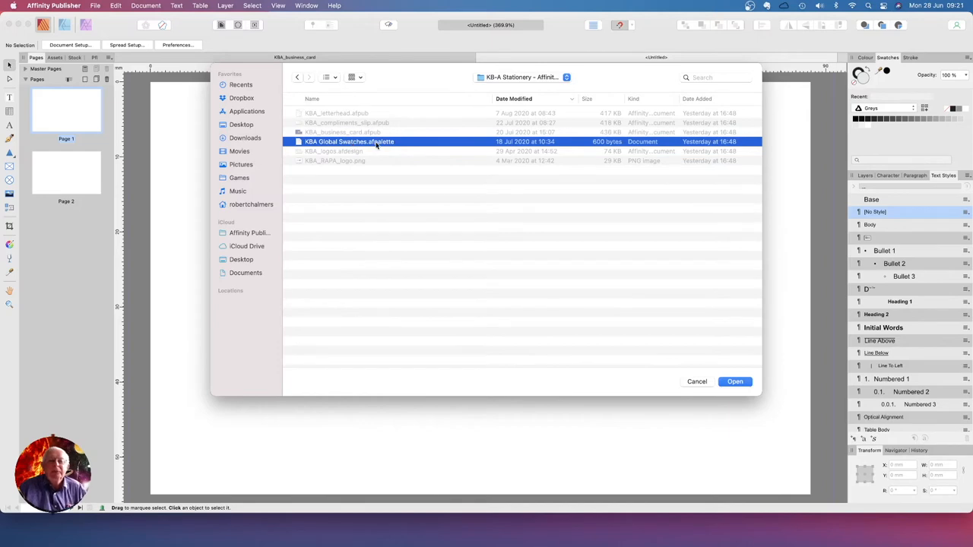
mouse_move(712, 354)
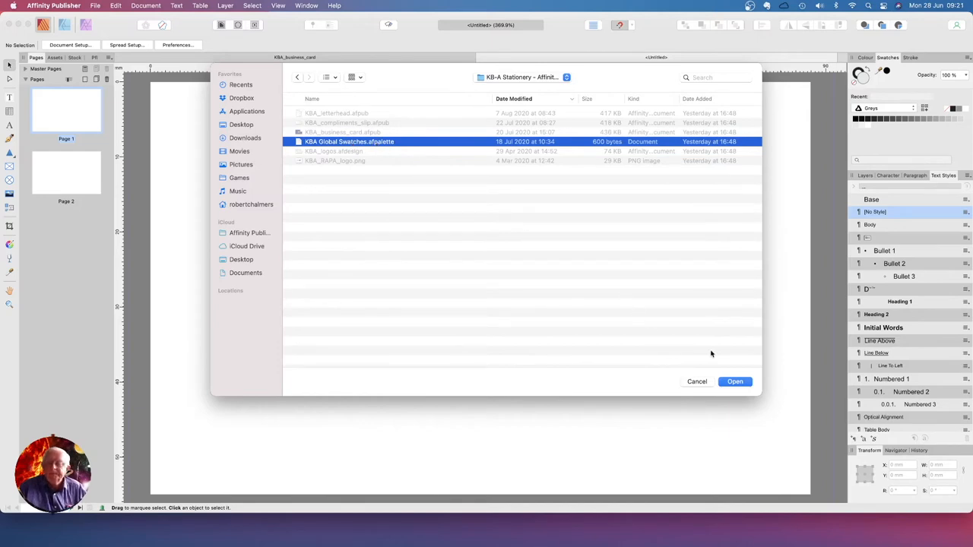
mouse_move(736, 382)
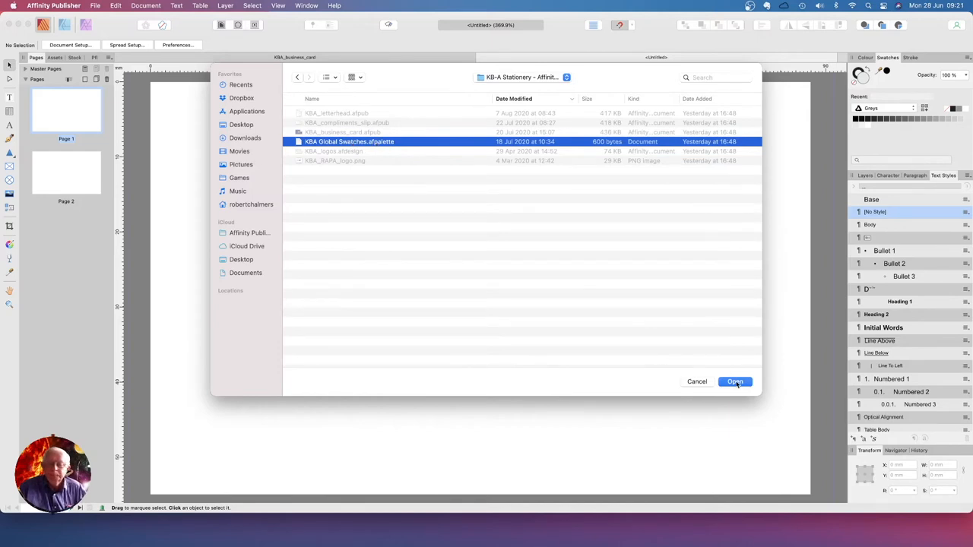
Import the KBA Global Swatches palette as the active swatch palette
click(735, 380)
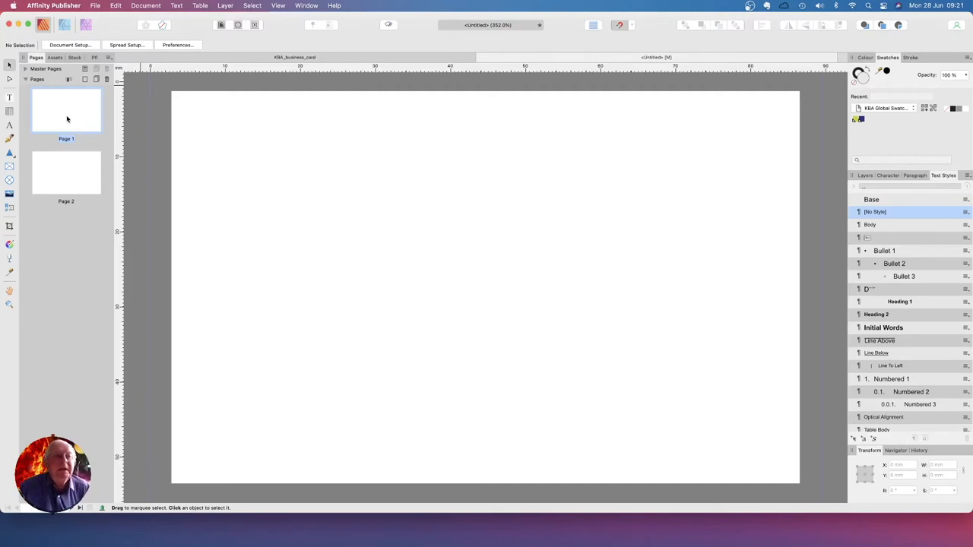
mouse_move(502, 101)
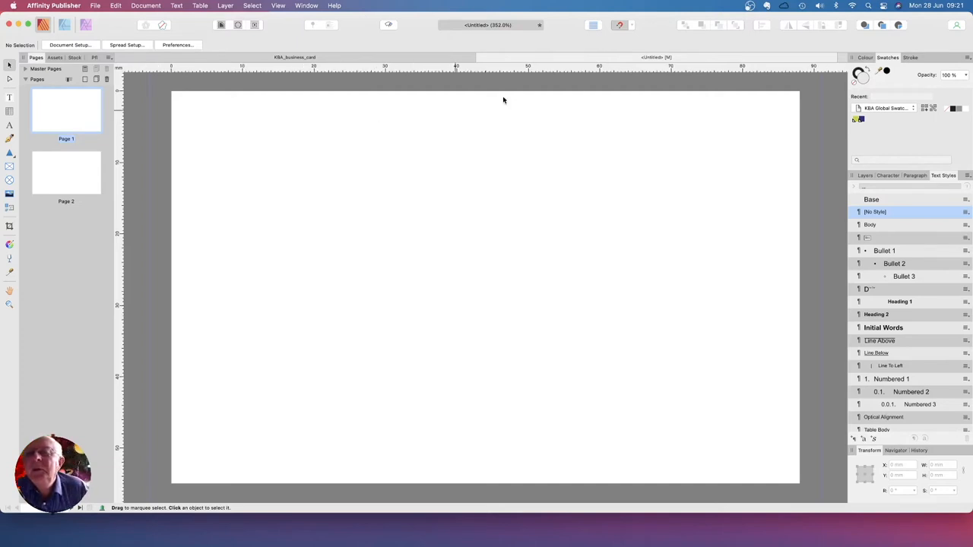
mouse_move(824, 107)
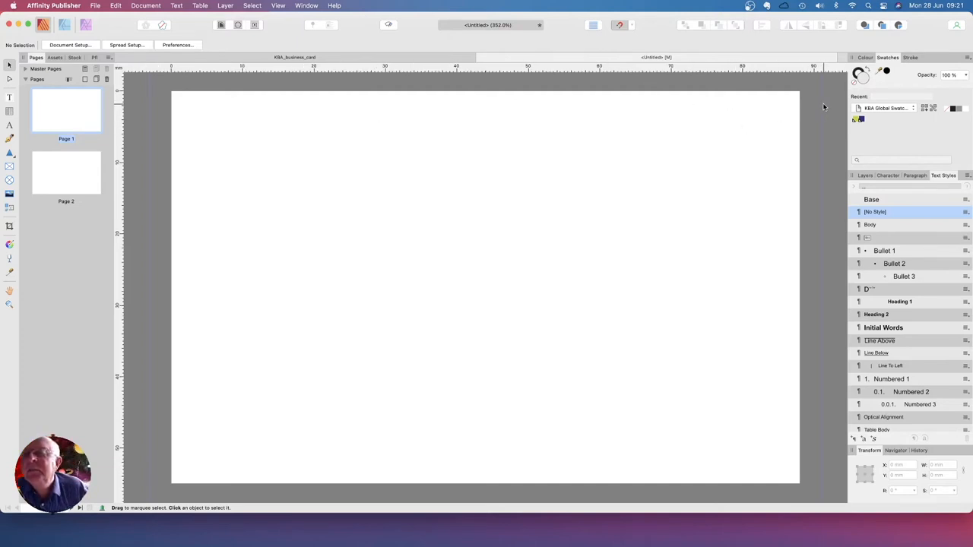
mouse_move(743, 143)
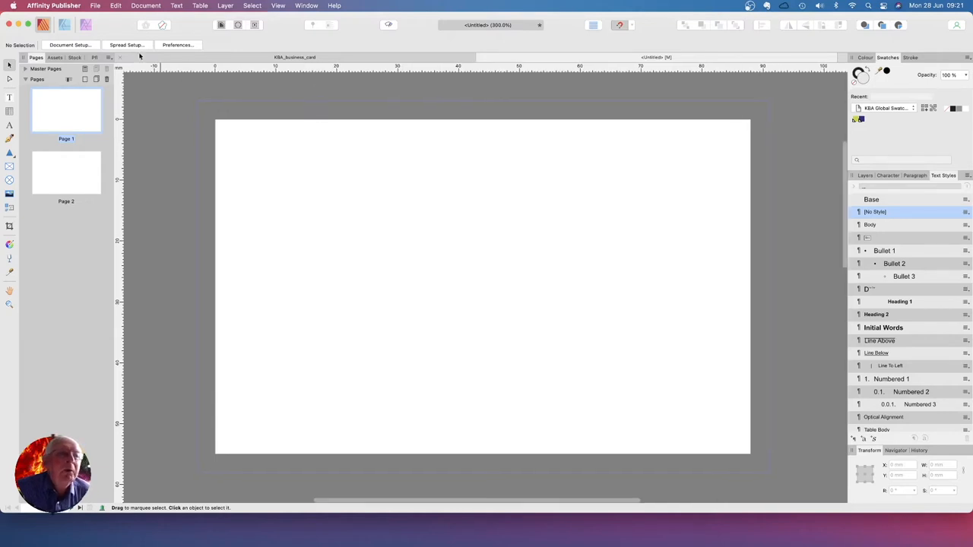
Bring up Spread Setup showing the 88 × 55 mm Business Card page size
click(127, 44)
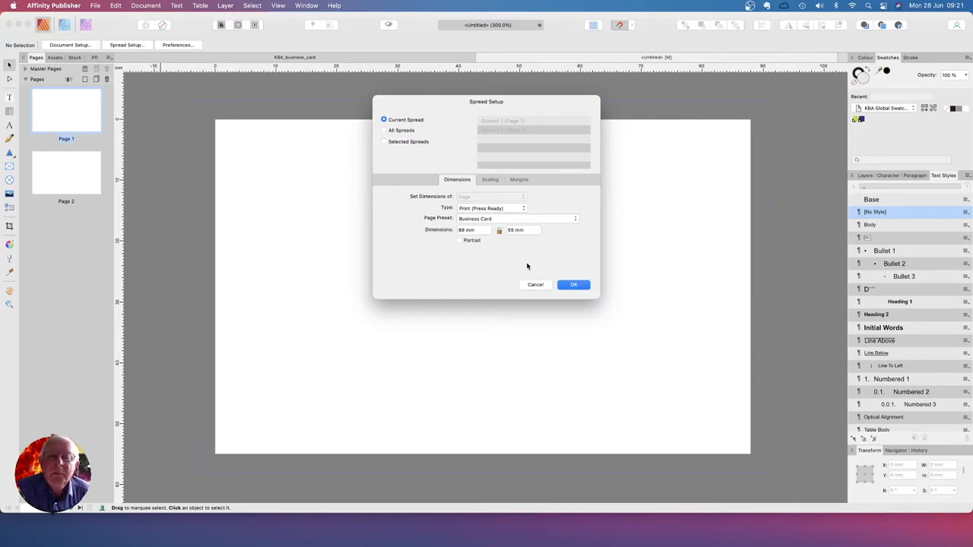
In Document Setup's Bleed settings, change the bleed guide colour to red
click(573, 285)
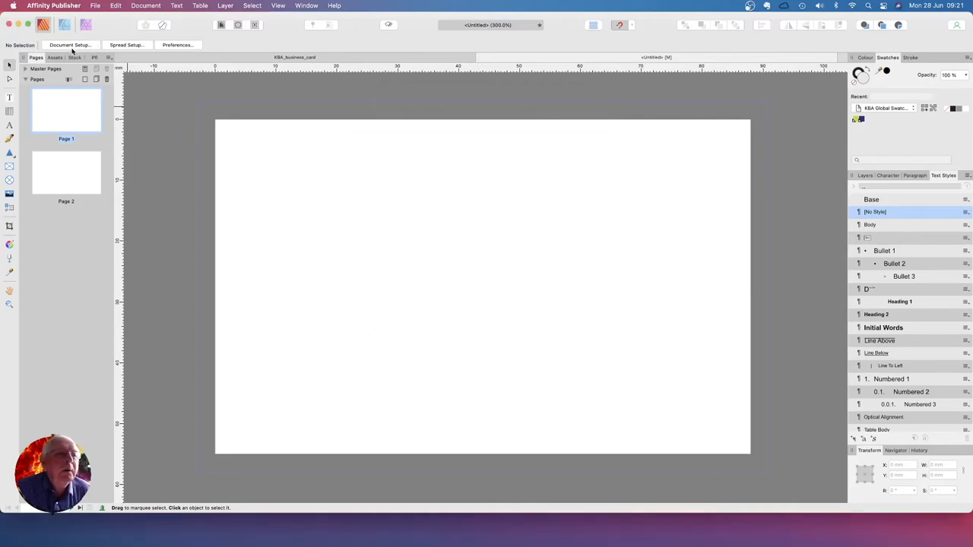
click(70, 44)
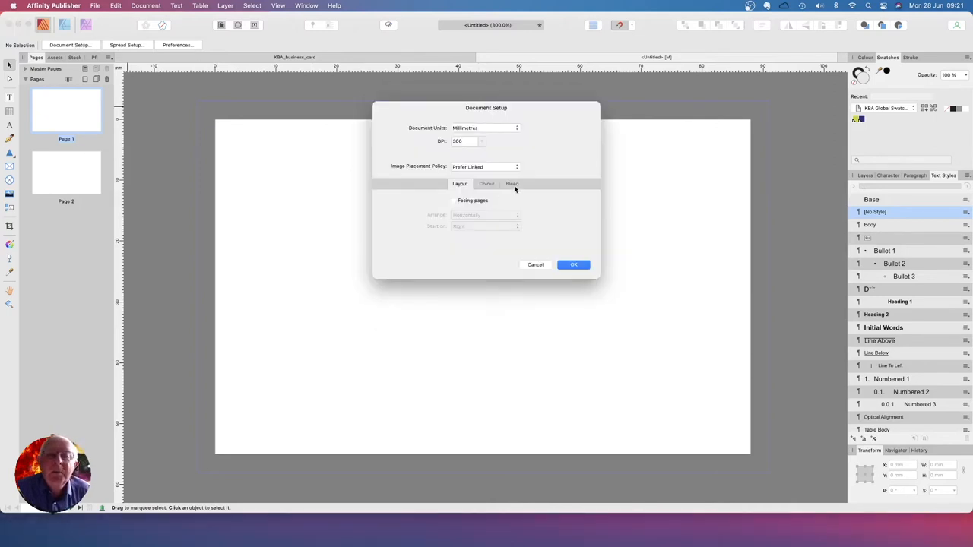
click(512, 182)
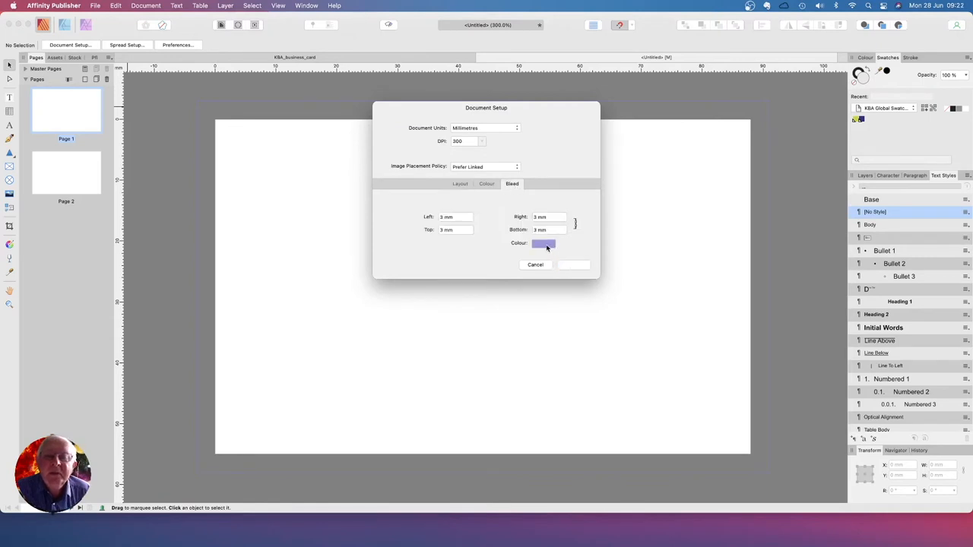
click(543, 243)
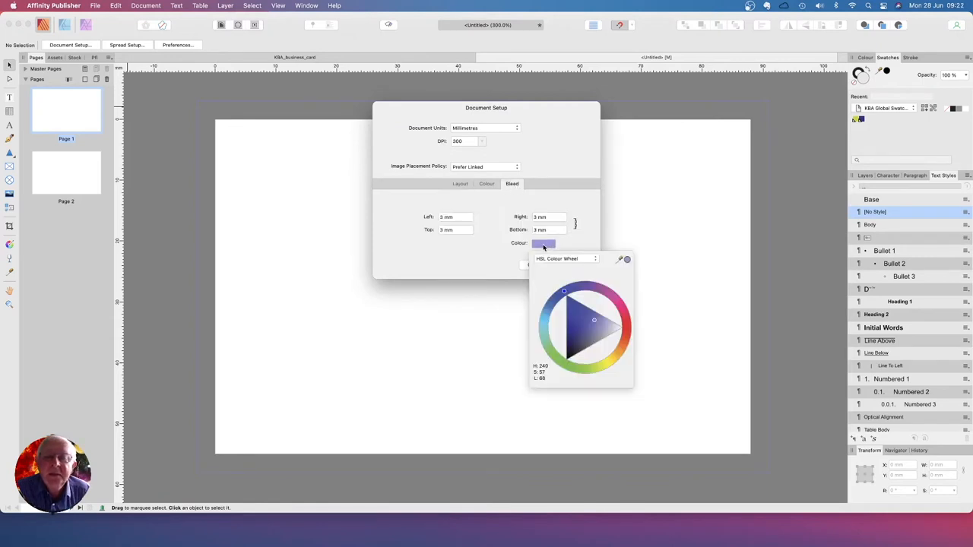
drag(562, 290, 628, 332)
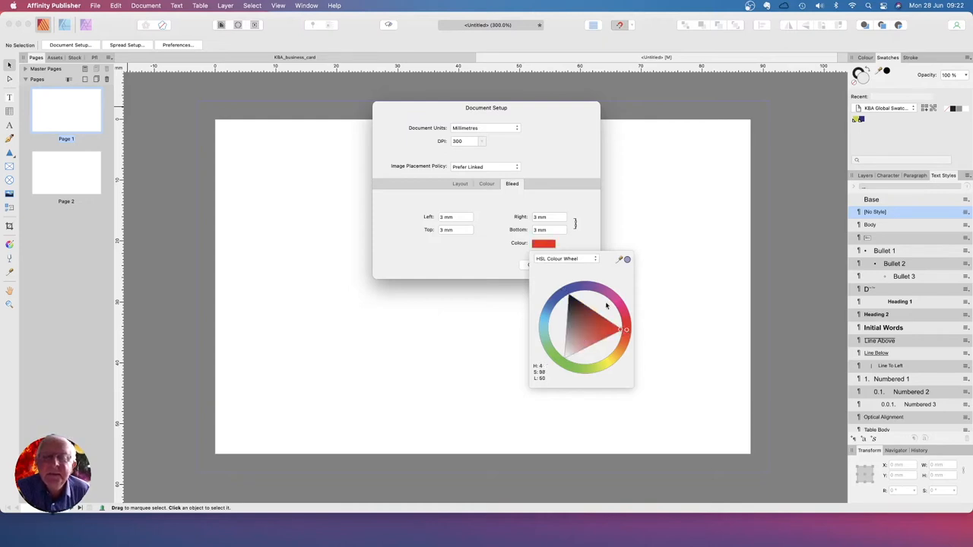
mouse_move(596, 267)
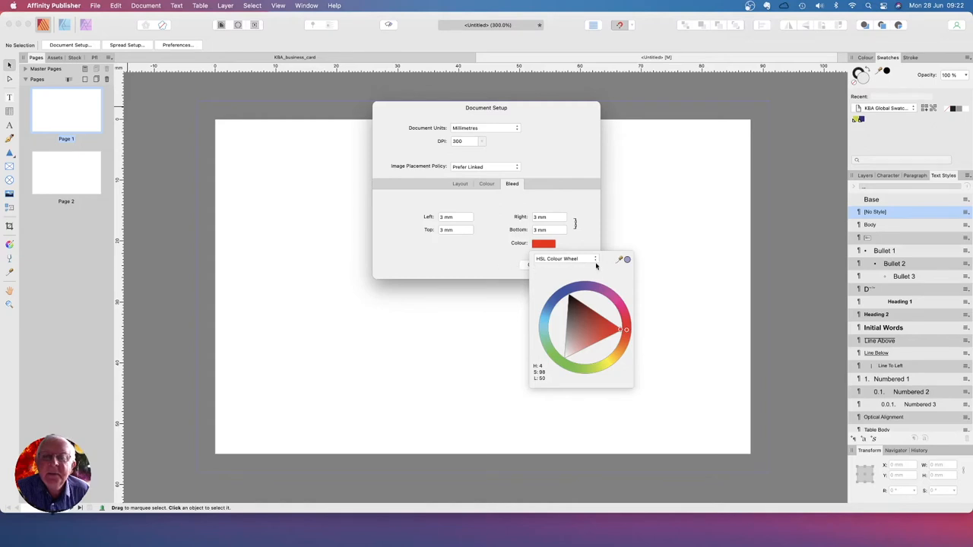
mouse_move(602, 274)
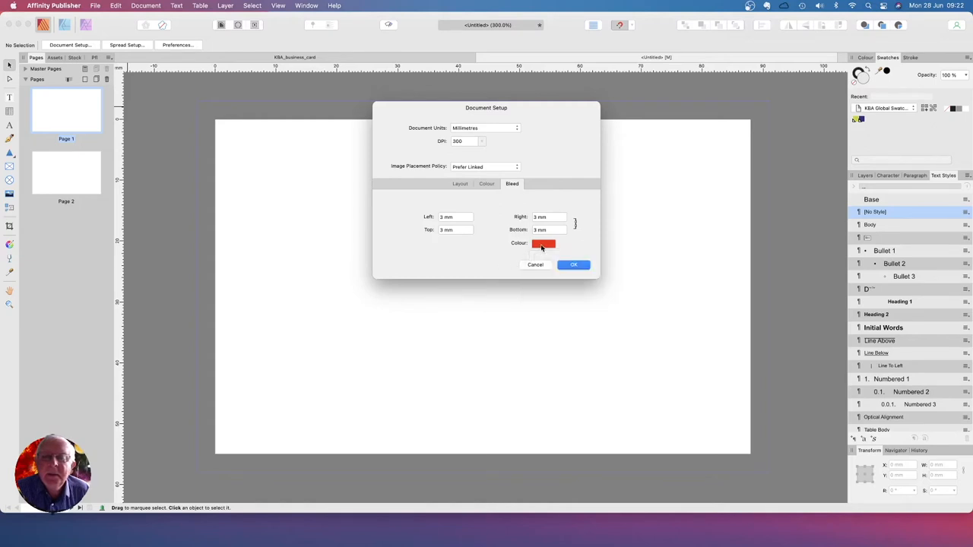
Confirm Document Setup so red bleed guides outline the card page
click(575, 265)
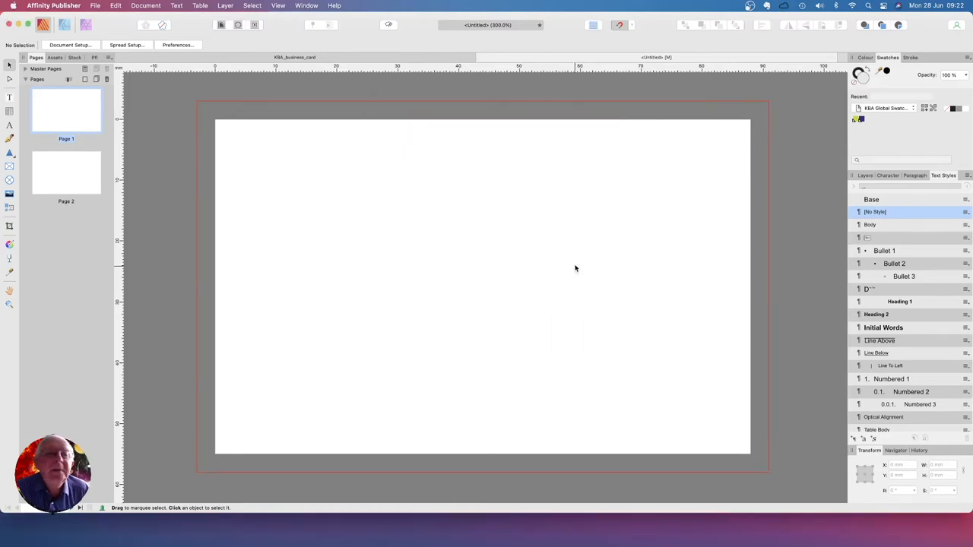
mouse_move(660, 156)
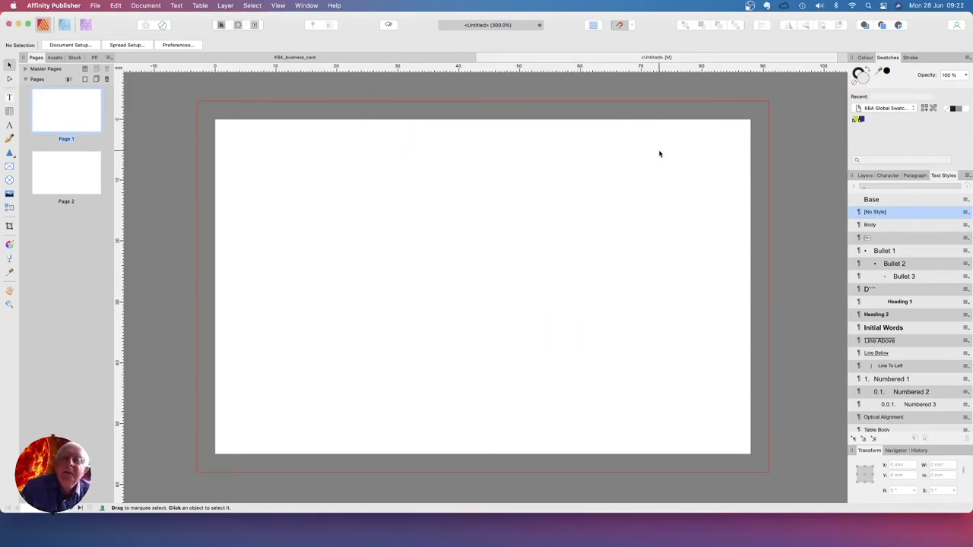
mouse_move(759, 407)
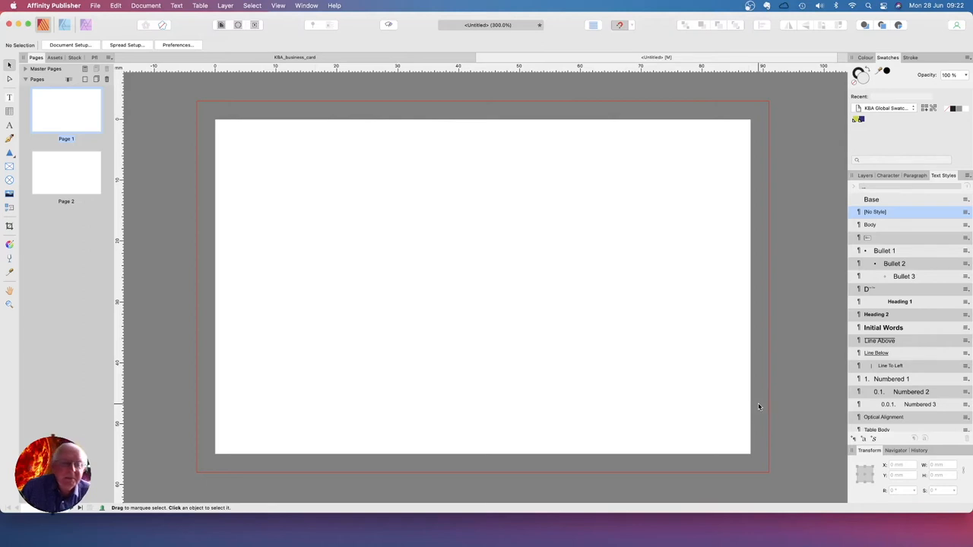
mouse_move(222, 132)
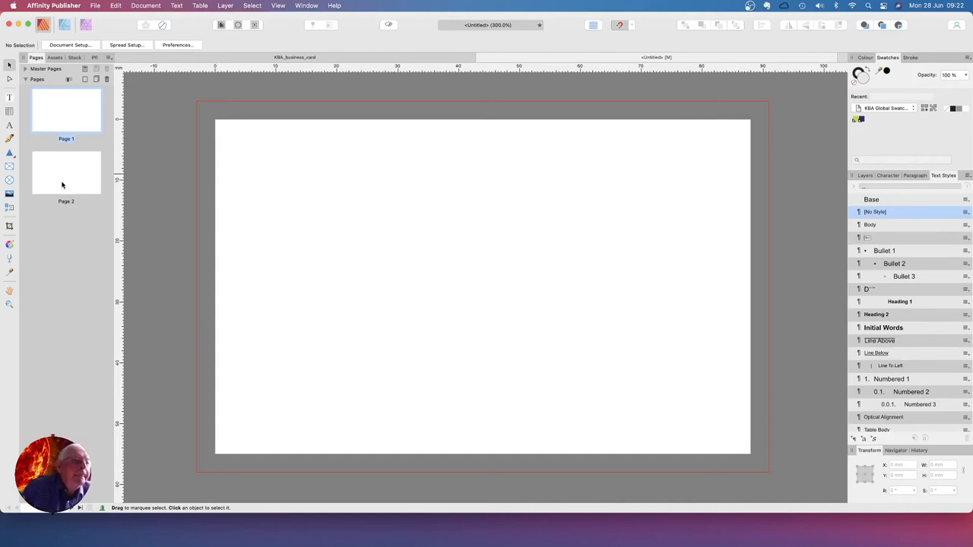
mouse_move(52, 235)
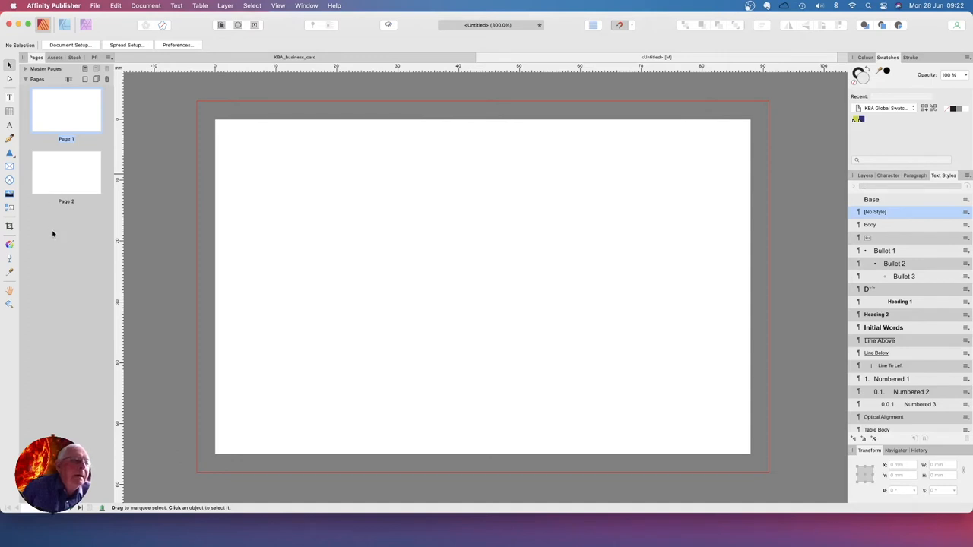
mouse_move(39, 249)
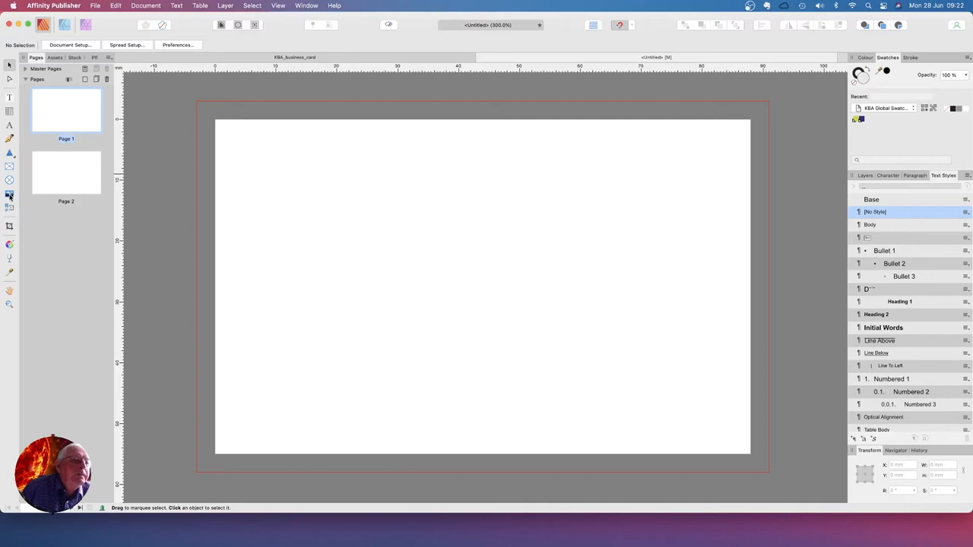
Draw a rectangle spanning page 1 from top-left corner to bottom-right bleed edge
click(9, 155)
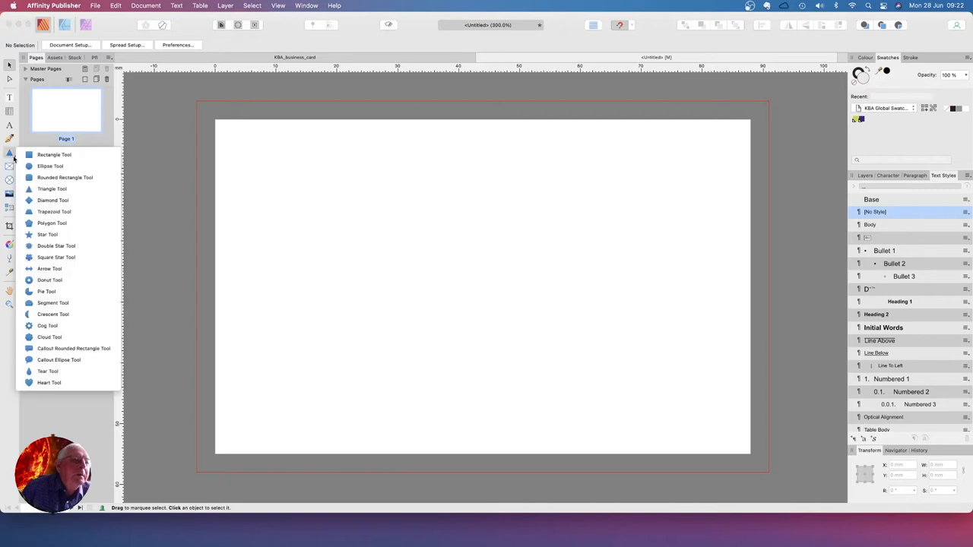
mouse_move(55, 156)
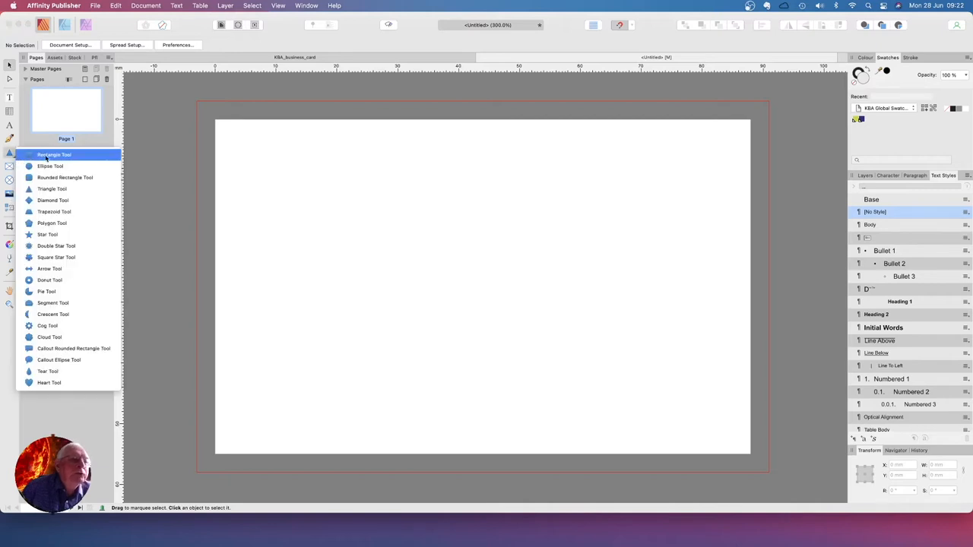
click(54, 155)
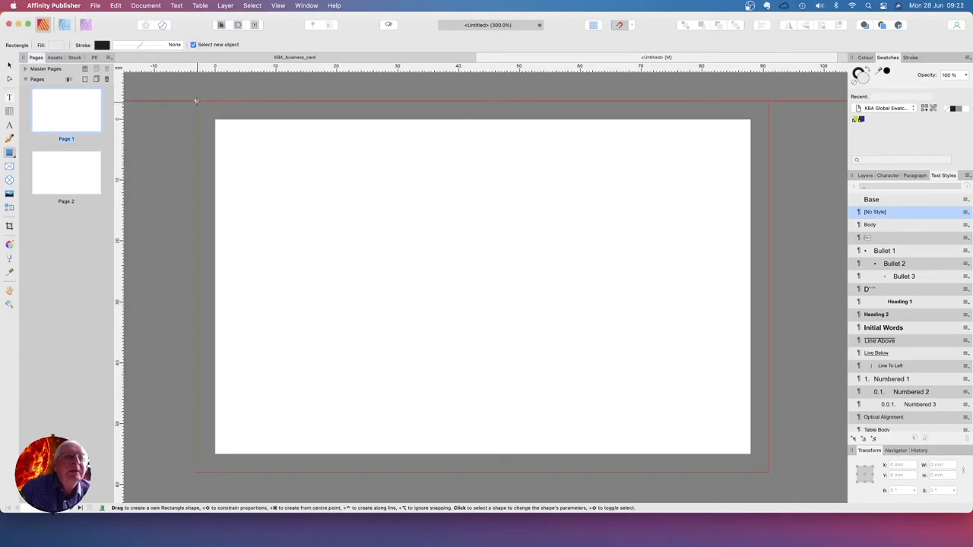
mouse_move(223, 123)
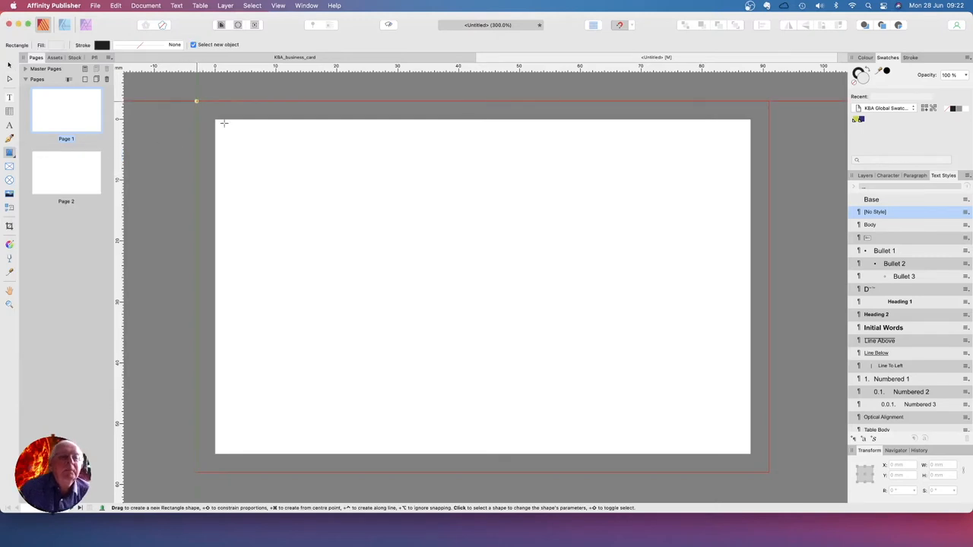
drag(216, 121, 520, 356)
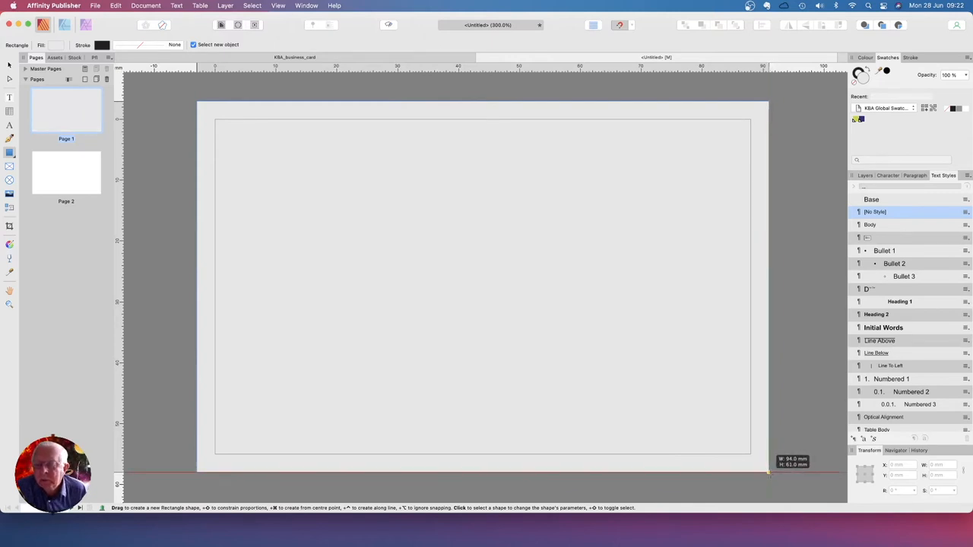
drag(198, 103, 768, 472)
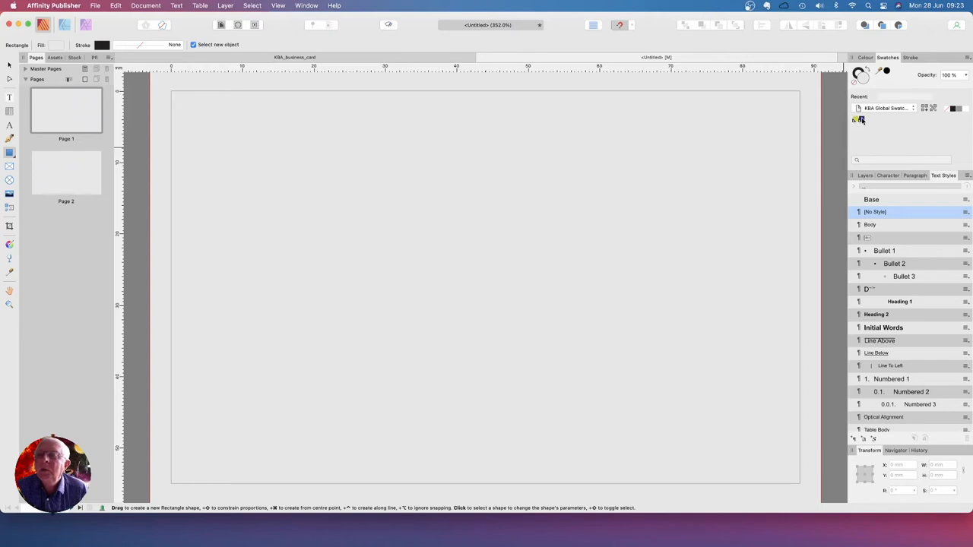
Fill page 1's rectangle dark blue, then select page 2's rectangle for a yellow-green fill
click(864, 79)
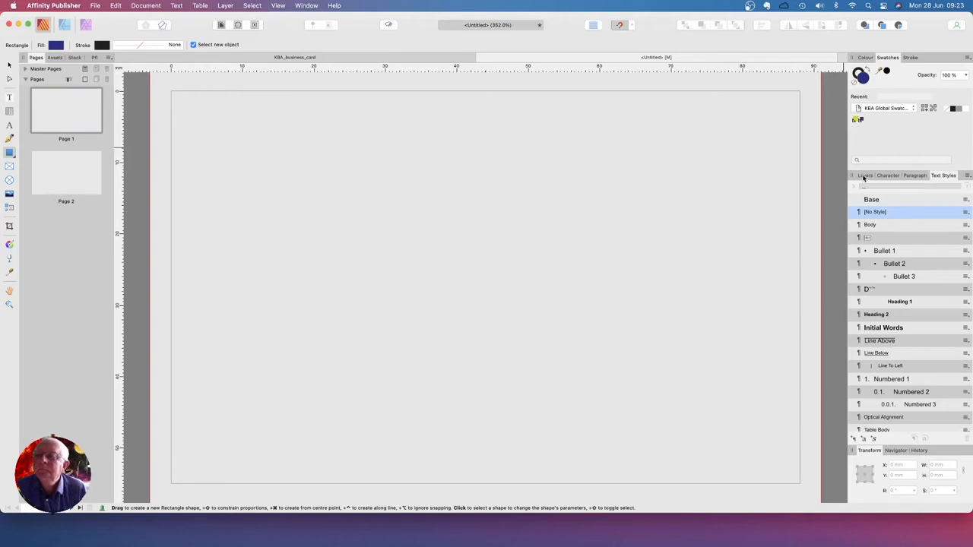
click(865, 176)
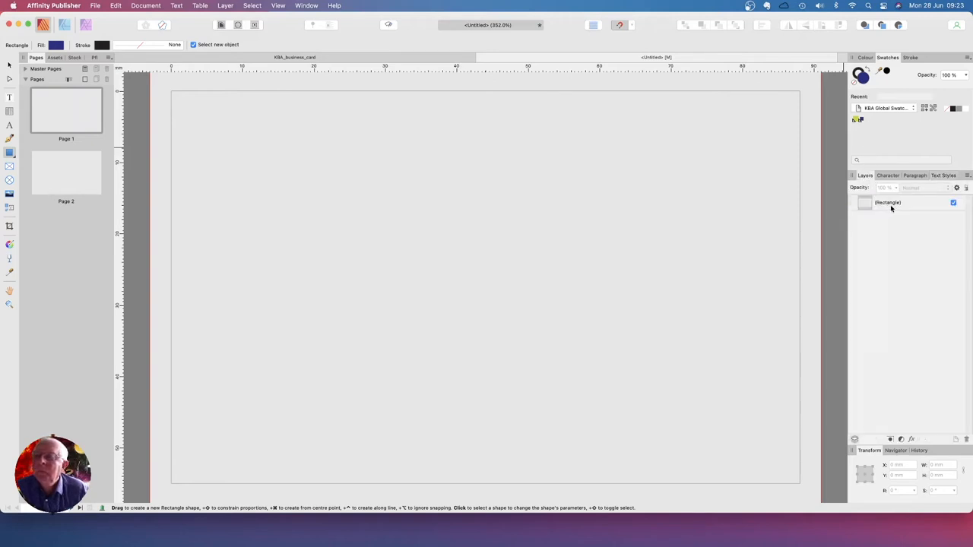
click(888, 203)
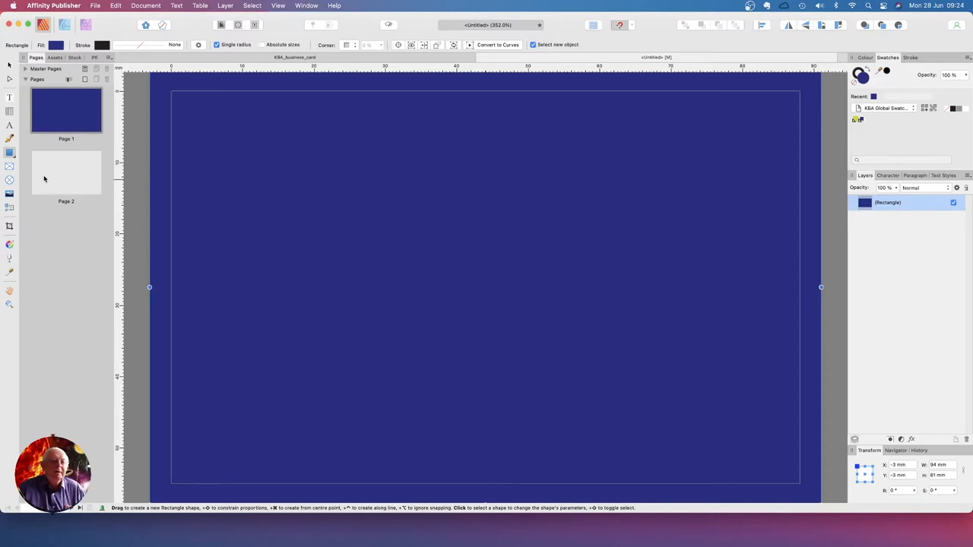
click(67, 174)
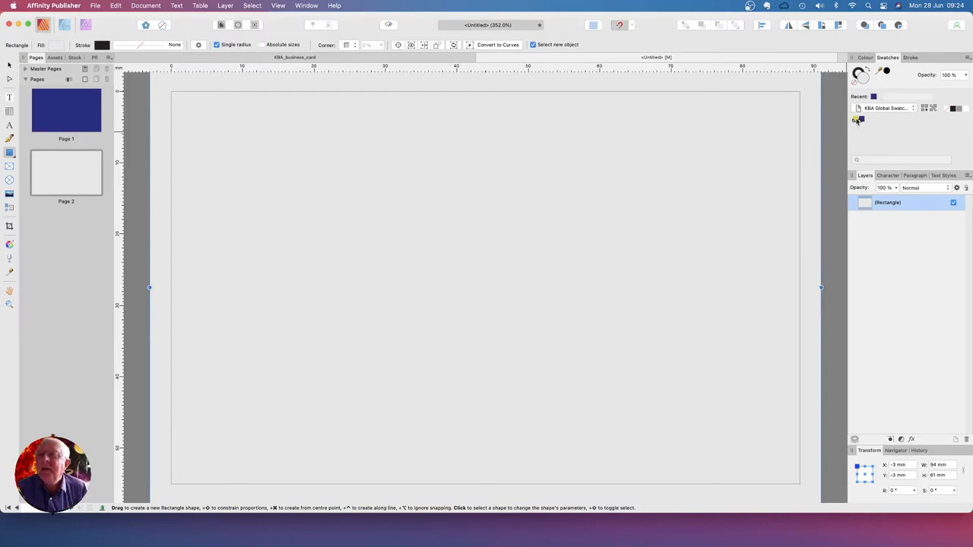
click(858, 120)
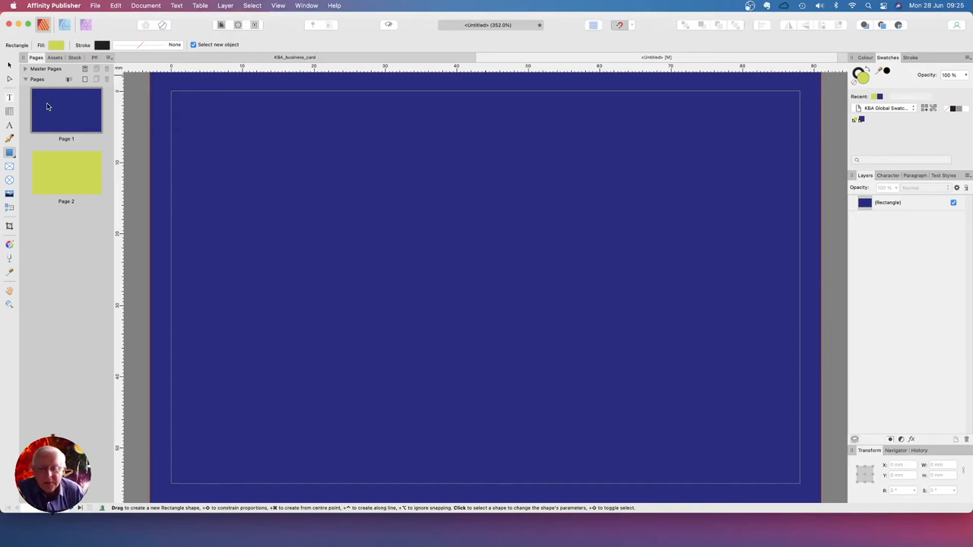
mouse_move(58, 106)
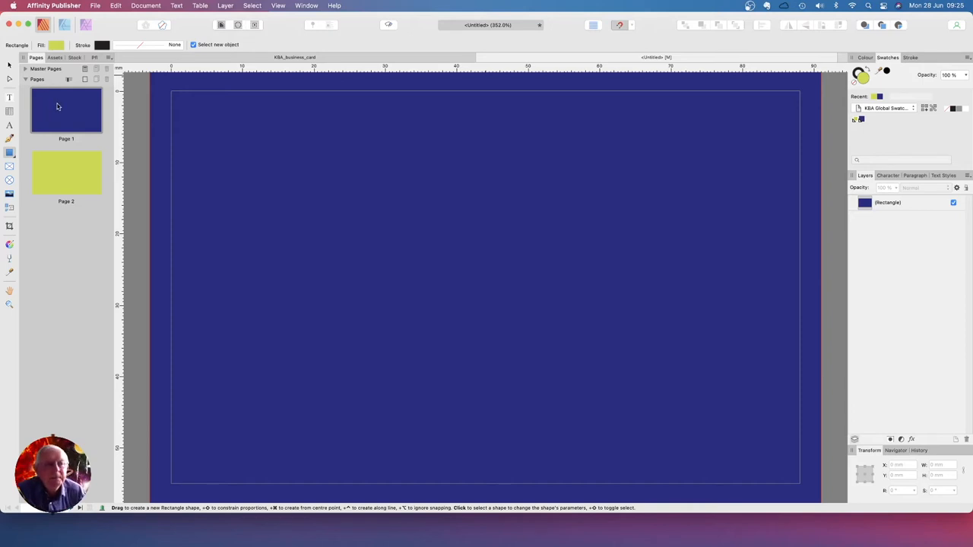
Use File > Place and pick KBA_logos.afdesign from the KBA Stationery folder
click(95, 6)
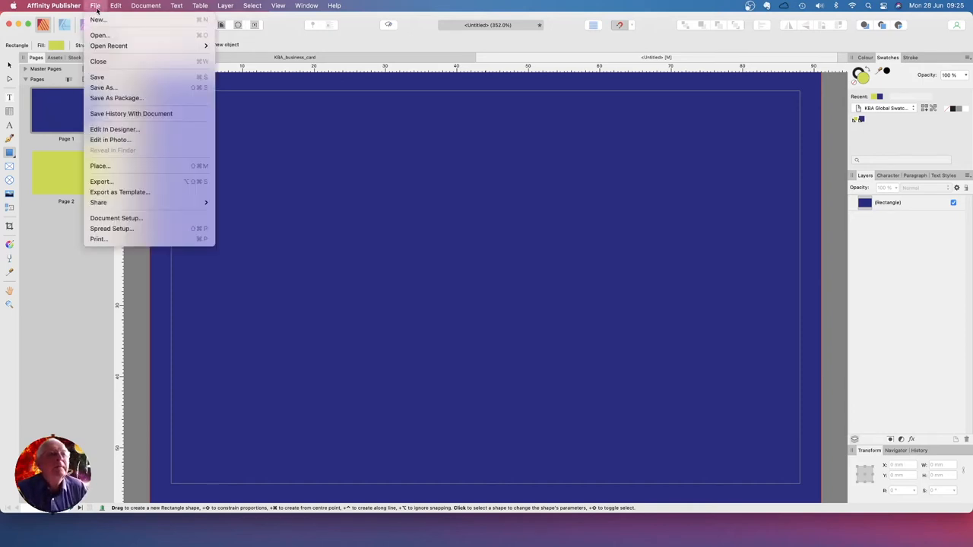
mouse_move(107, 150)
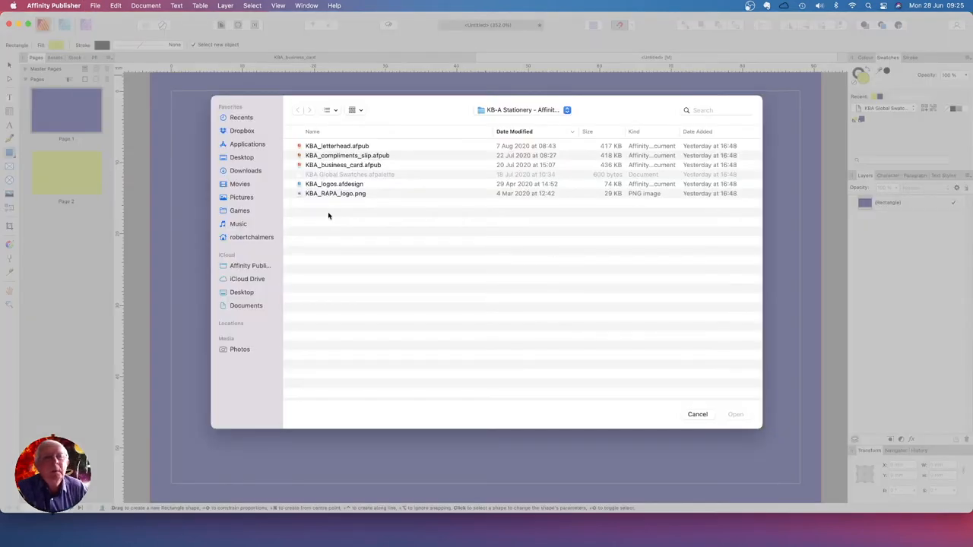
mouse_move(379, 191)
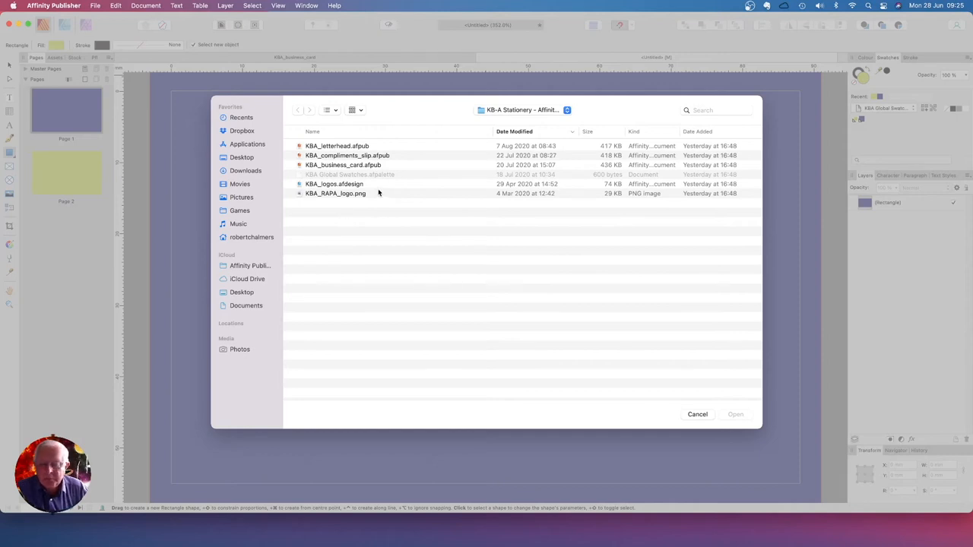
mouse_move(365, 185)
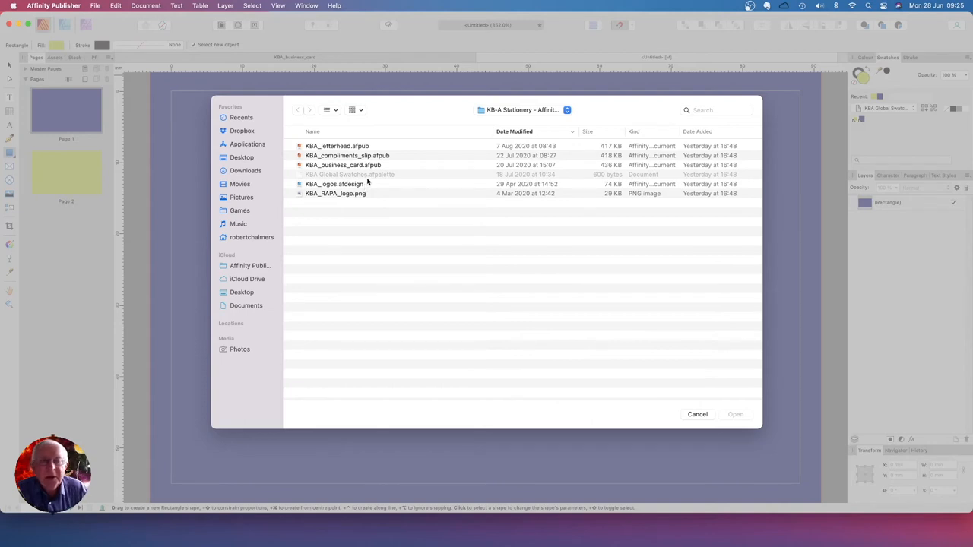
mouse_move(352, 185)
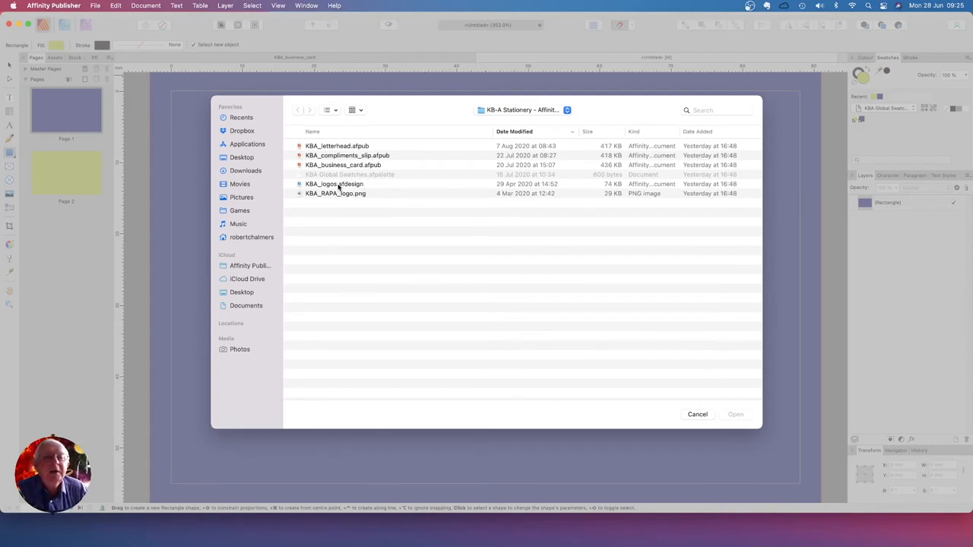
click(334, 184)
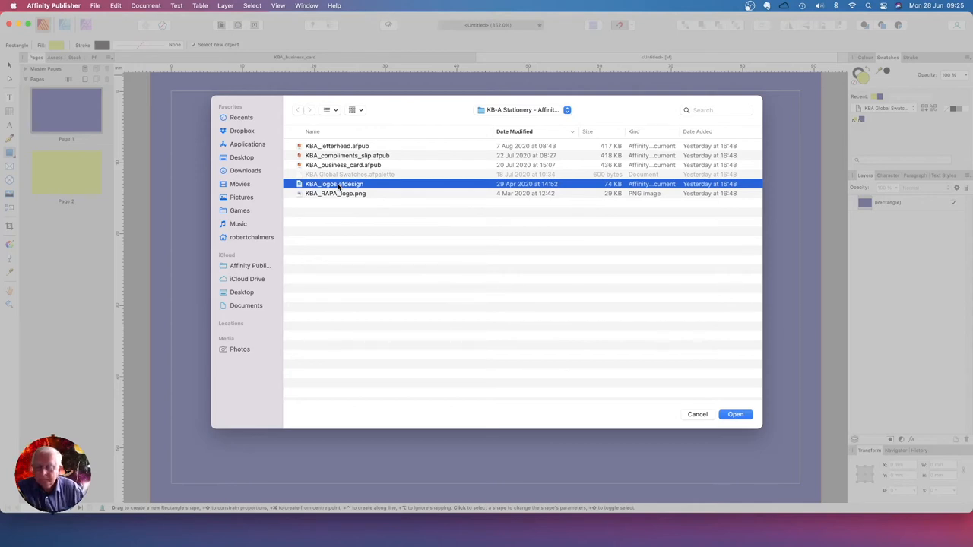
mouse_move(730, 401)
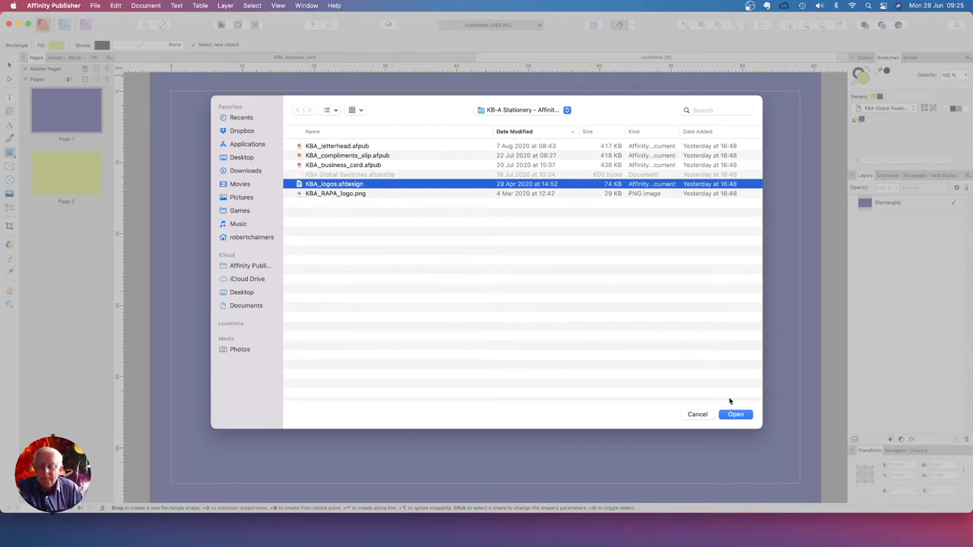
mouse_move(724, 396)
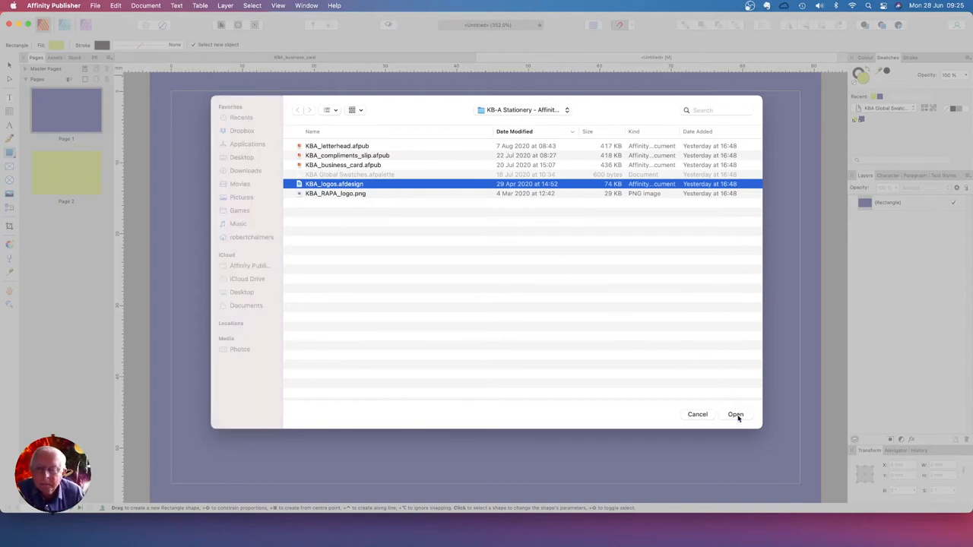
Place the linked KBA_logos.afdesign on page 1 at default size
click(736, 413)
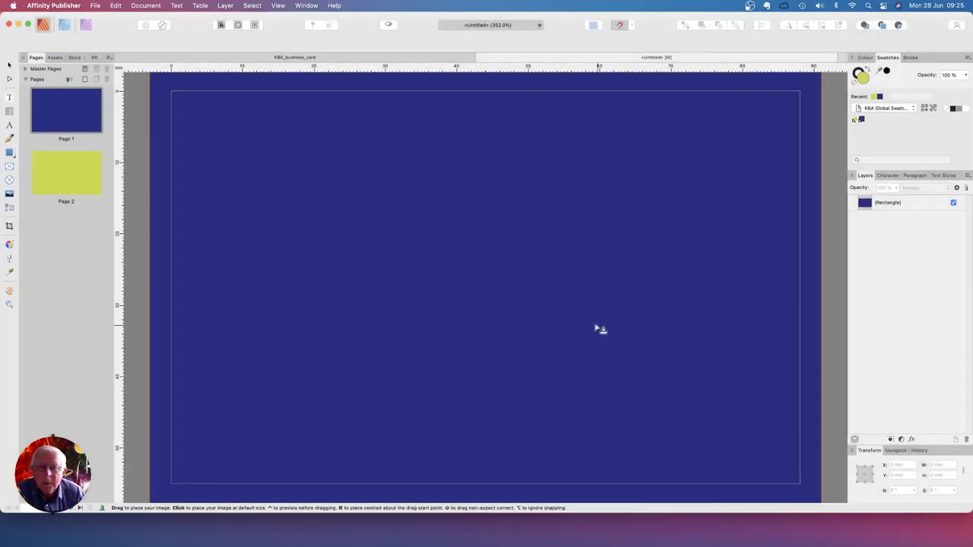
mouse_move(535, 277)
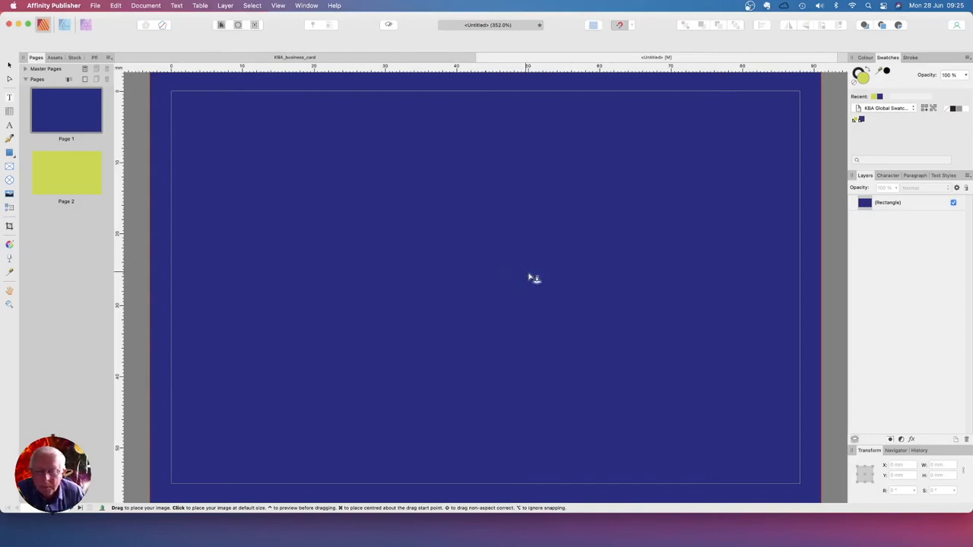
mouse_move(505, 279)
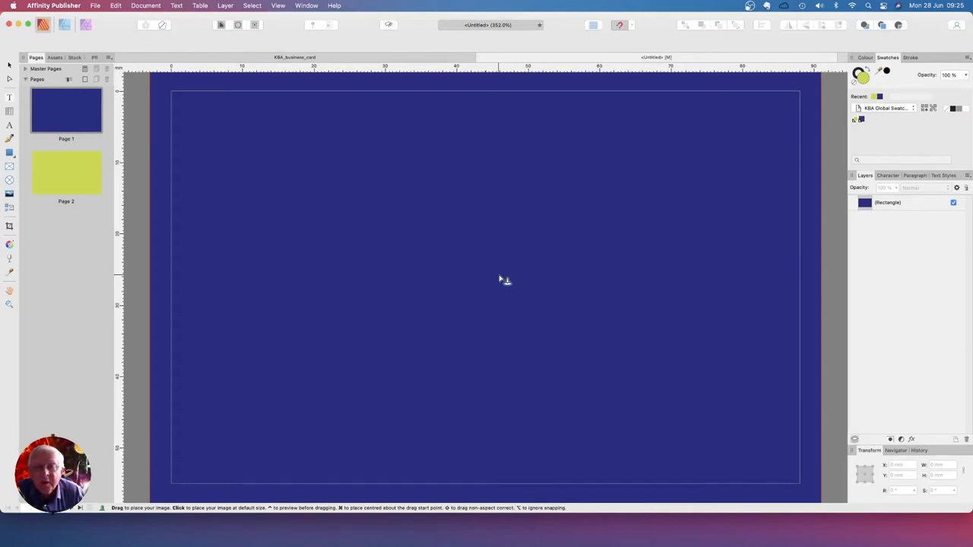
mouse_move(503, 287)
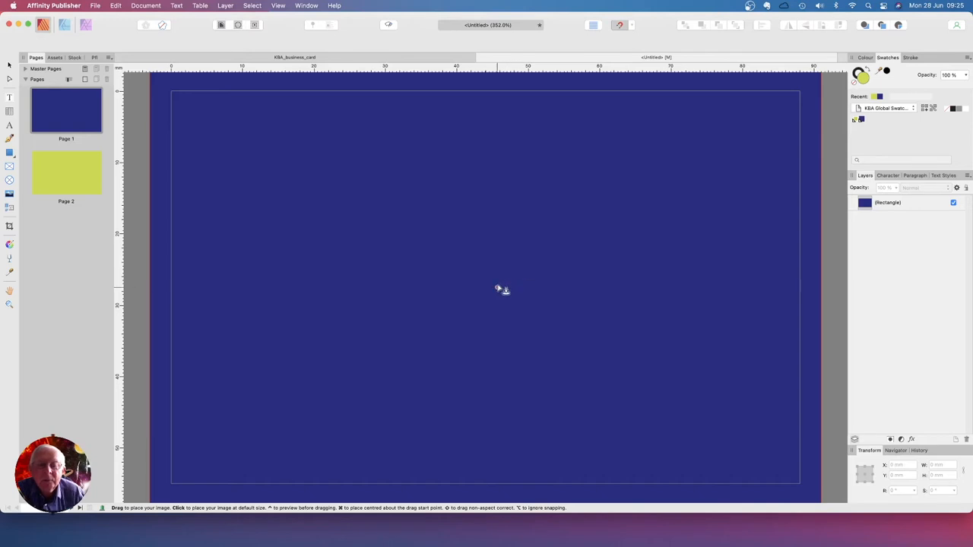
mouse_move(486, 289)
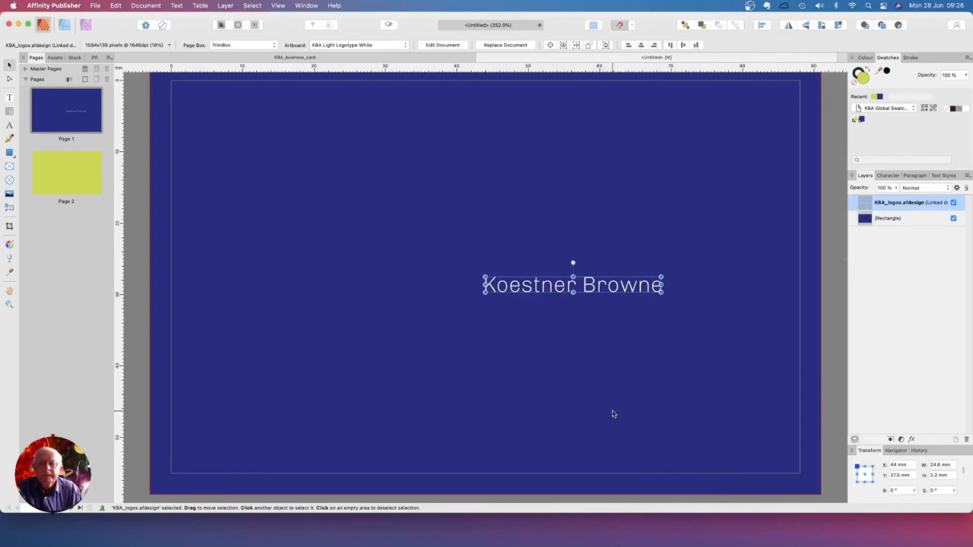
mouse_move(609, 406)
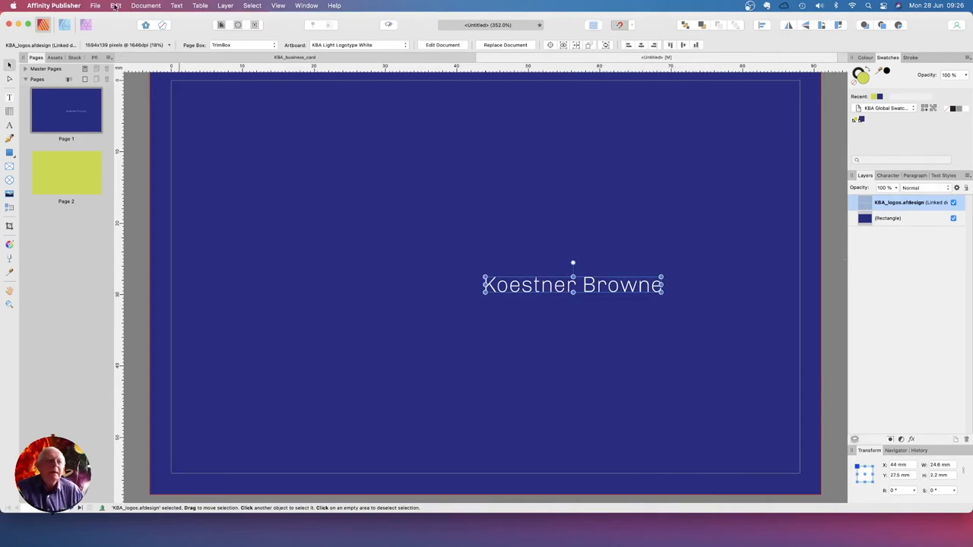
click(115, 6)
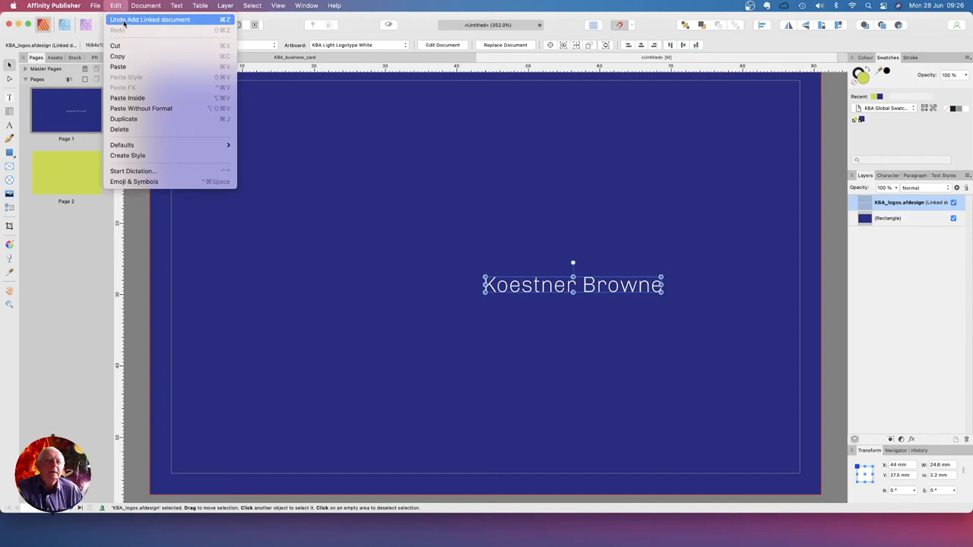
Undo the placed logo and place KBA_logos.afdesign again onto page 1
click(149, 18)
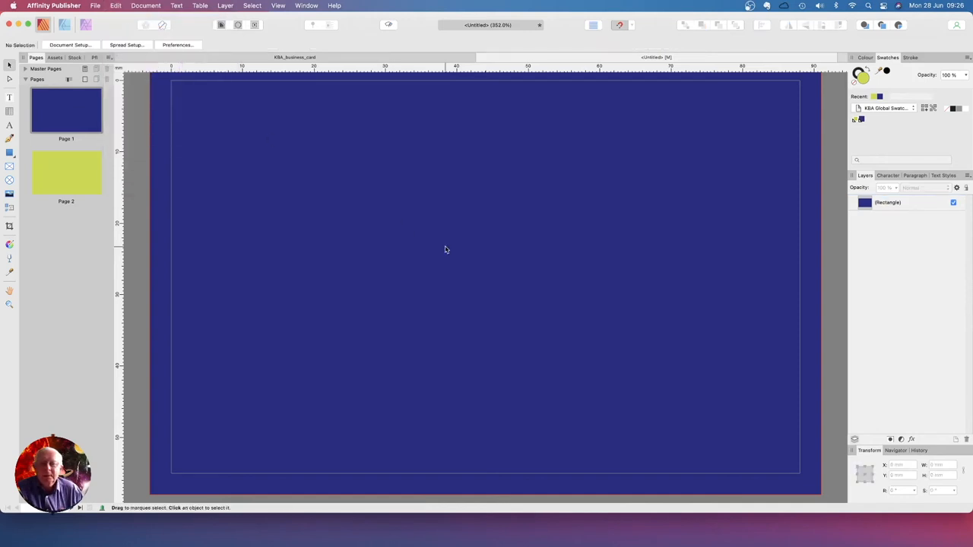
click(94, 6)
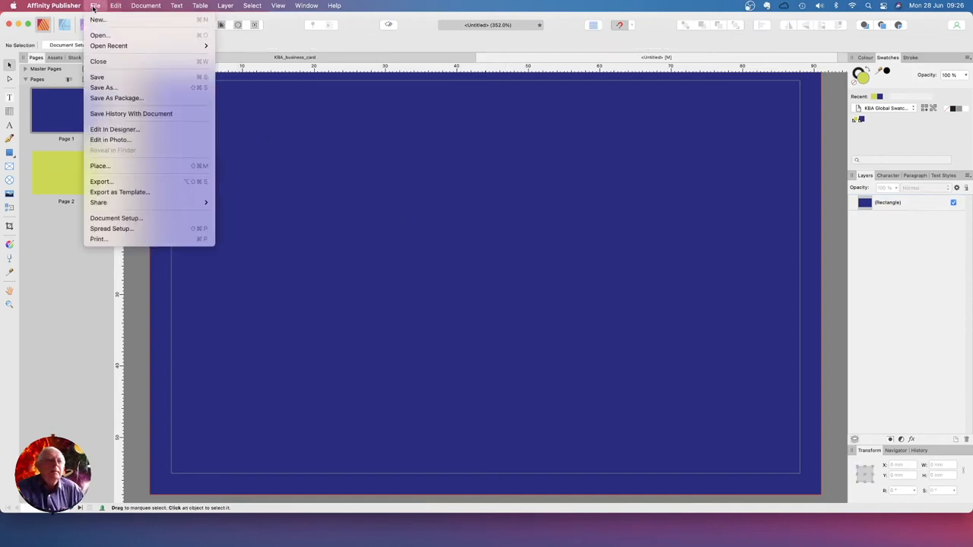
mouse_move(114, 128)
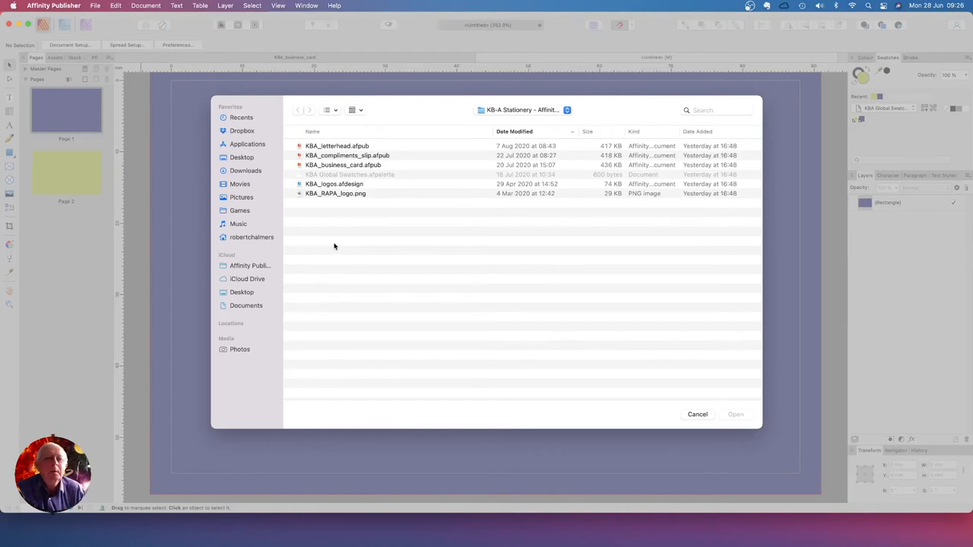
mouse_move(333, 192)
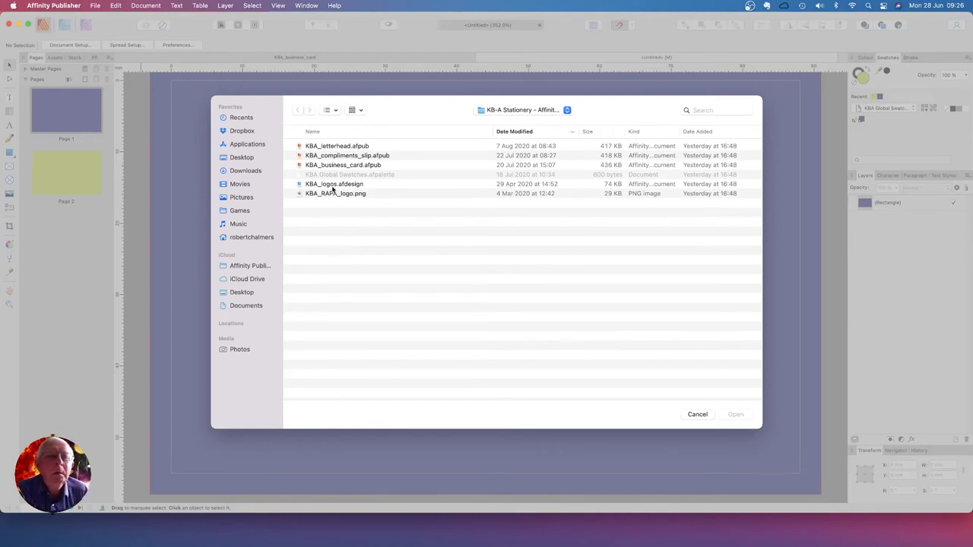
click(335, 184)
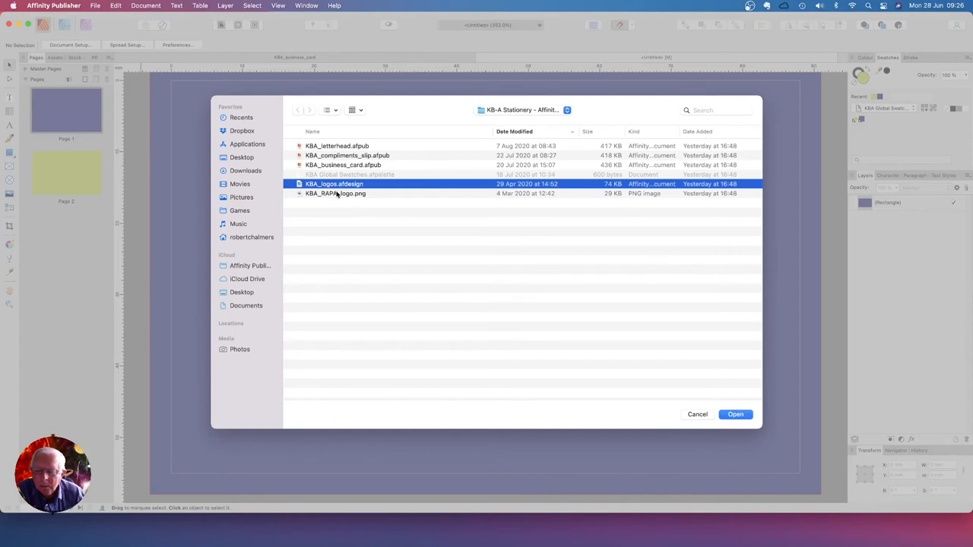
mouse_move(338, 195)
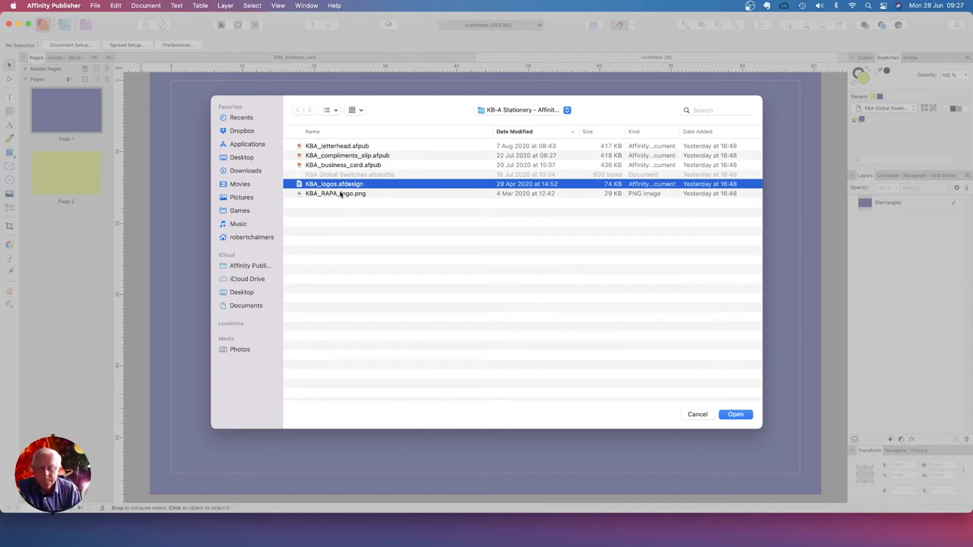
mouse_move(353, 196)
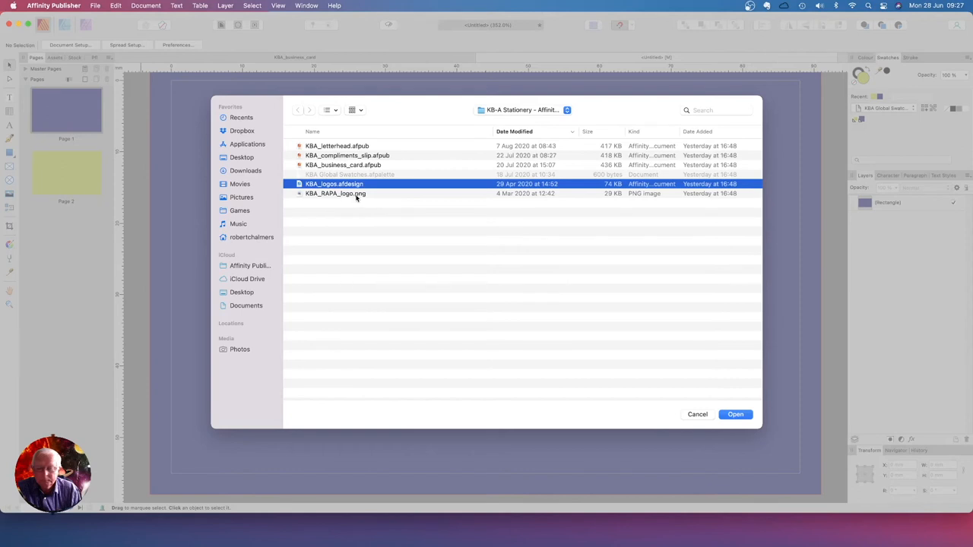
mouse_move(496, 228)
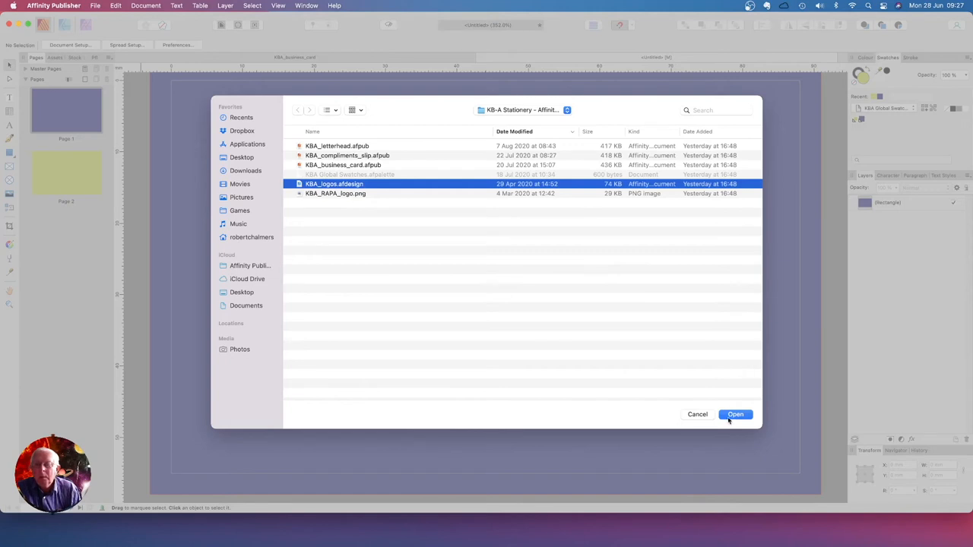
click(735, 414)
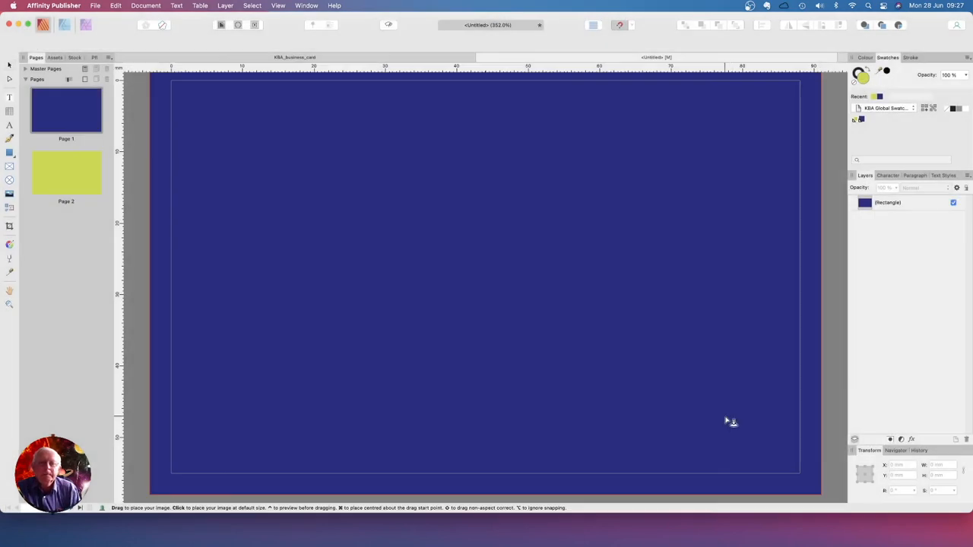
mouse_move(514, 286)
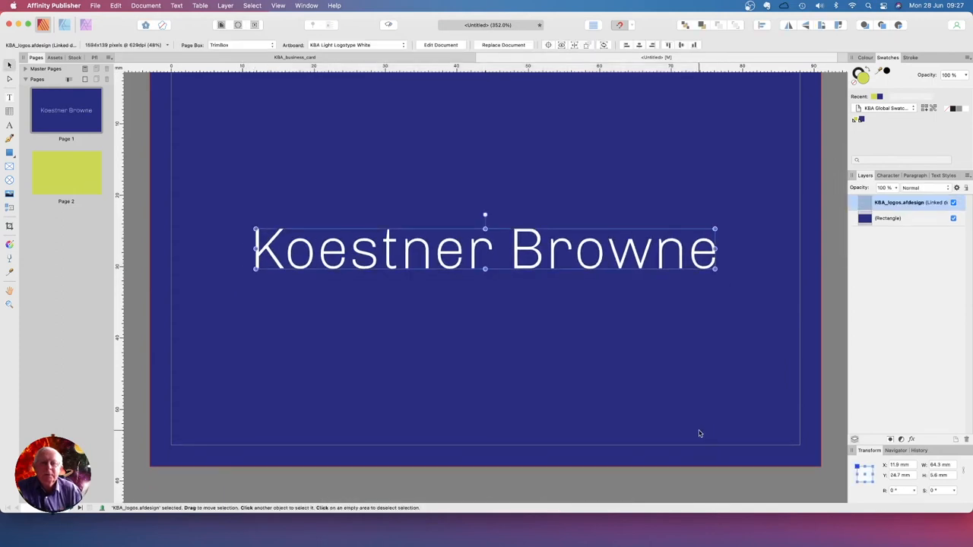
mouse_move(586, 354)
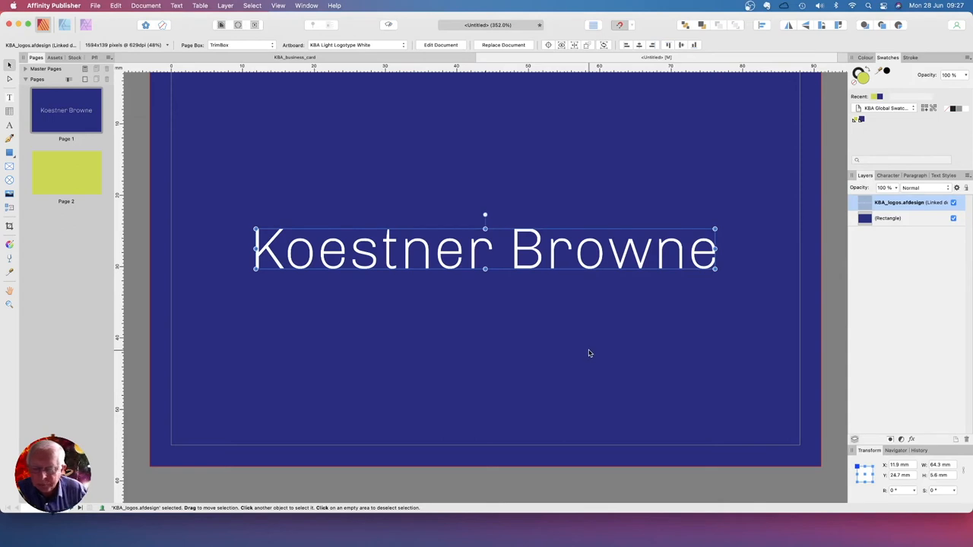
mouse_move(594, 272)
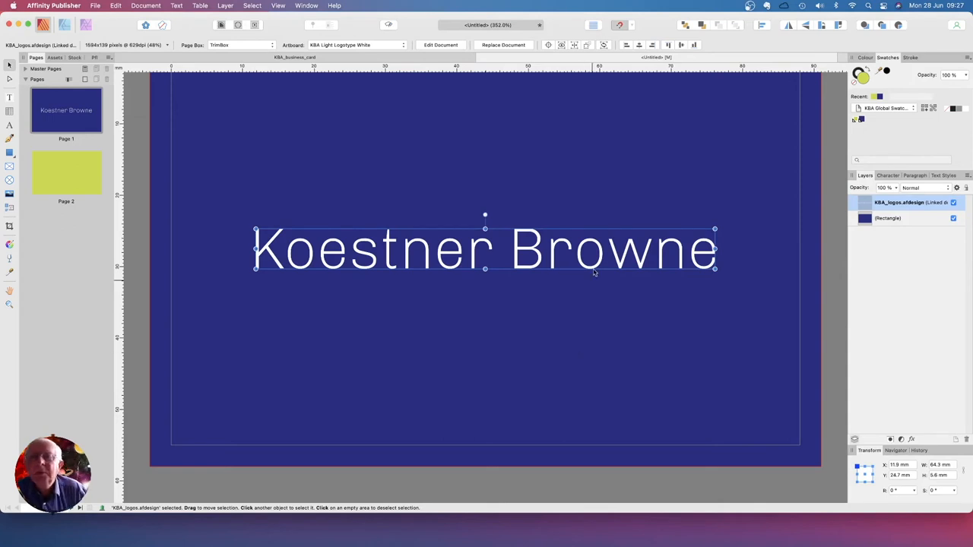
mouse_move(608, 161)
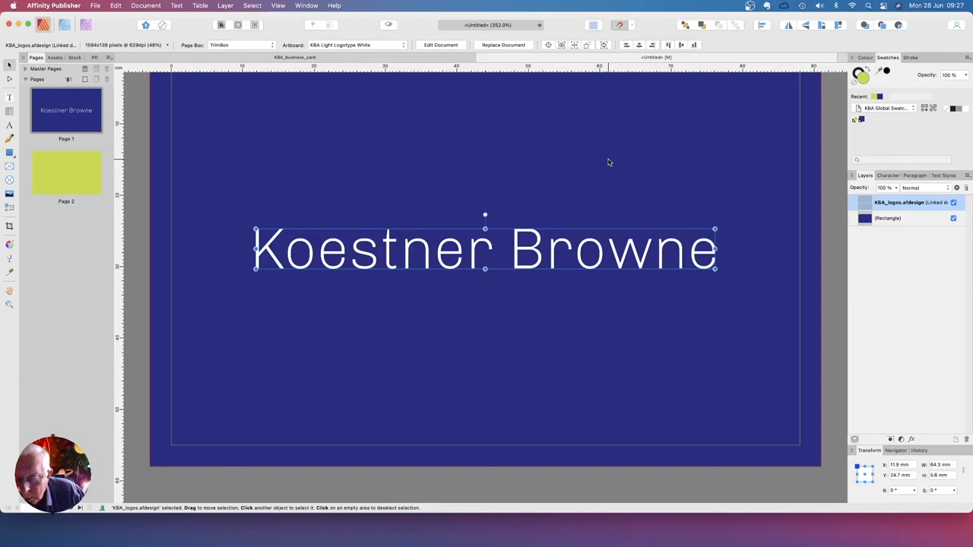
mouse_move(596, 161)
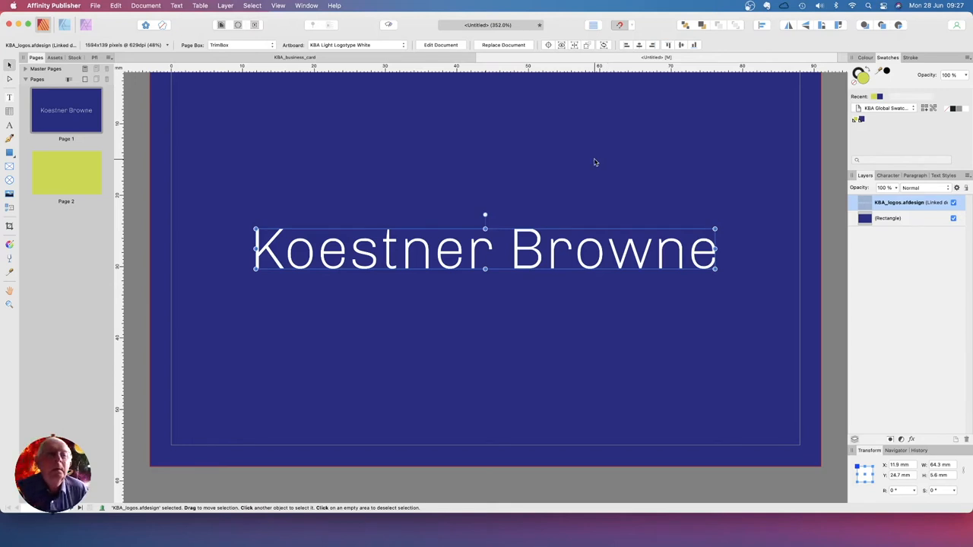
mouse_move(396, 47)
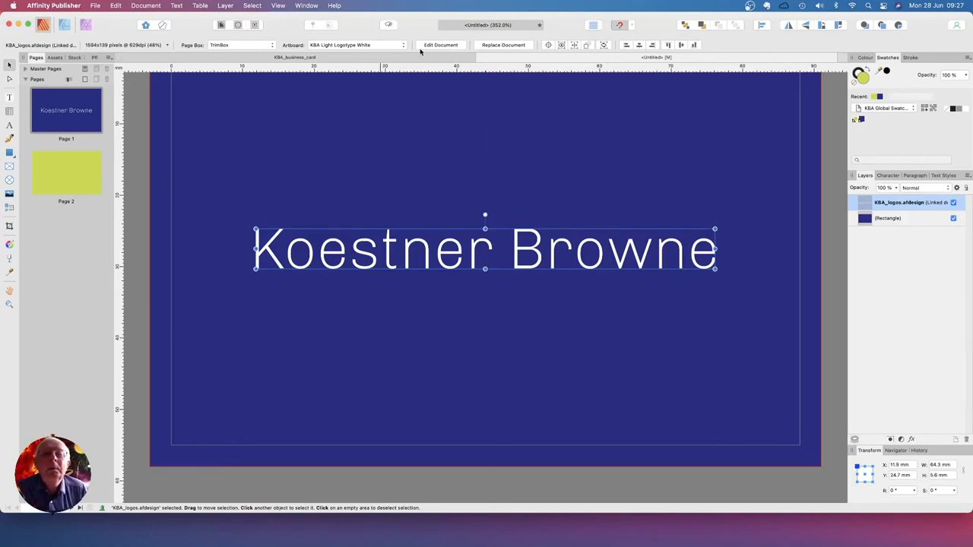
mouse_move(441, 45)
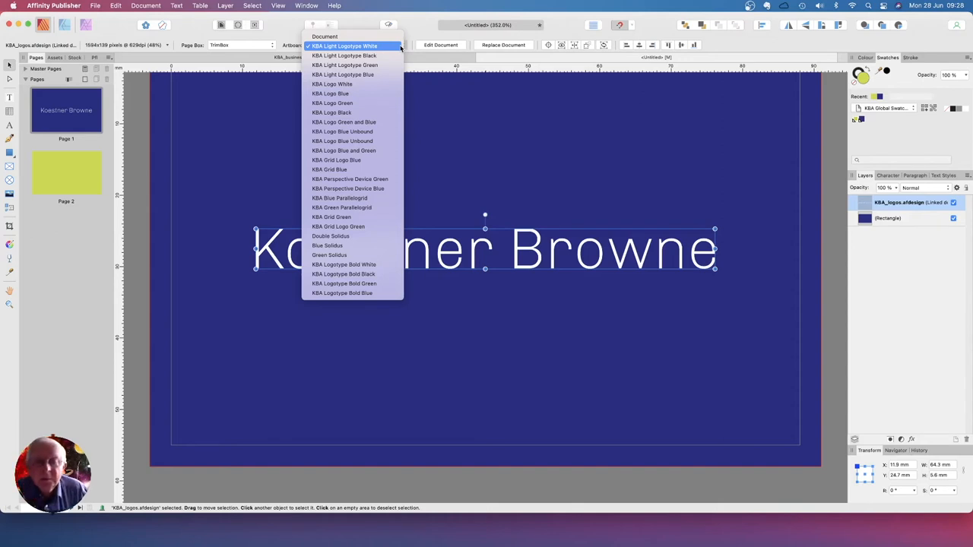
mouse_move(343, 151)
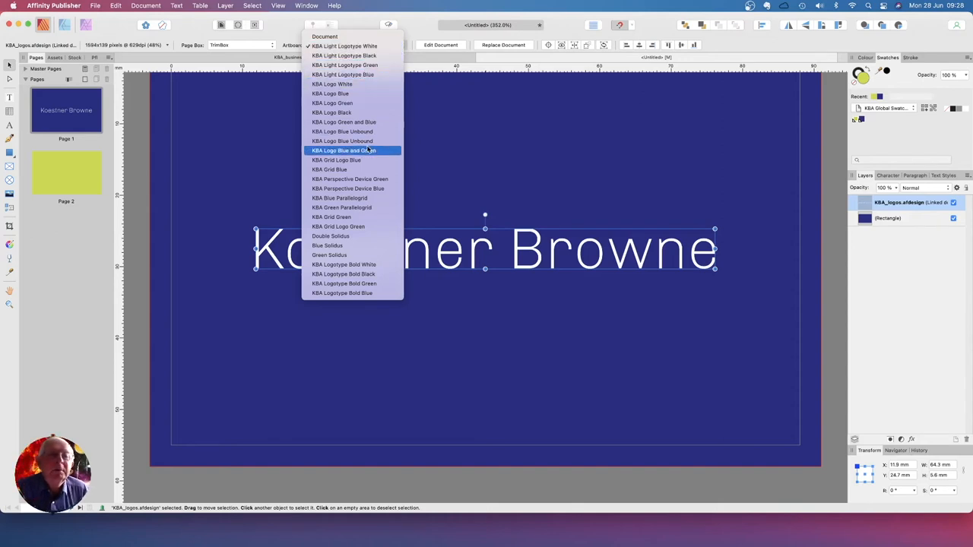
mouse_move(344, 121)
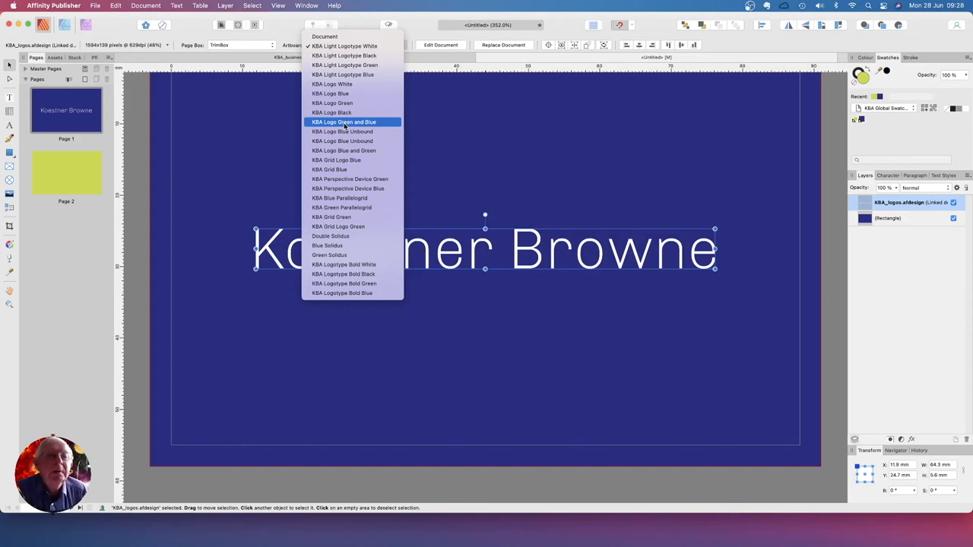
mouse_move(331, 112)
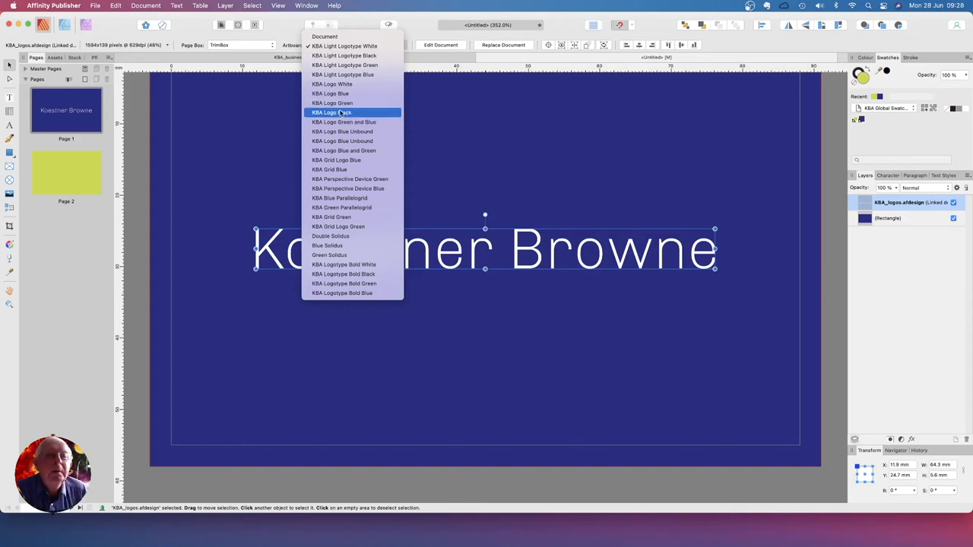
mouse_move(344, 122)
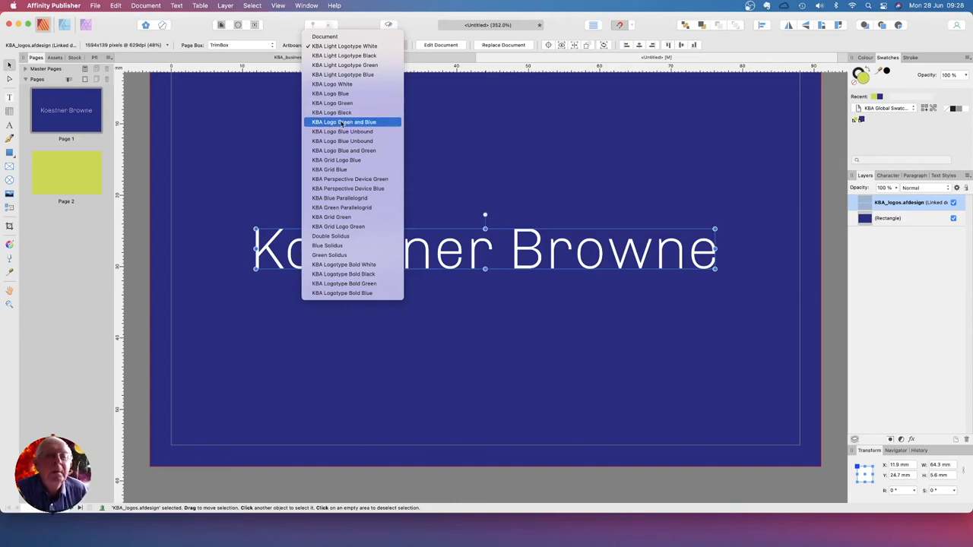
mouse_move(335, 160)
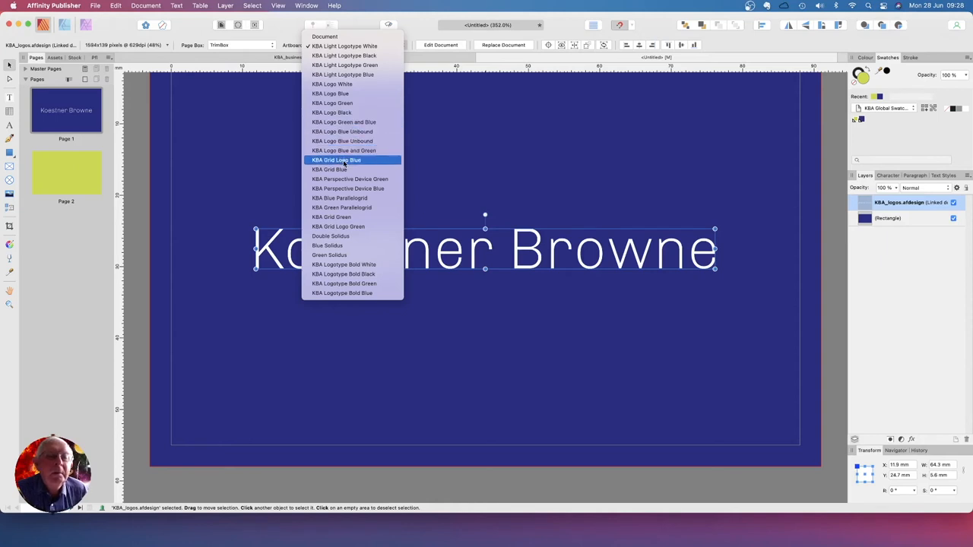
mouse_move(338, 226)
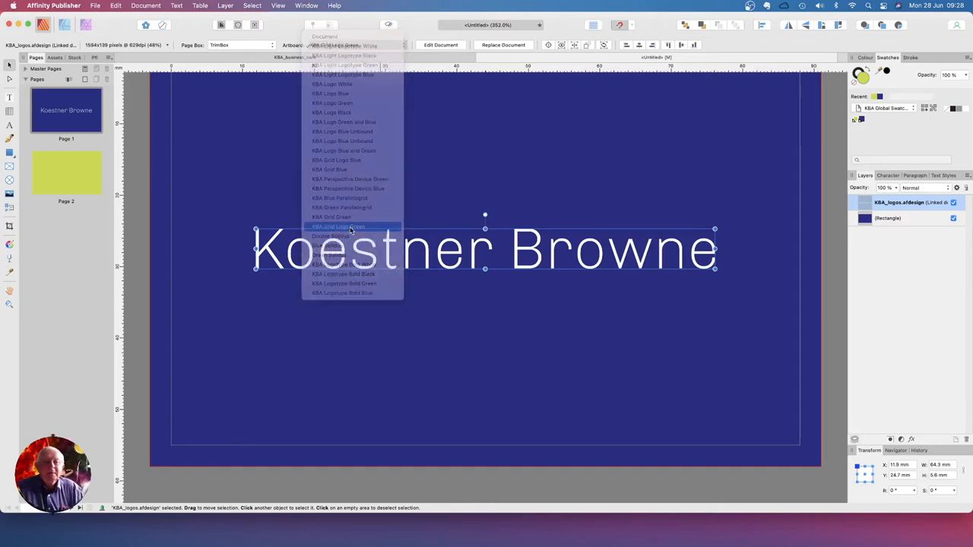
Choose the KBA Grid Logo Green artboard for the placed logo
click(338, 227)
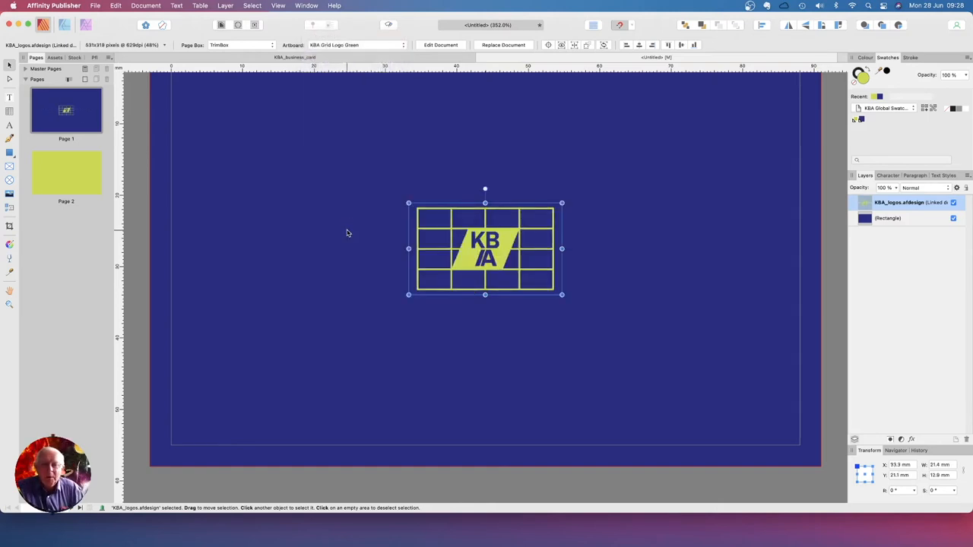
mouse_move(418, 325)
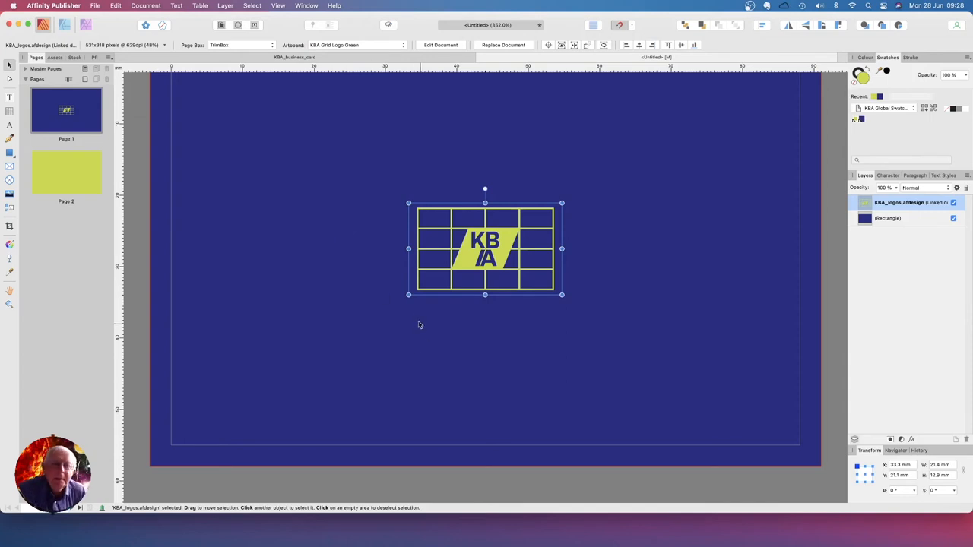
Scale the green grid logo up by its corner handle to span most of page 1
drag(409, 295, 396, 302)
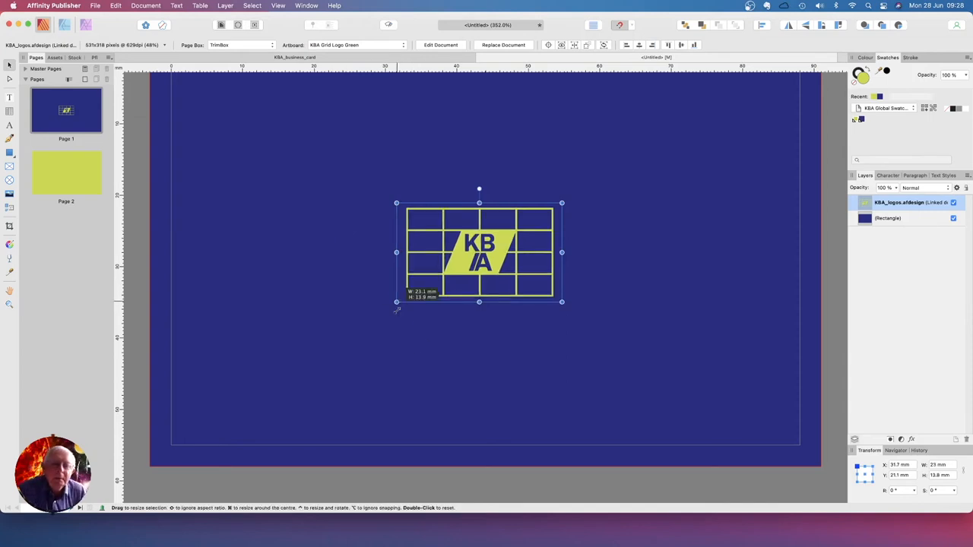
drag(396, 301, 259, 383)
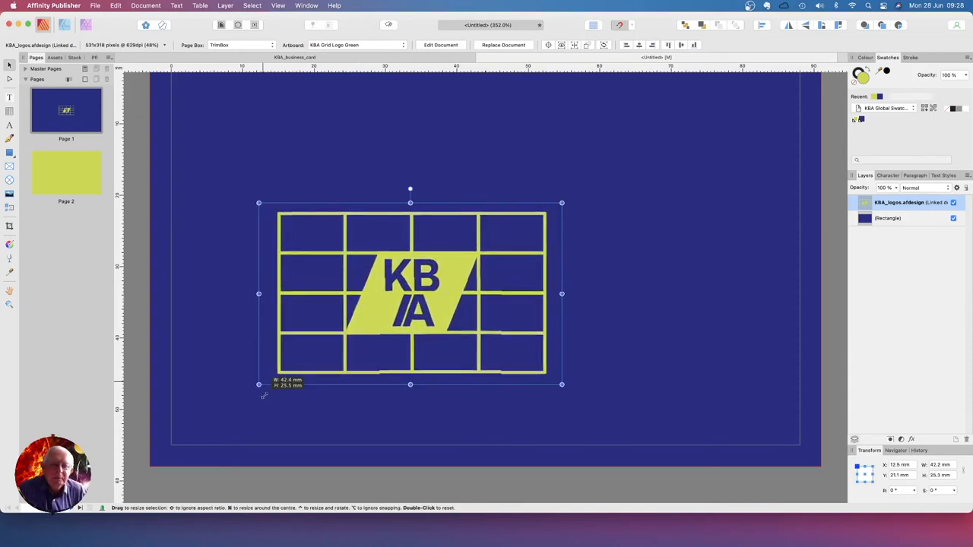
drag(259, 384, 221, 407)
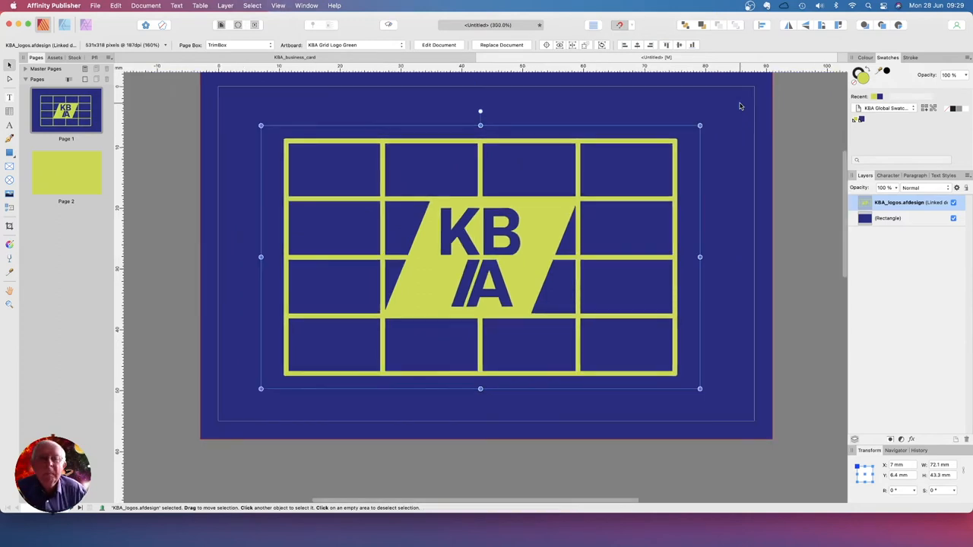
Snap the grid logo to the page centre, resize it to the margin guides, then deselect it
drag(480, 256, 490, 259)
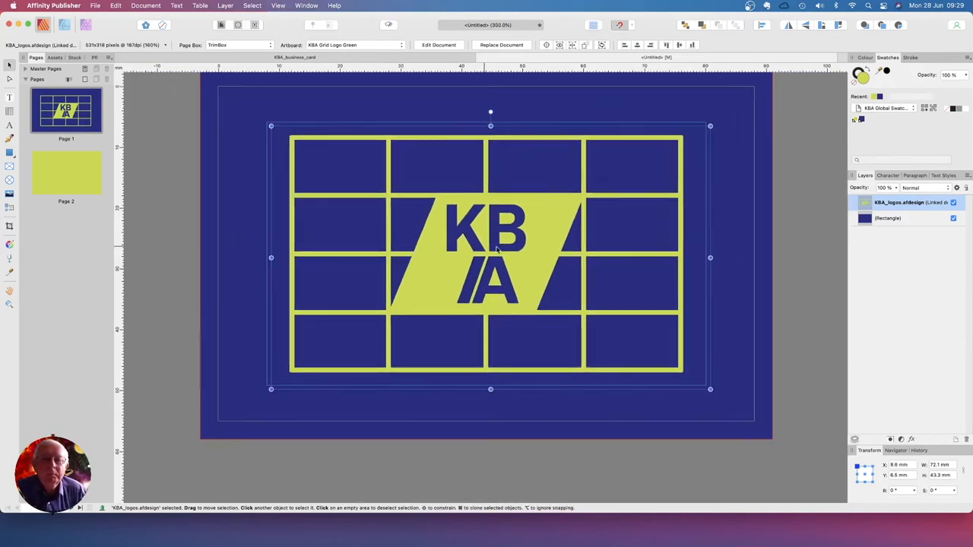
drag(489, 251, 486, 256)
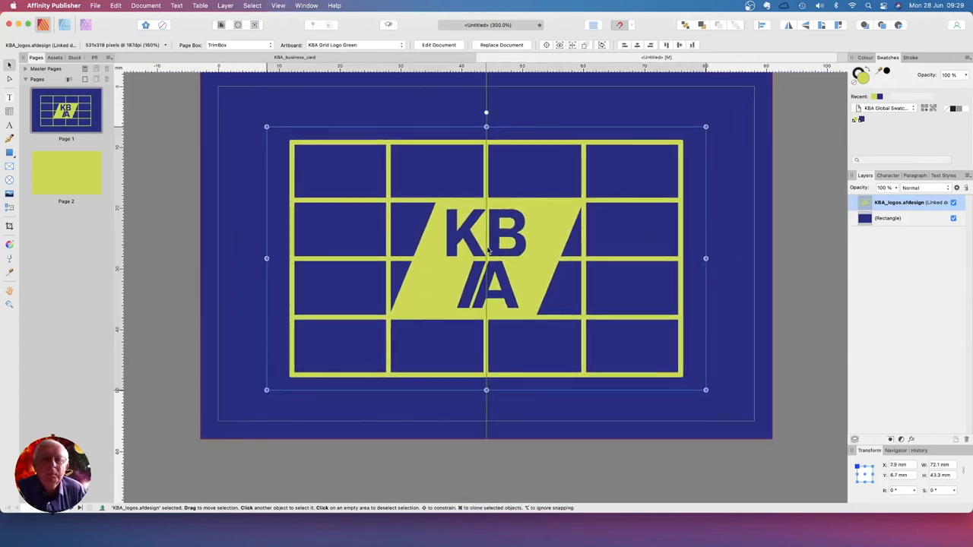
drag(486, 258, 487, 252)
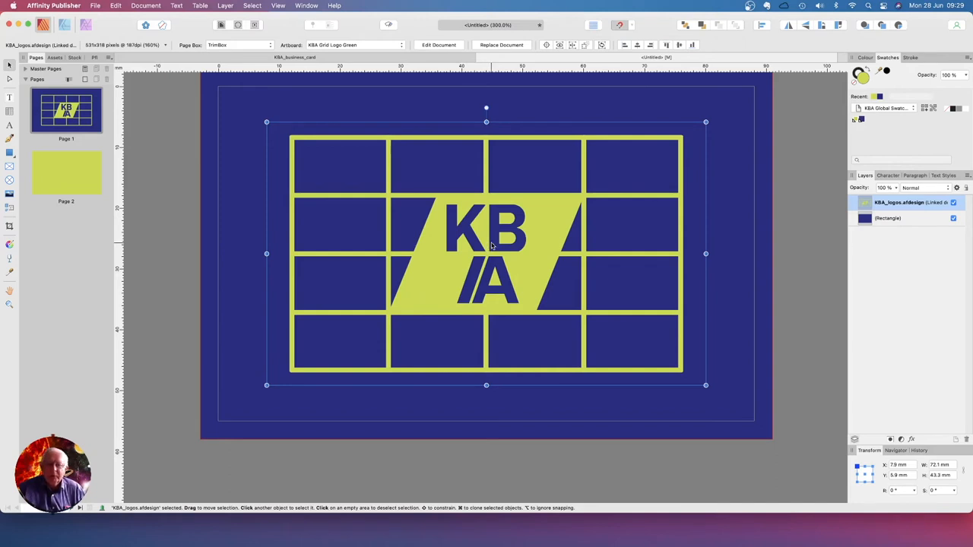
mouse_move(489, 246)
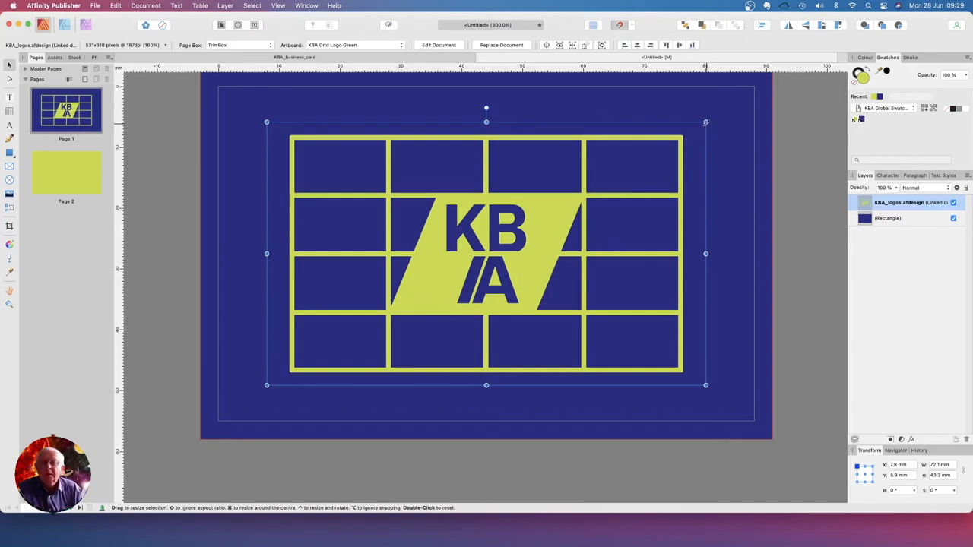
drag(706, 122, 699, 125)
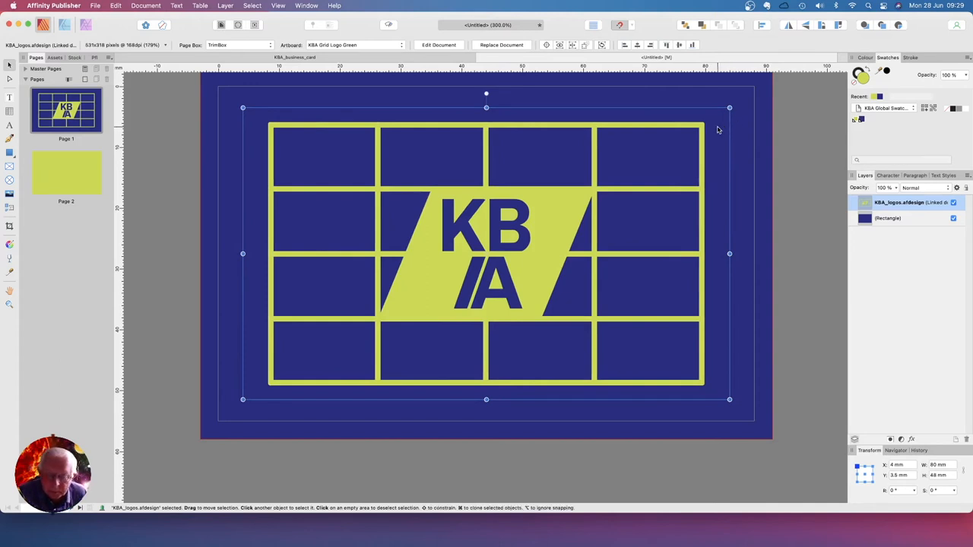
mouse_move(712, 130)
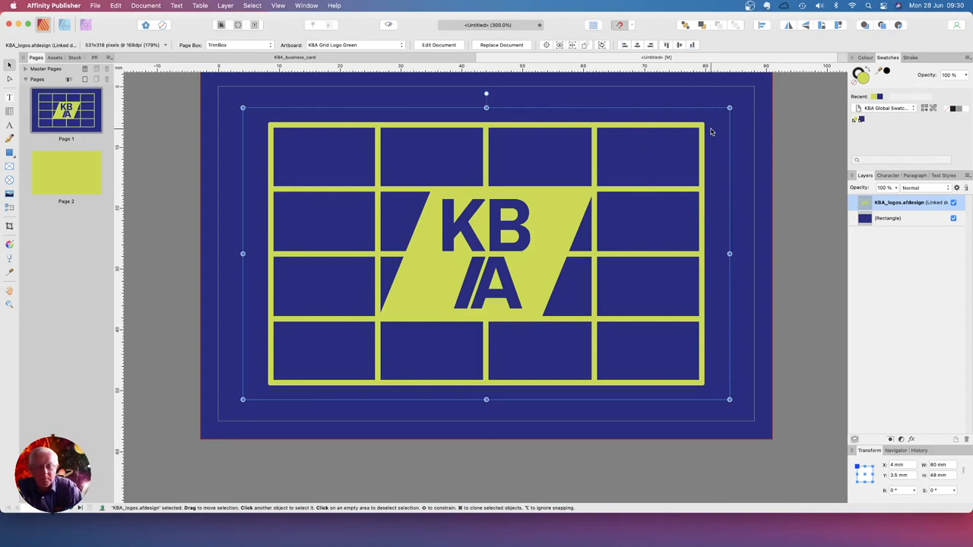
mouse_move(707, 136)
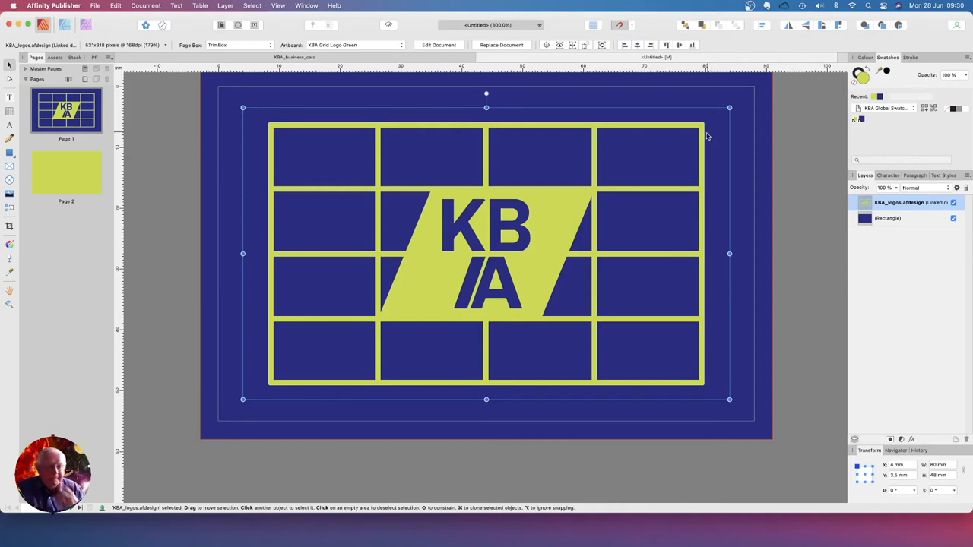
mouse_move(524, 128)
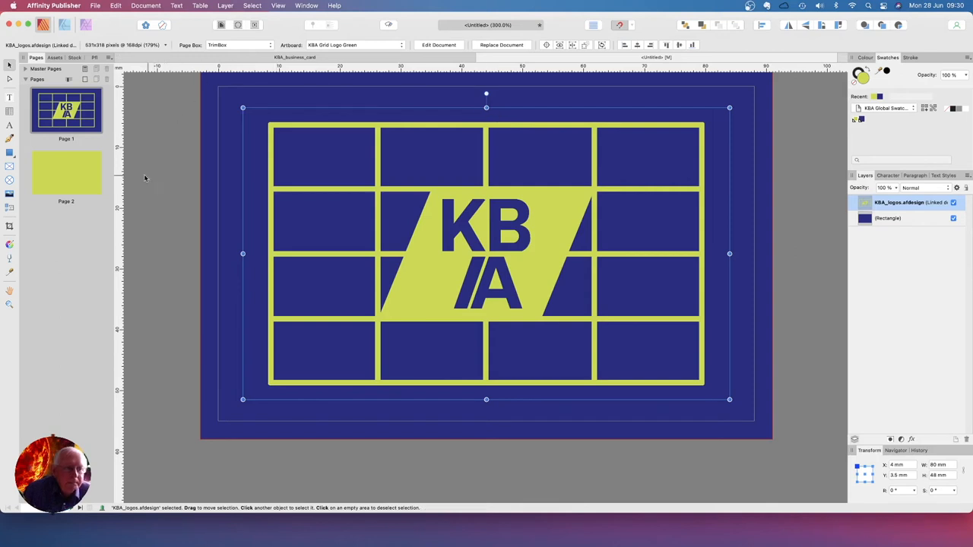
click(67, 173)
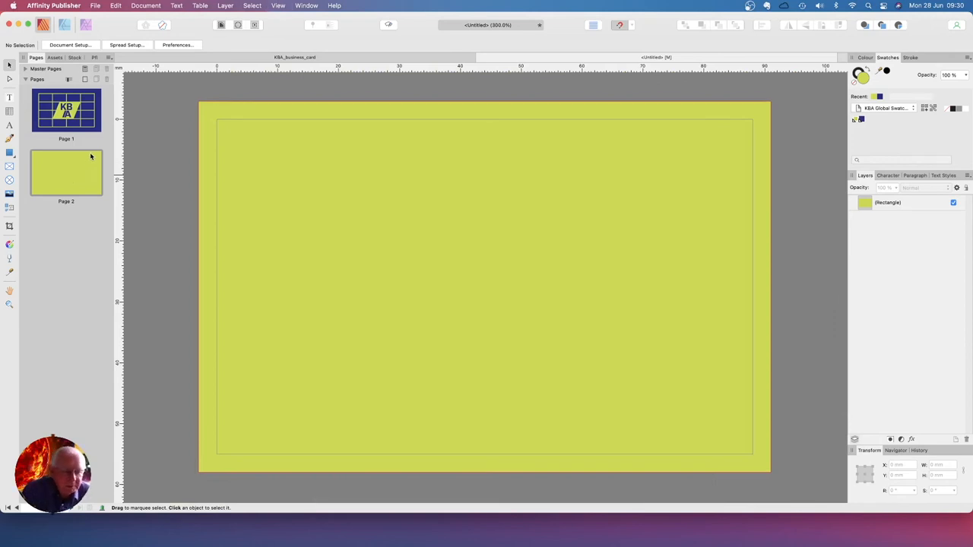
mouse_move(85, 155)
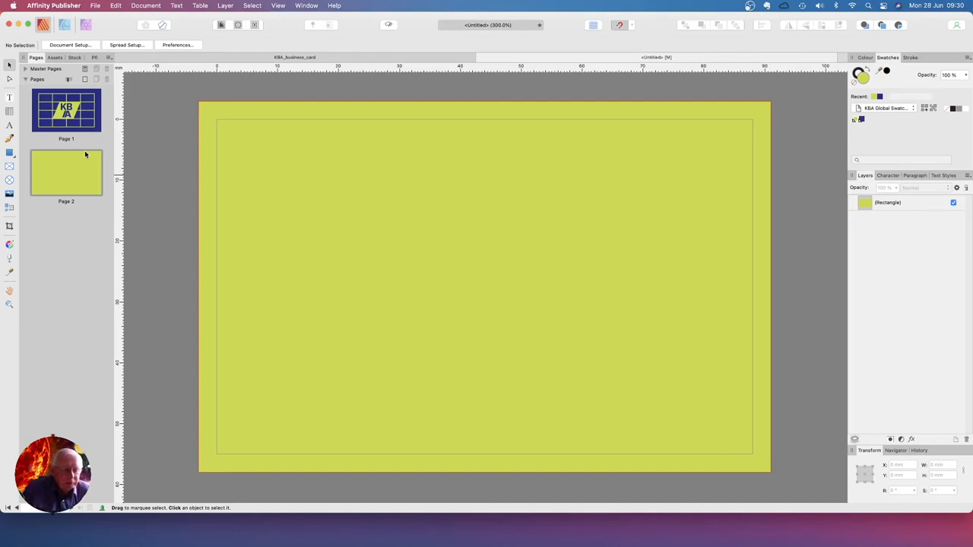
mouse_move(75, 157)
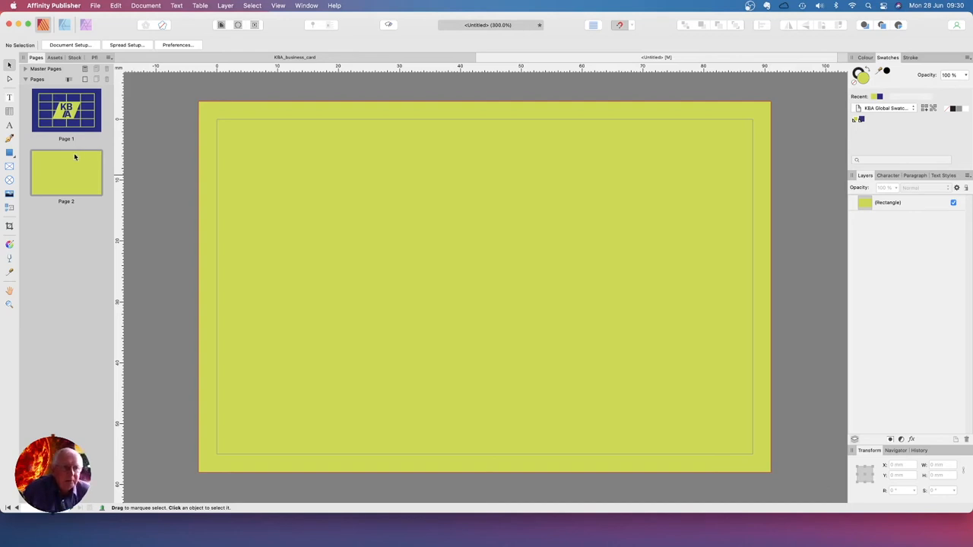
mouse_move(73, 174)
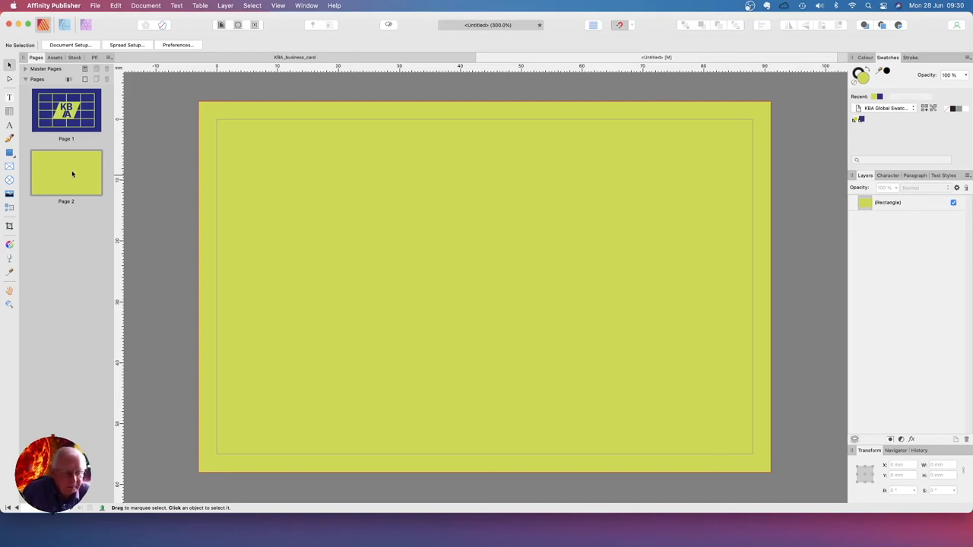
mouse_move(73, 172)
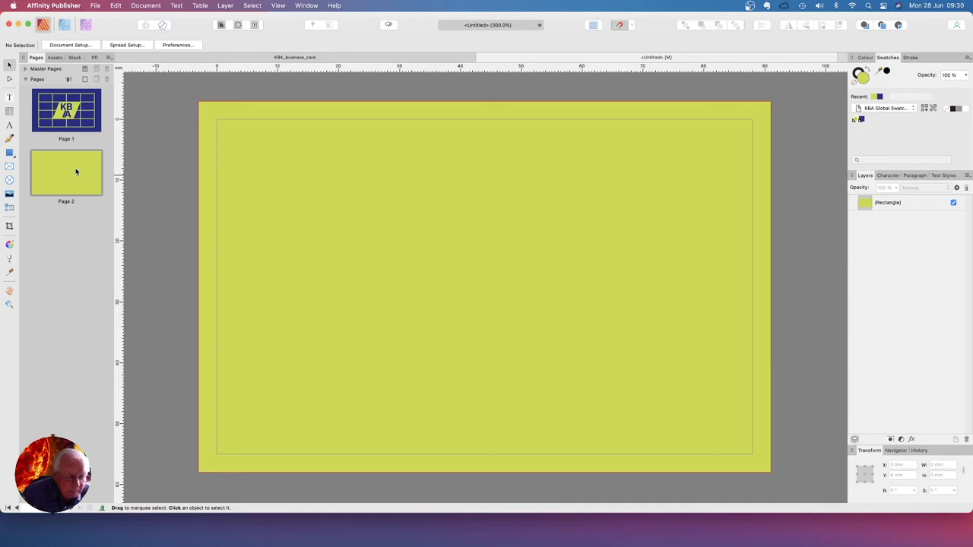
mouse_move(70, 170)
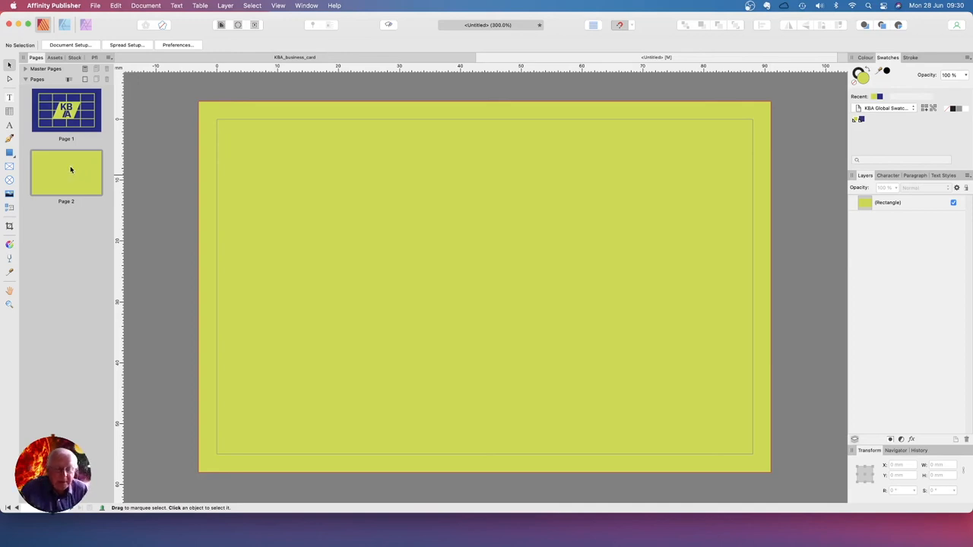
mouse_move(61, 169)
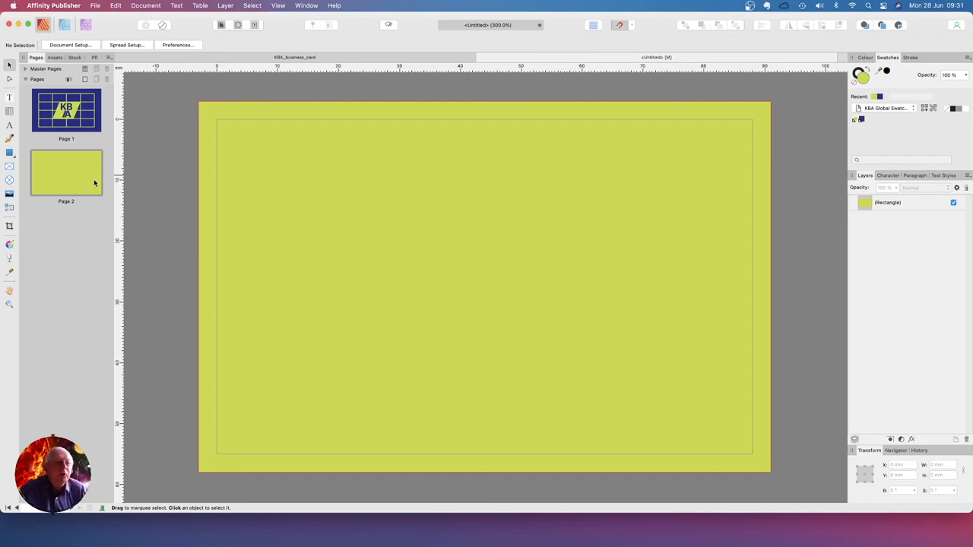
mouse_move(21, 265)
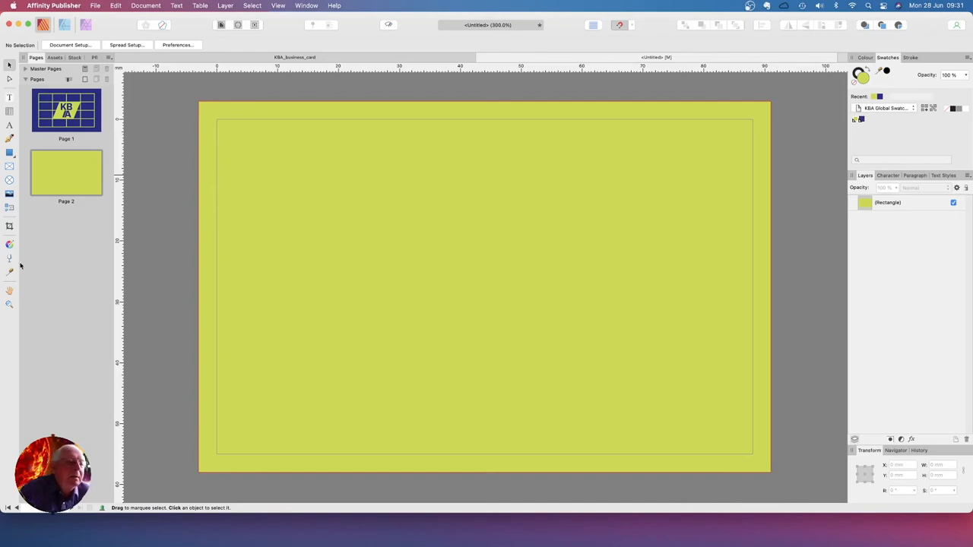
mouse_move(9, 245)
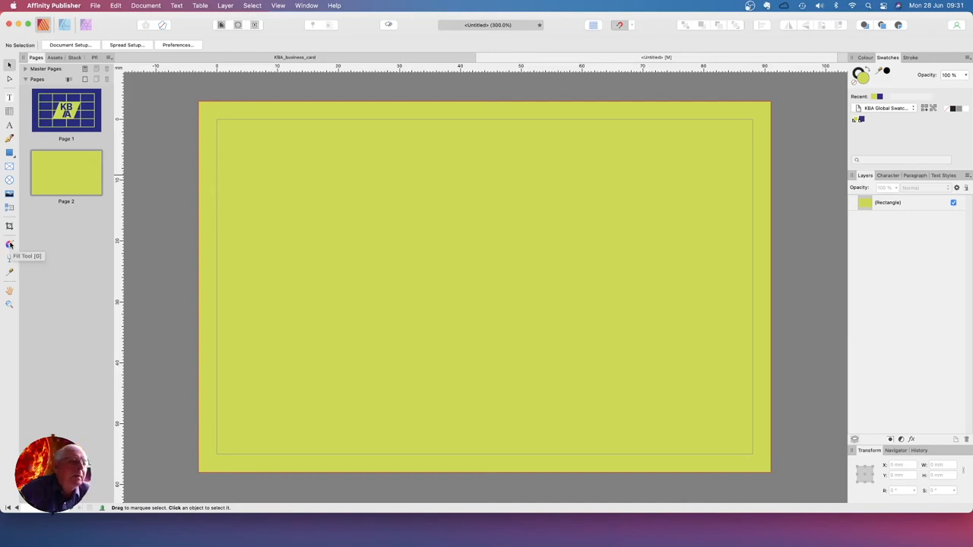
mouse_move(9, 130)
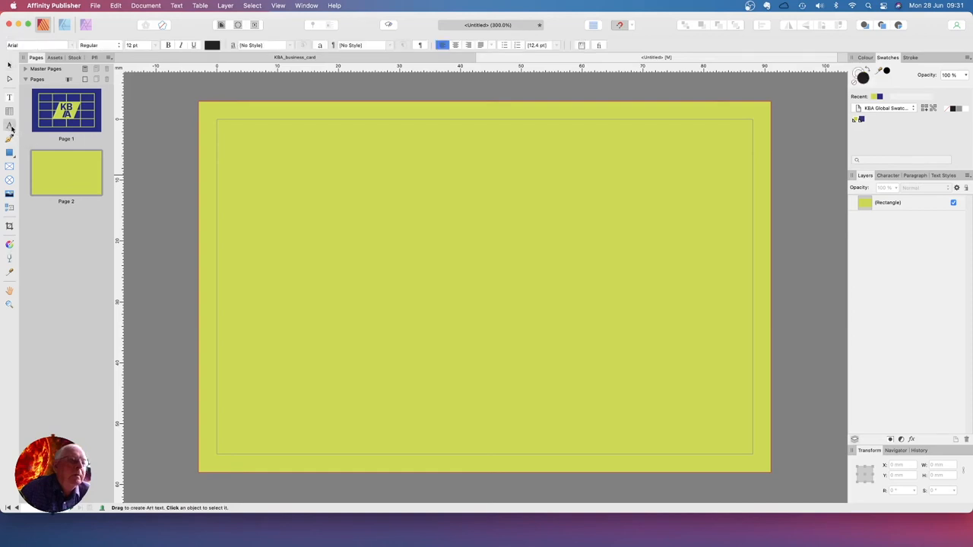
mouse_move(9, 128)
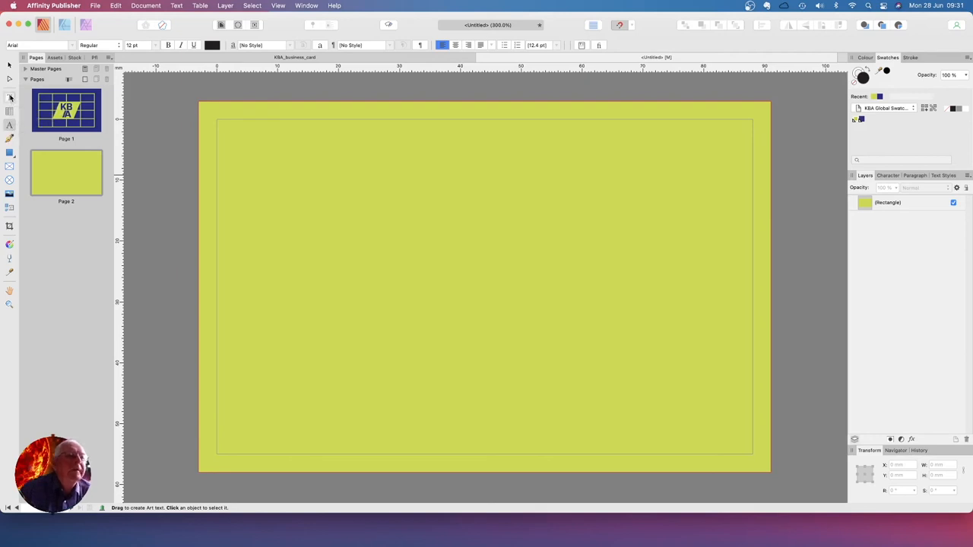
With the Frame Text Tool active, set the font to Chivo Bold
click(9, 97)
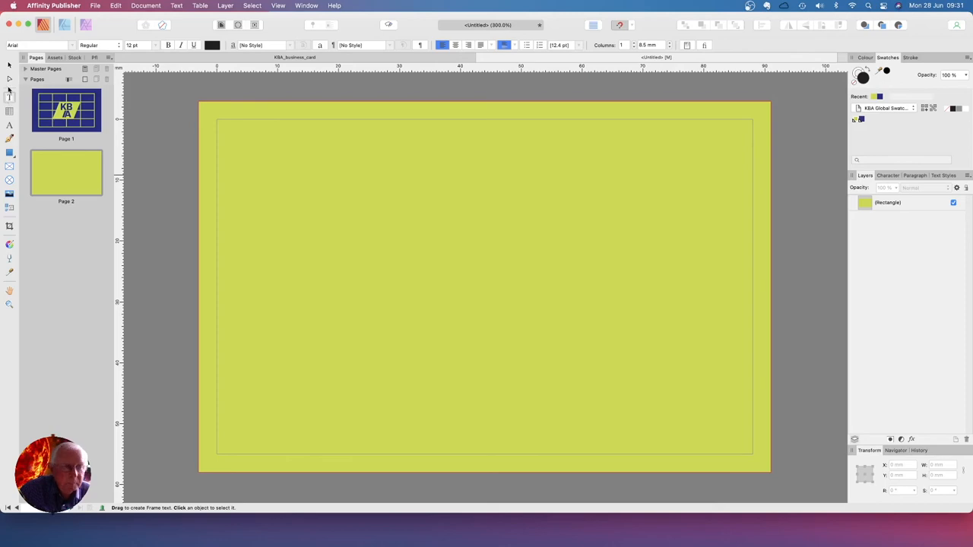
click(38, 45)
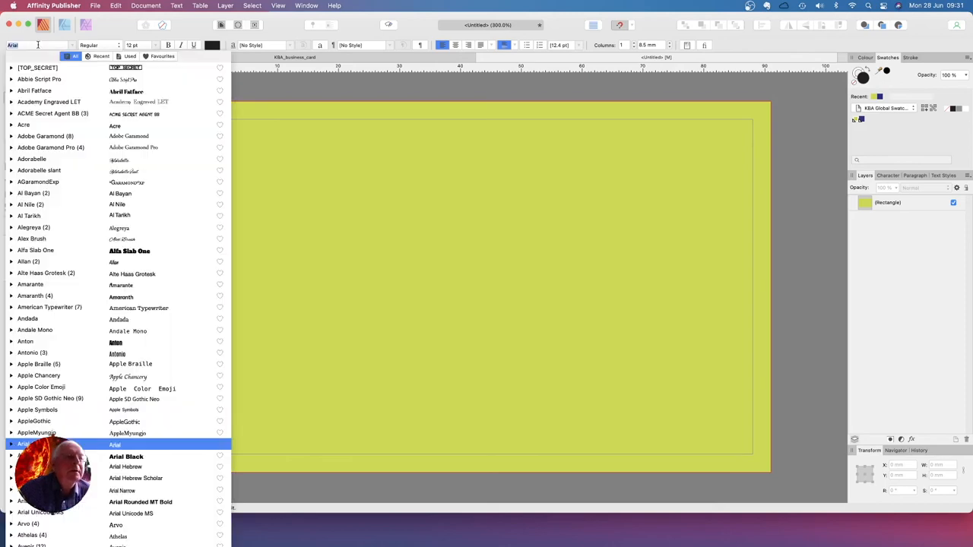
scroll(down, 3)
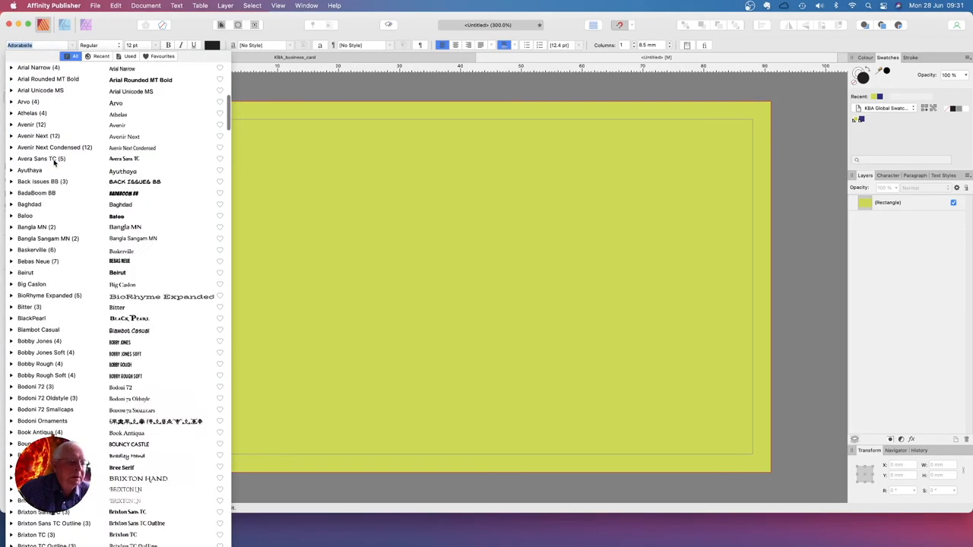
scroll(down, 3)
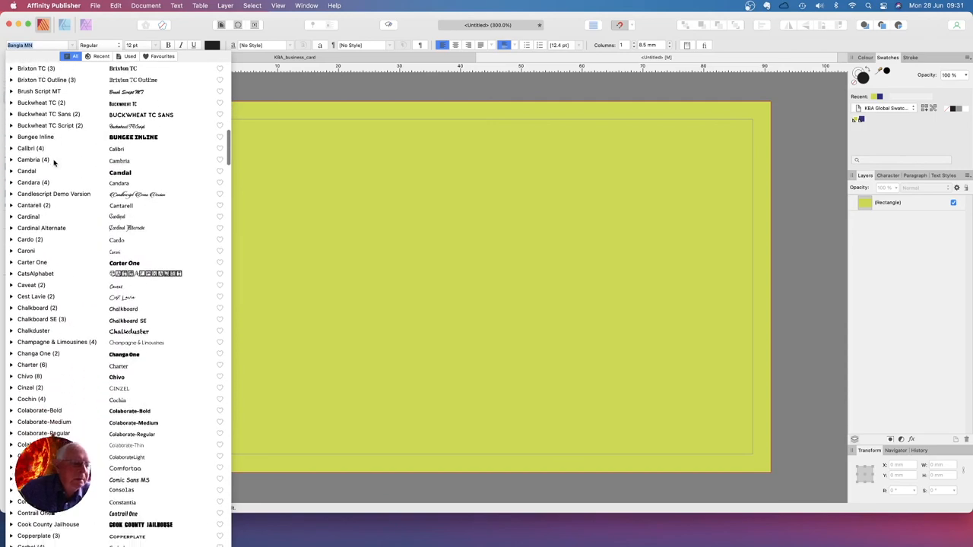
click(116, 377)
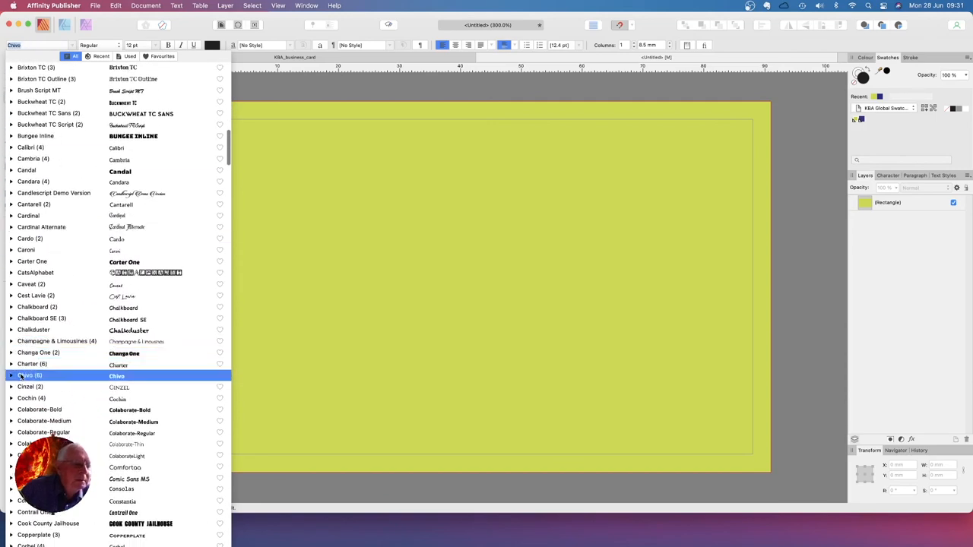
click(116, 375)
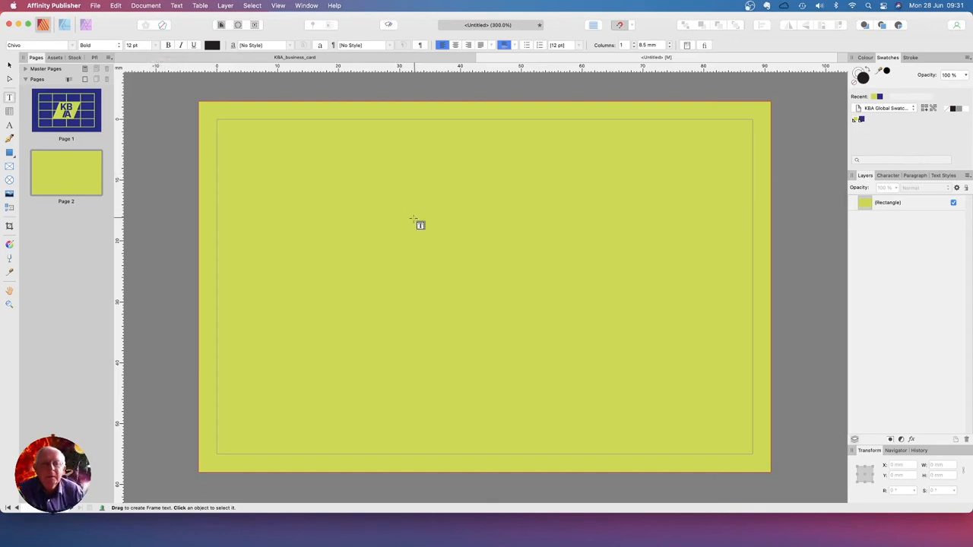
Draw a text frame near the centre of page 2
drag(412, 226, 601, 312)
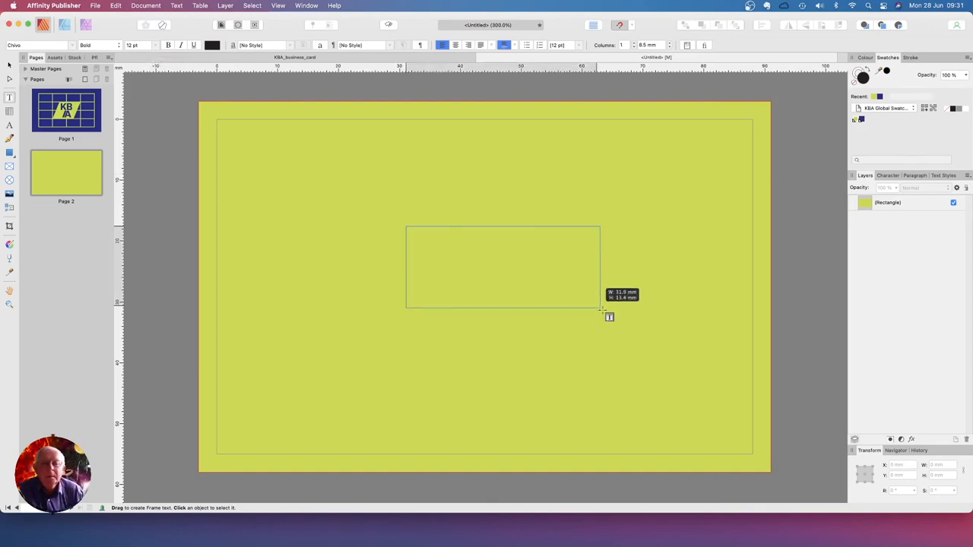
drag(406, 227, 608, 328)
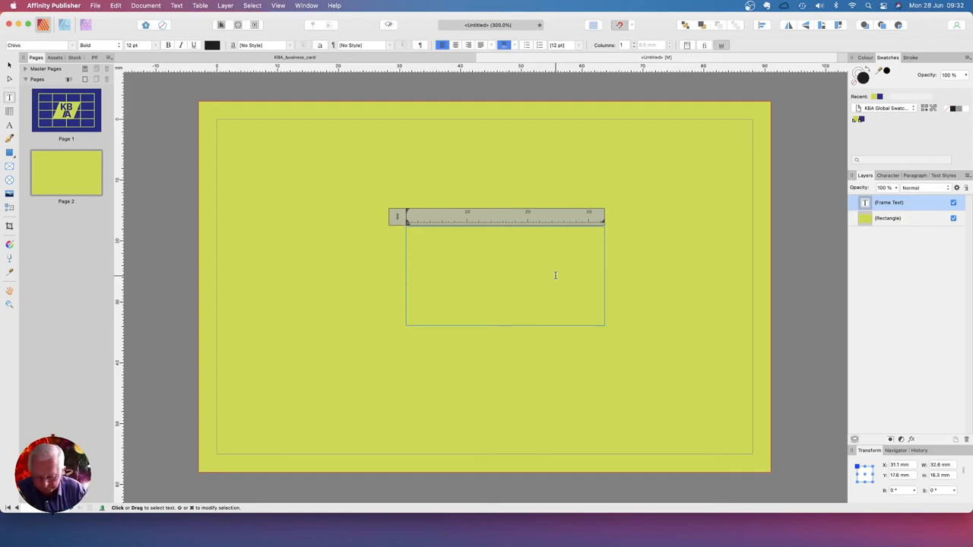
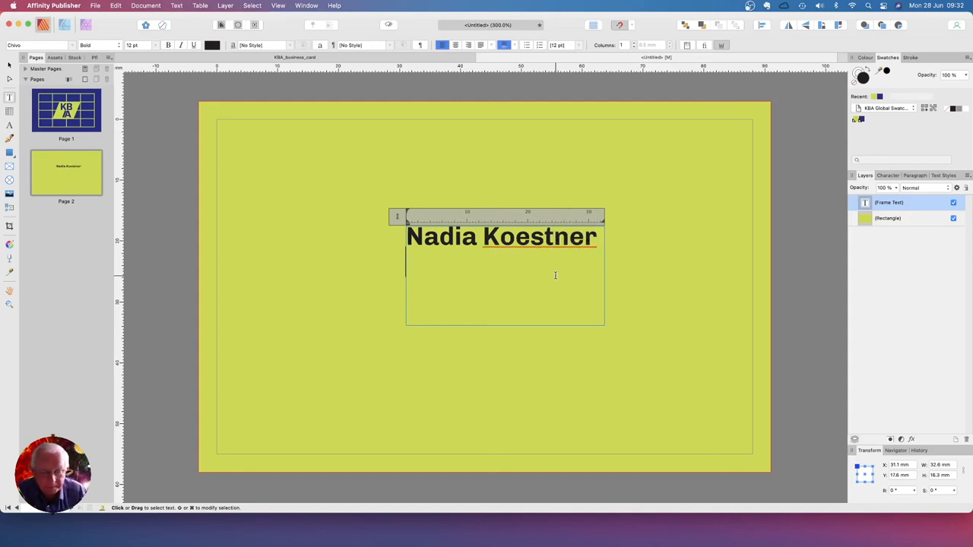
text(C)
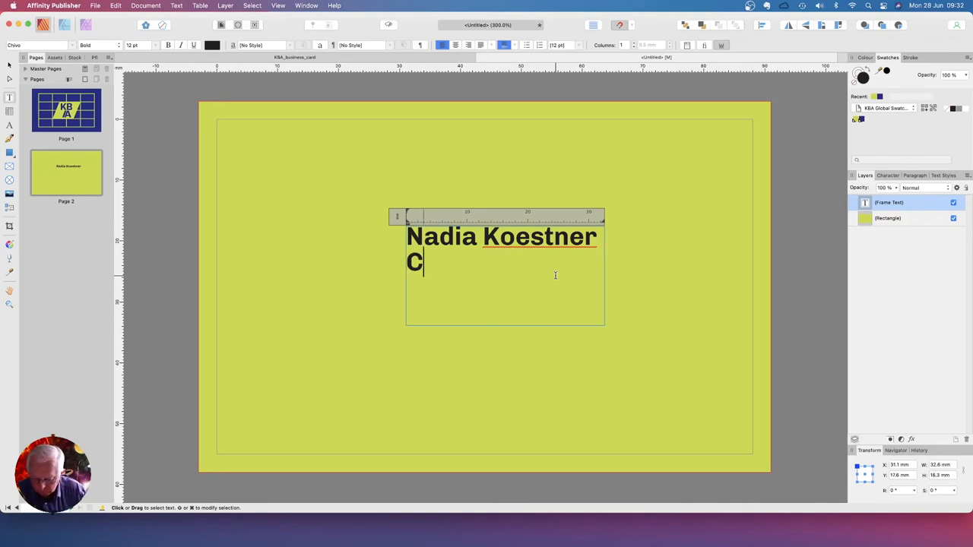
text(o-)
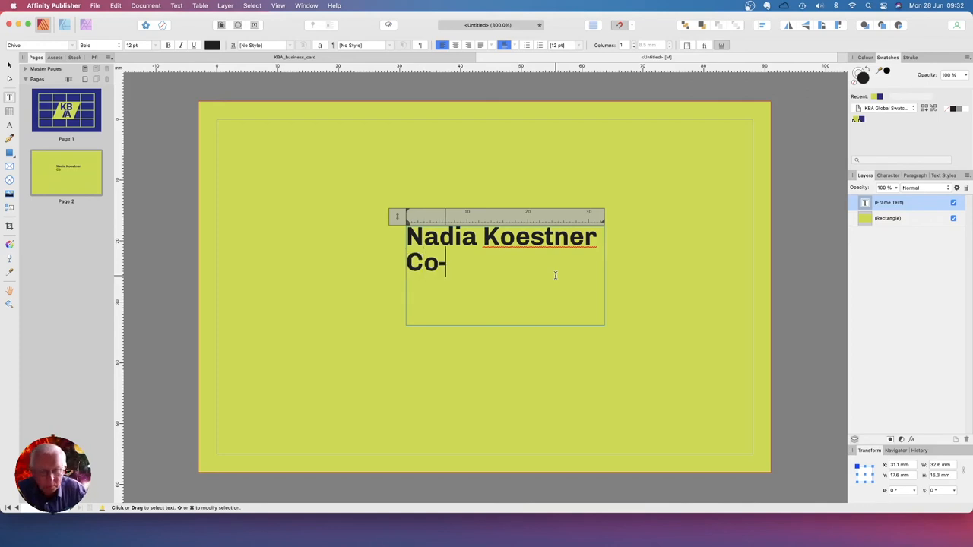
text(Foun)
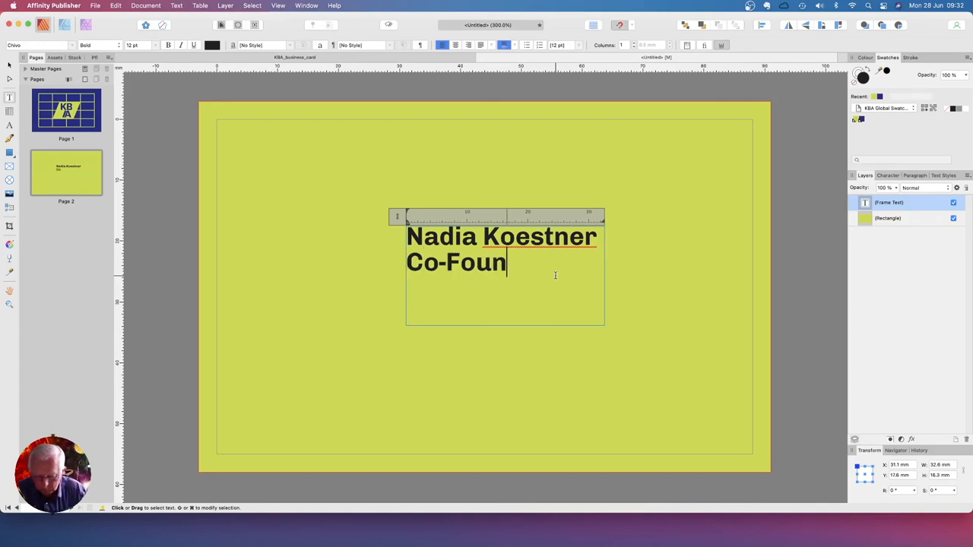
text(deer)
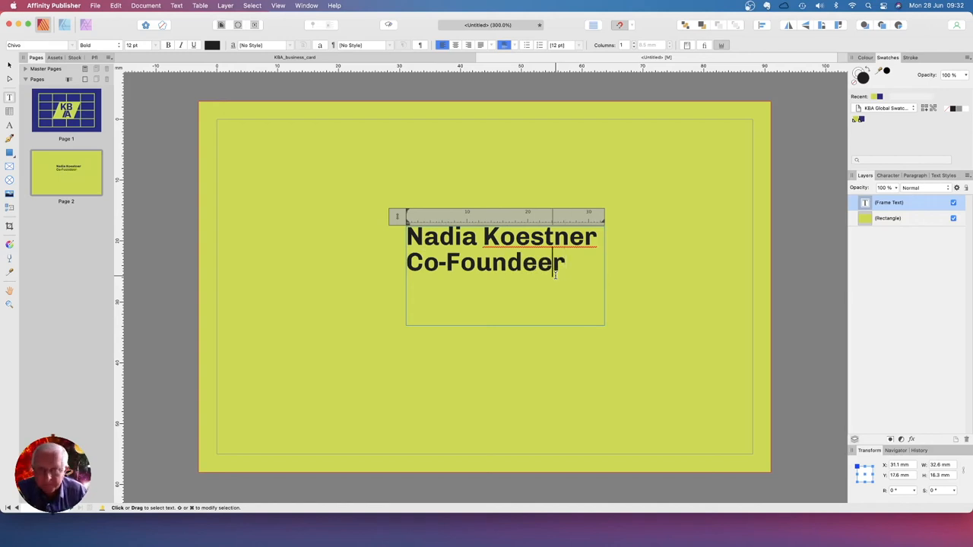
key(Backspace)
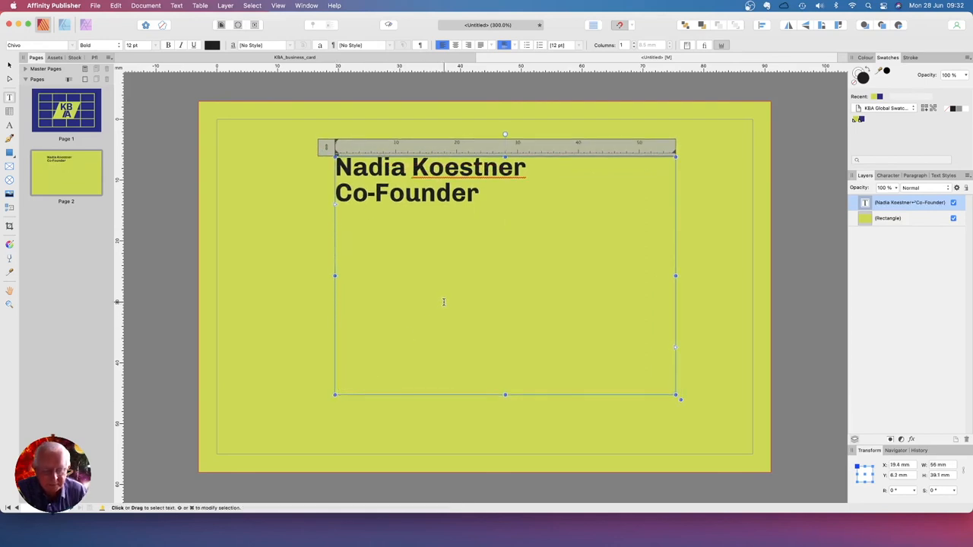
mouse_move(362, 245)
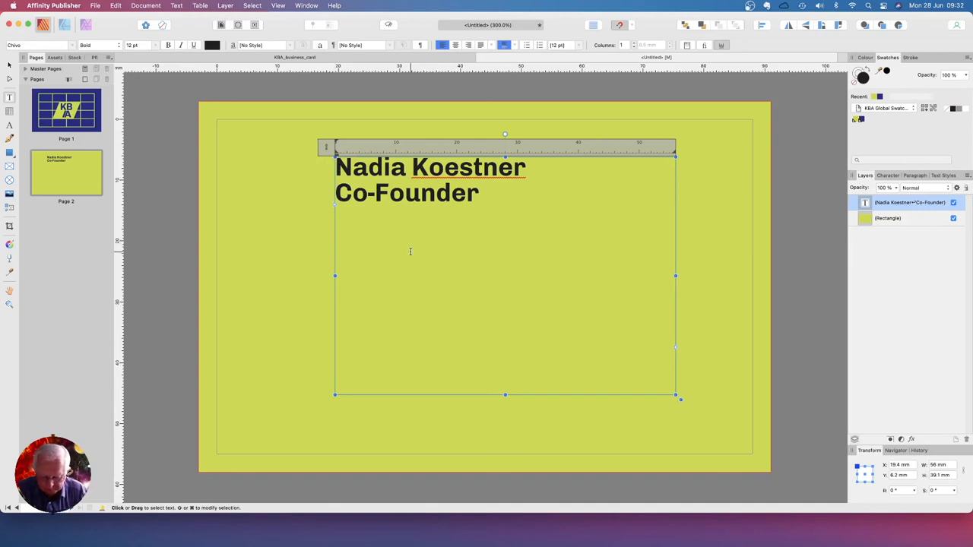
text(Tel)
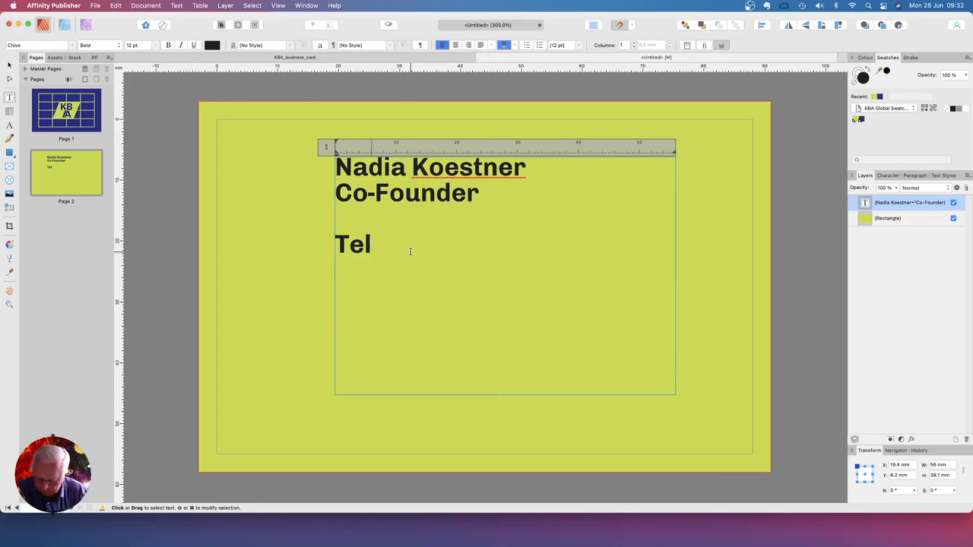
text(:)
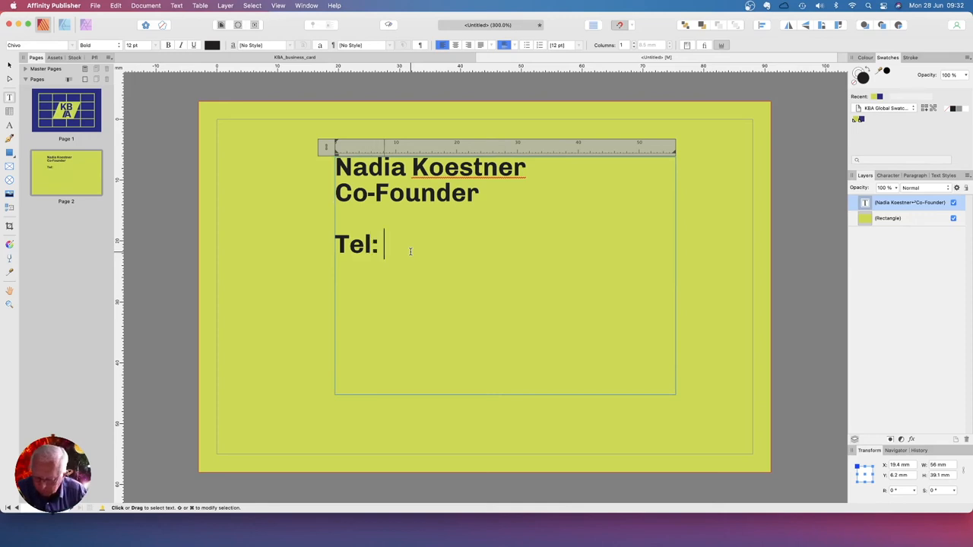
text(+44)
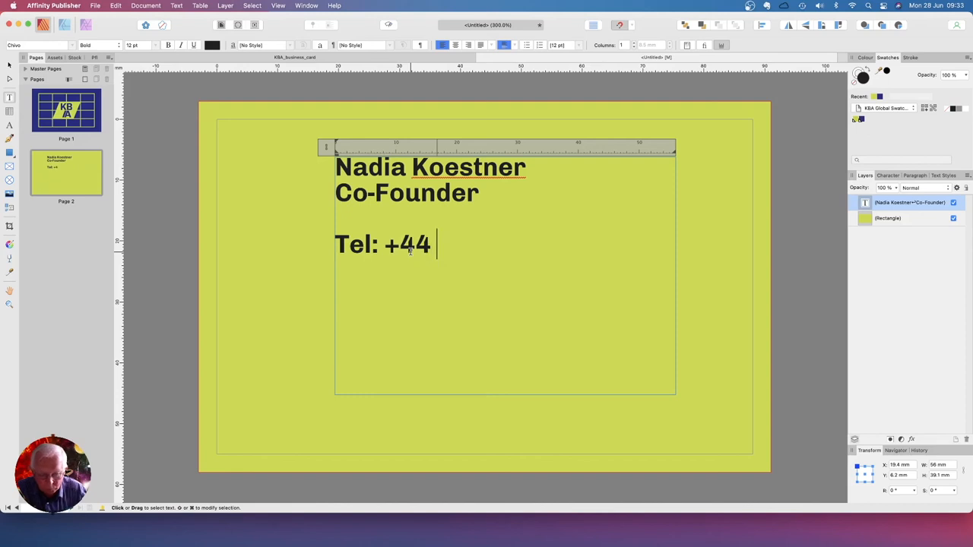
text(163)
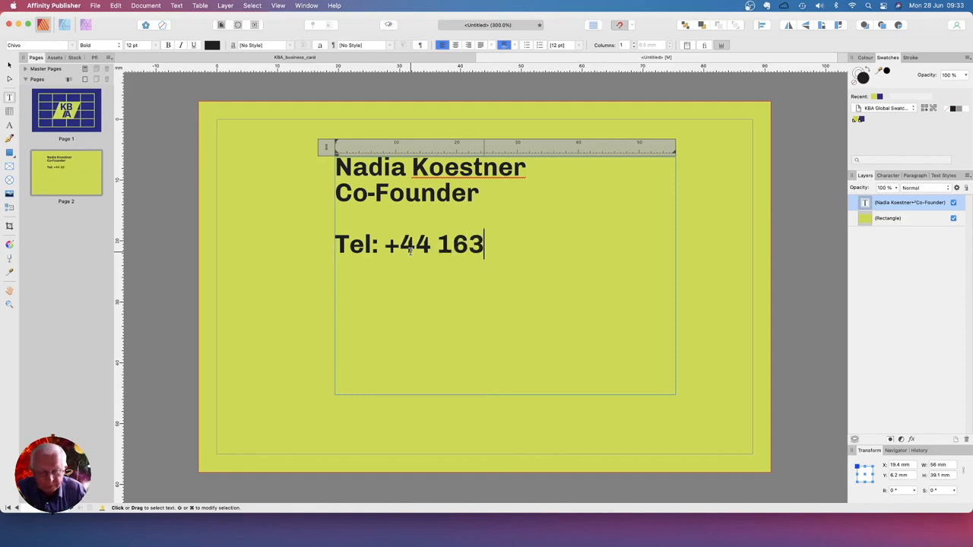
text(2 9)
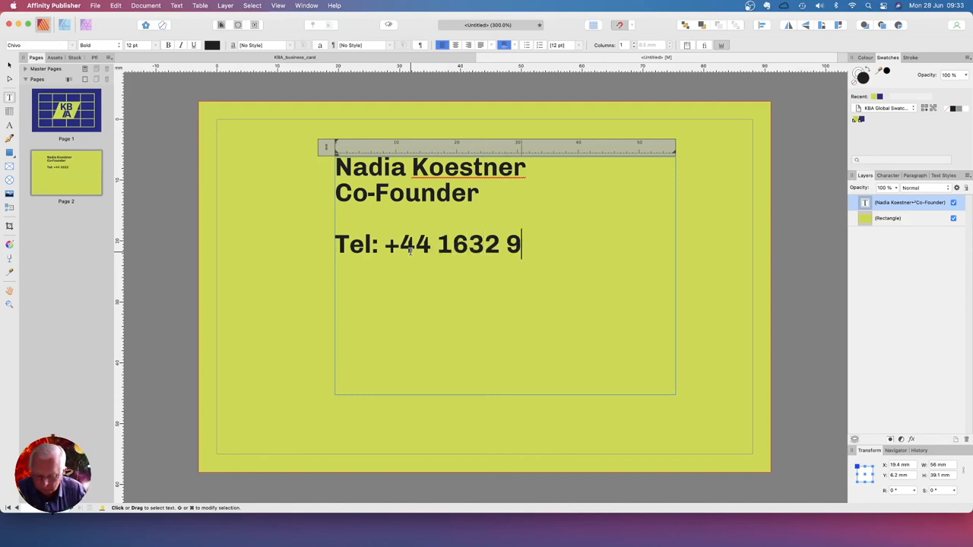
text(60)
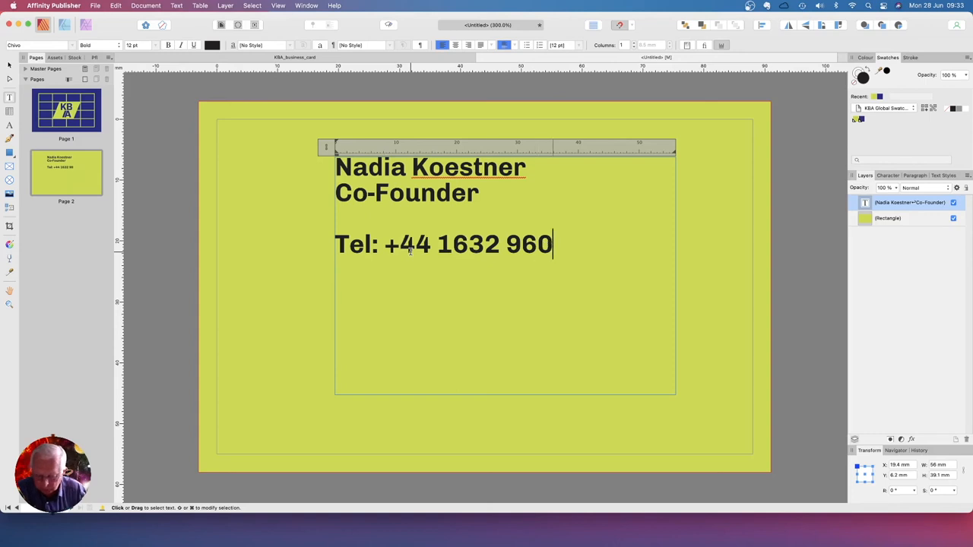
text(42)
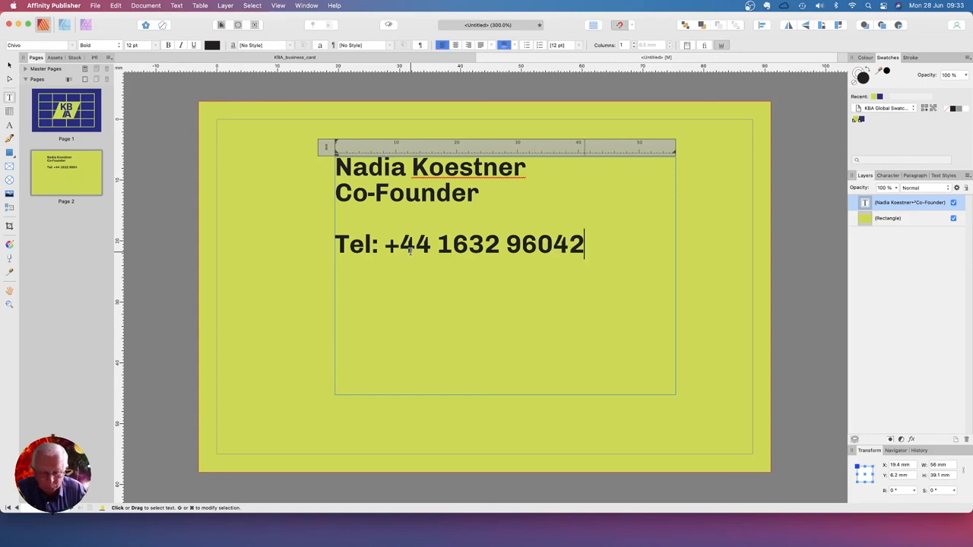
text(1)
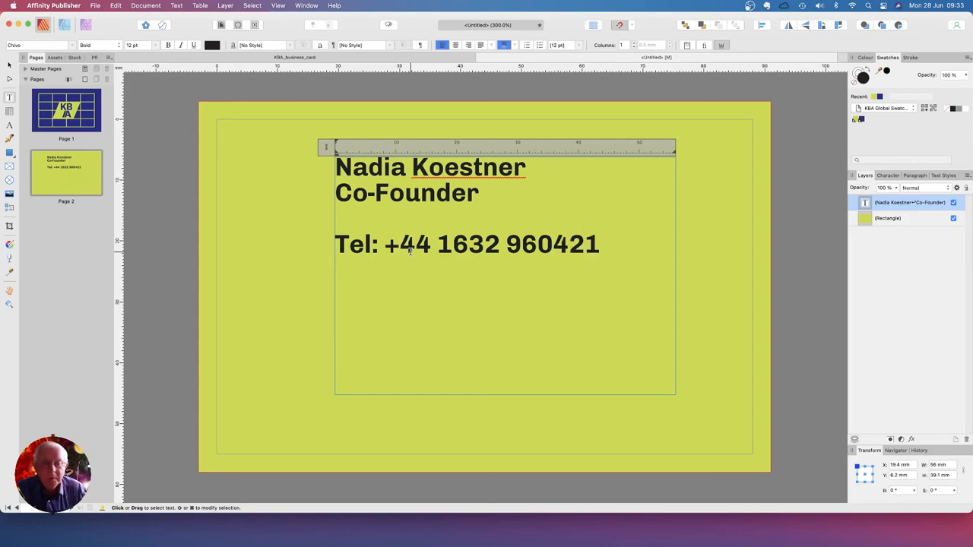
text(Ma)
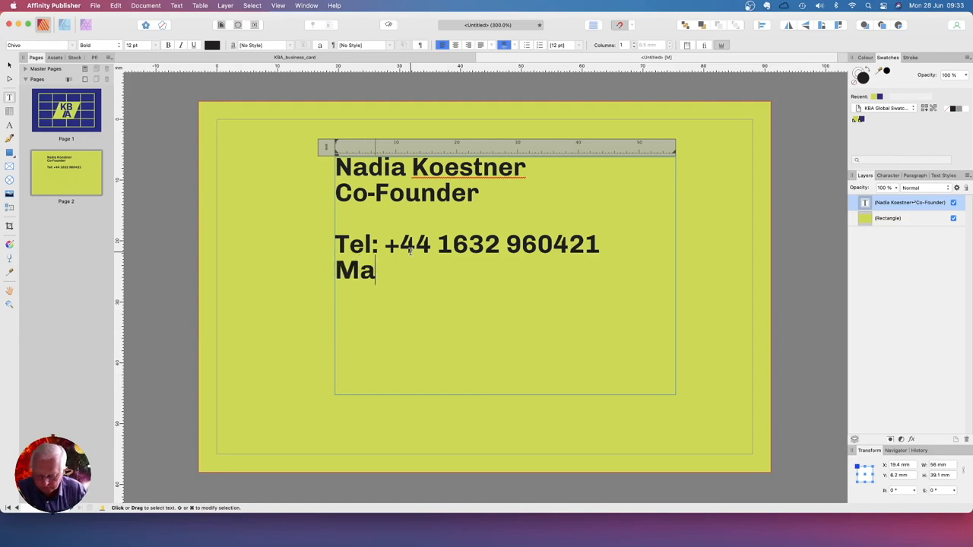
text(il)
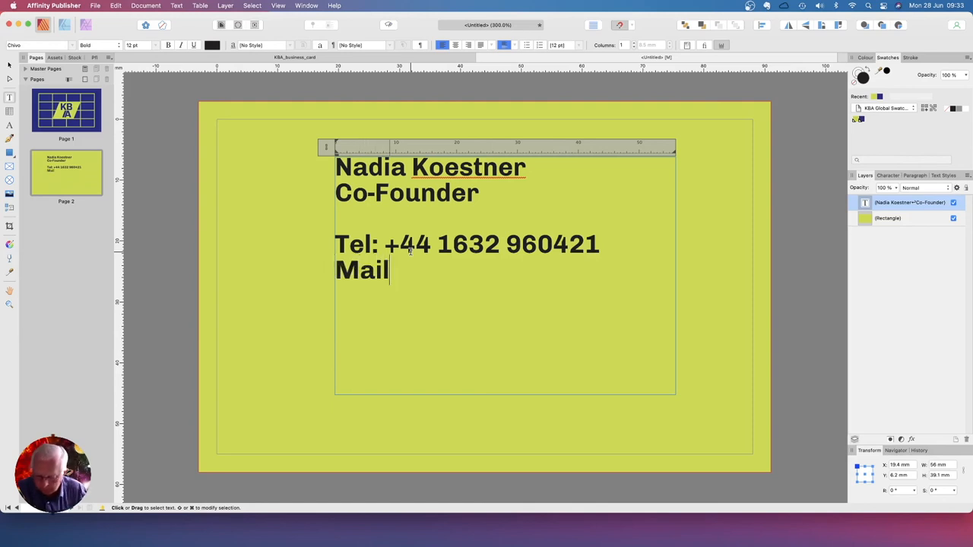
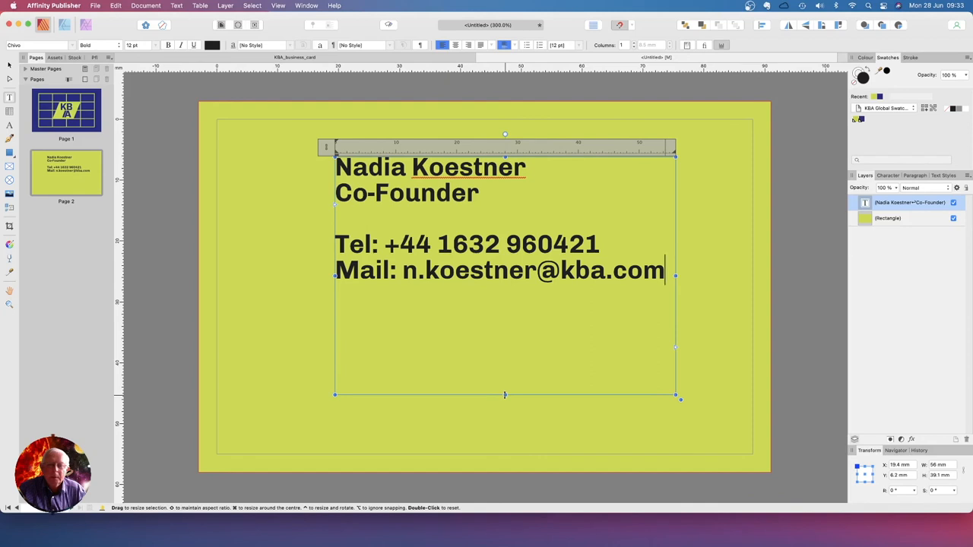
Tighten the text frame's height around the four contact lines
drag(505, 396, 505, 377)
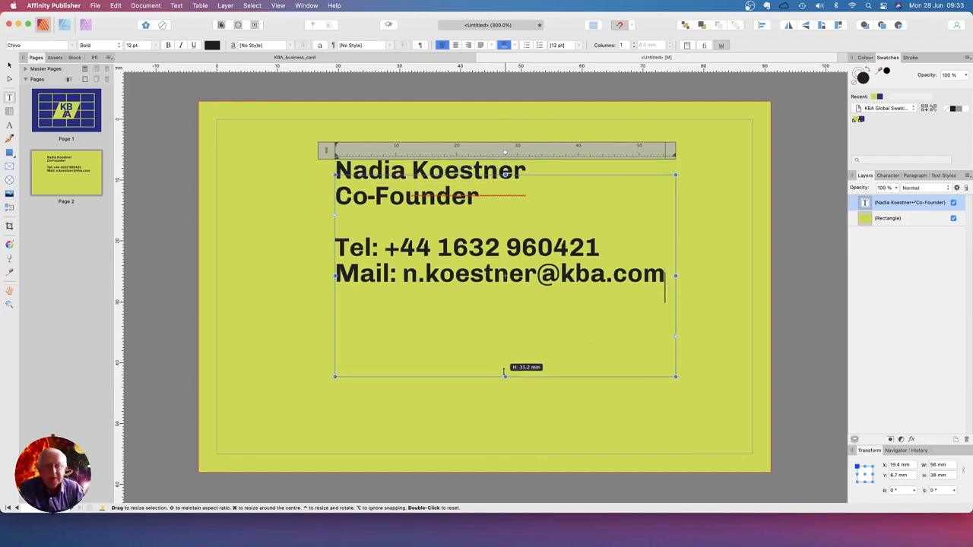
drag(505, 377, 505, 311)
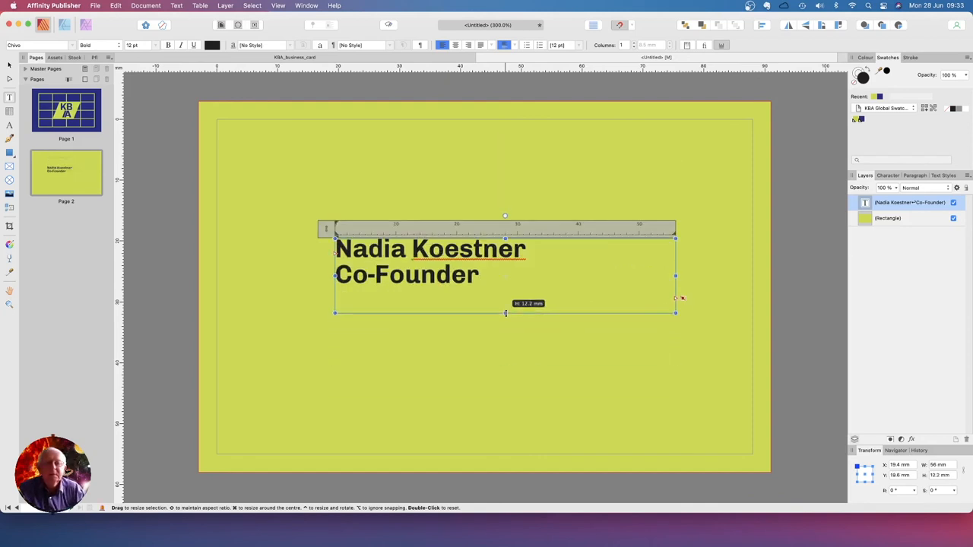
drag(505, 313, 508, 328)
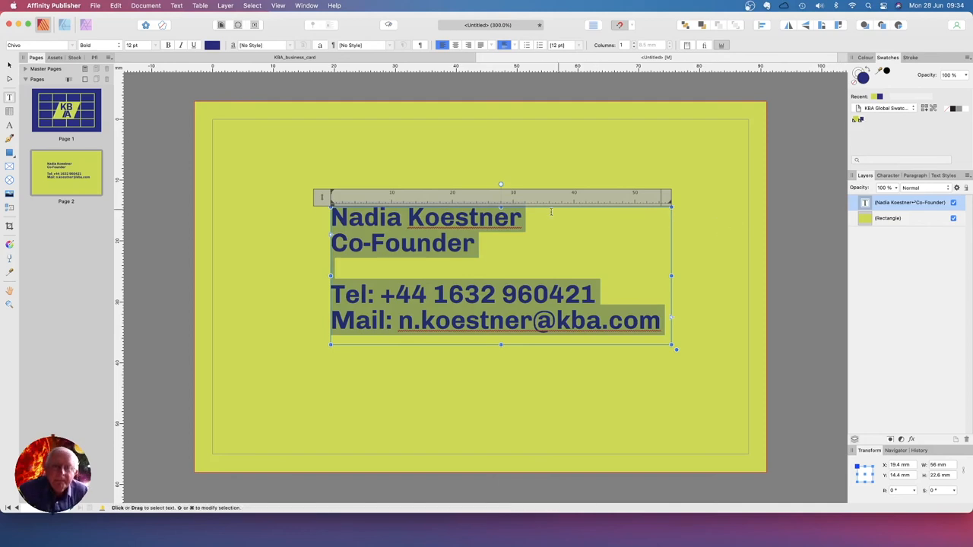
click(496, 256)
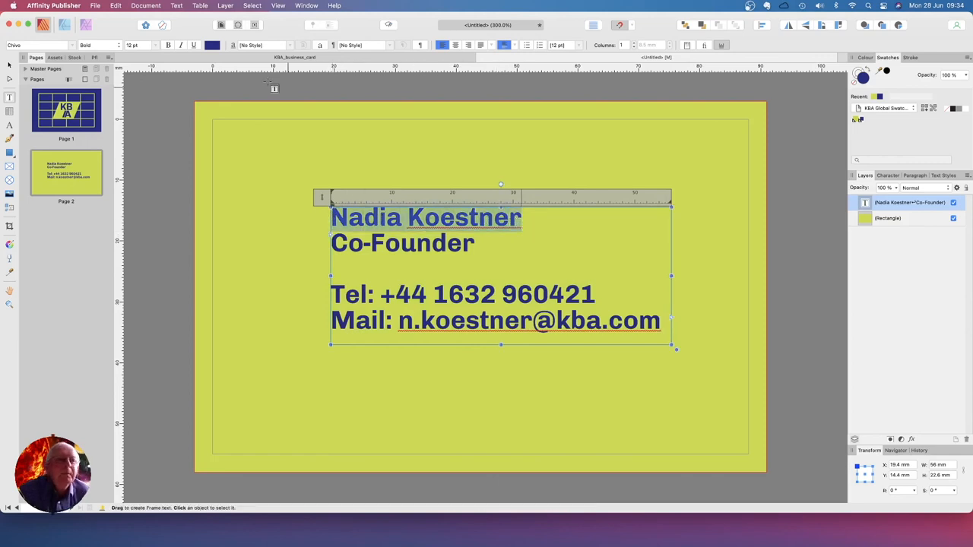
click(167, 46)
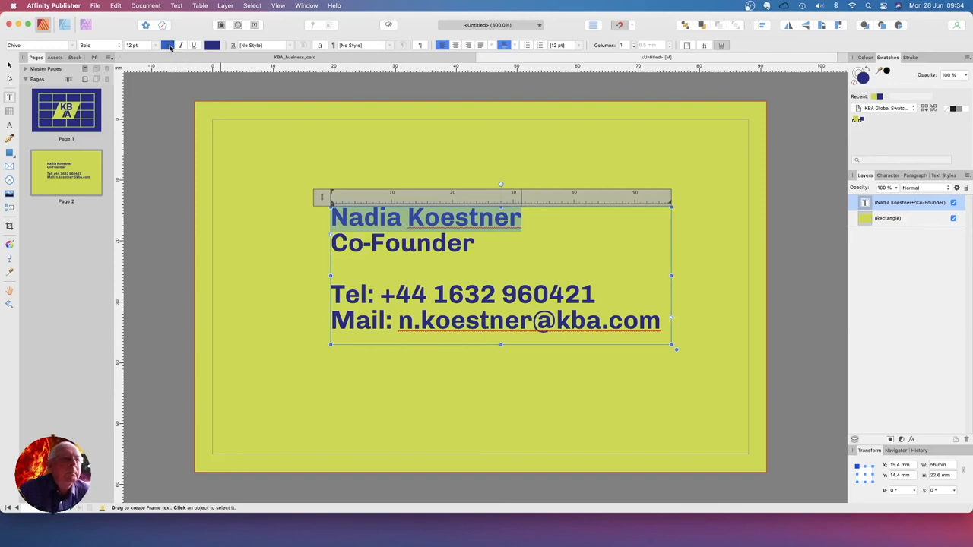
click(97, 45)
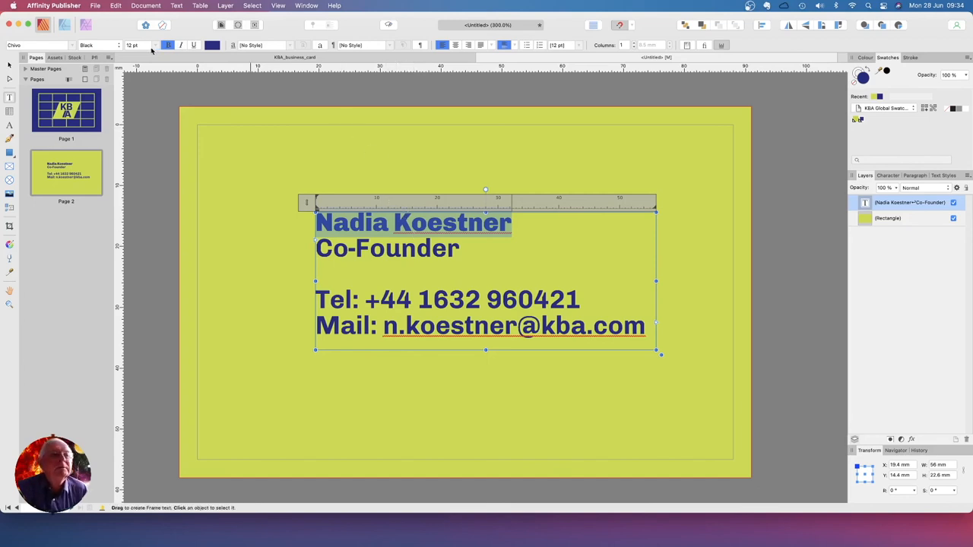
click(152, 45)
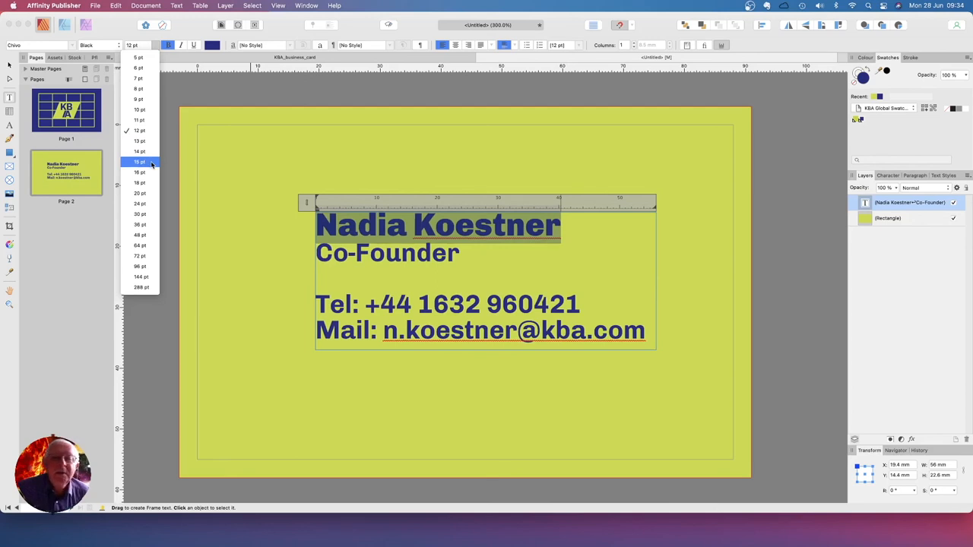
click(140, 161)
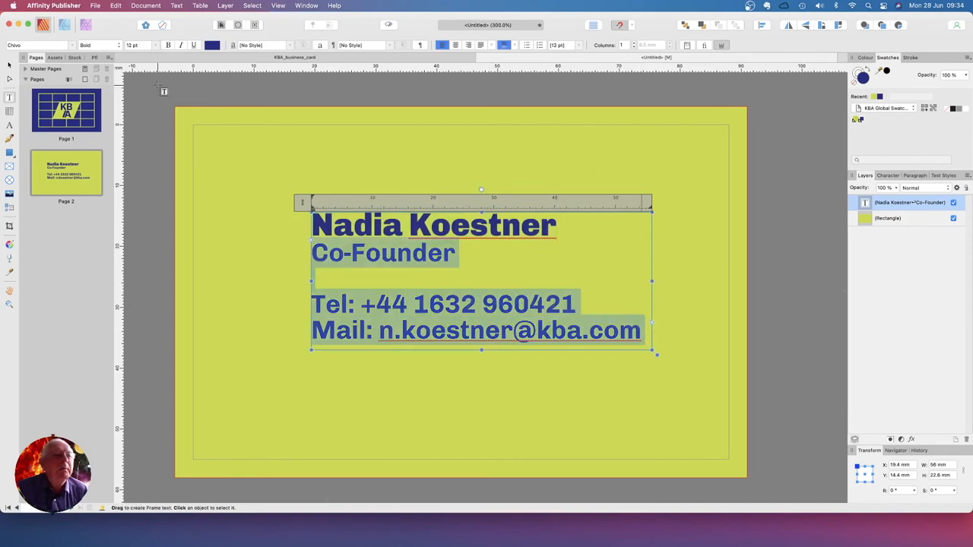
Set the title, phone and mail lines to Regular weight and finish editing
click(99, 45)
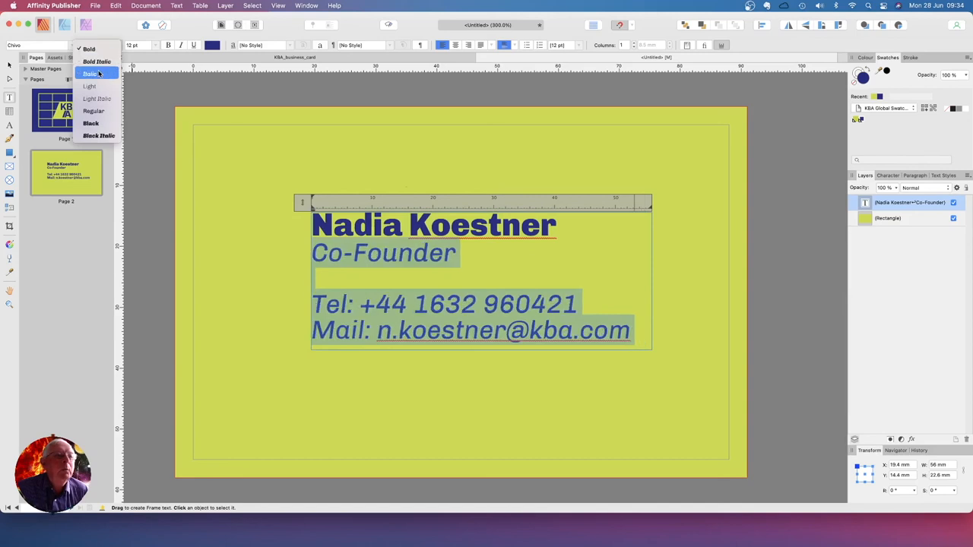
click(94, 111)
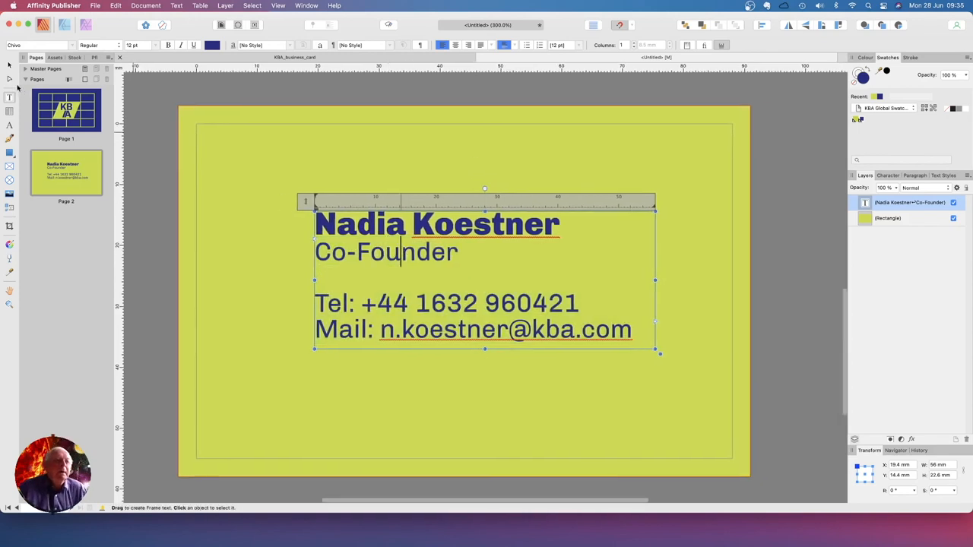
click(9, 67)
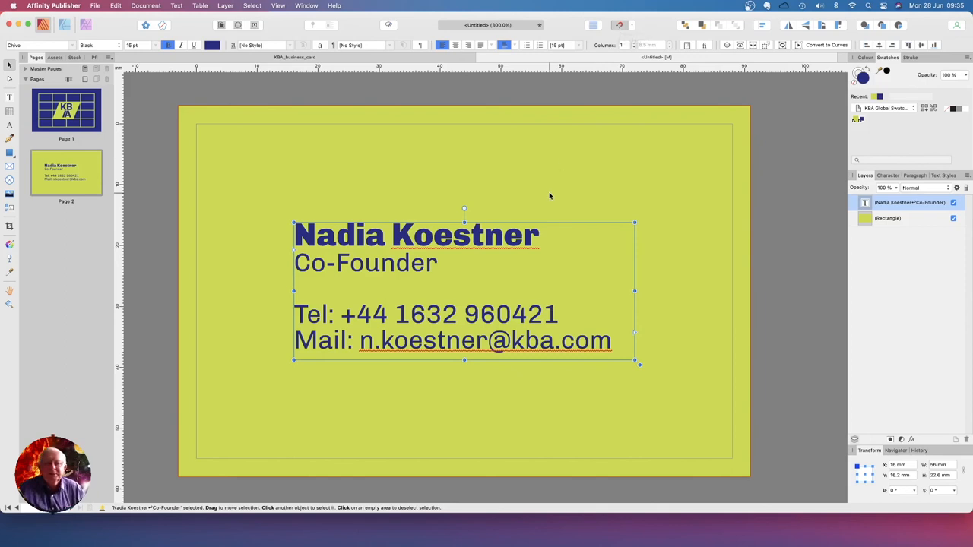
mouse_move(544, 195)
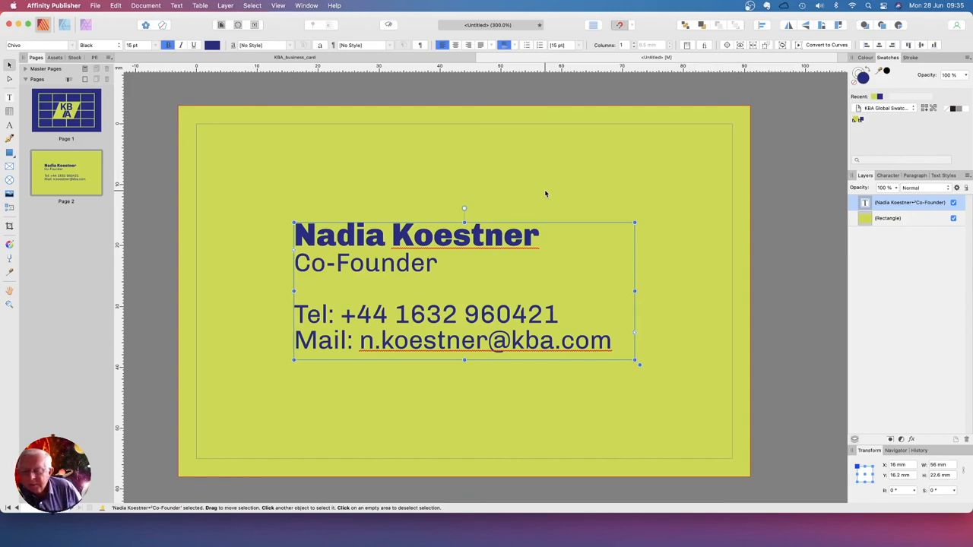
mouse_move(466, 186)
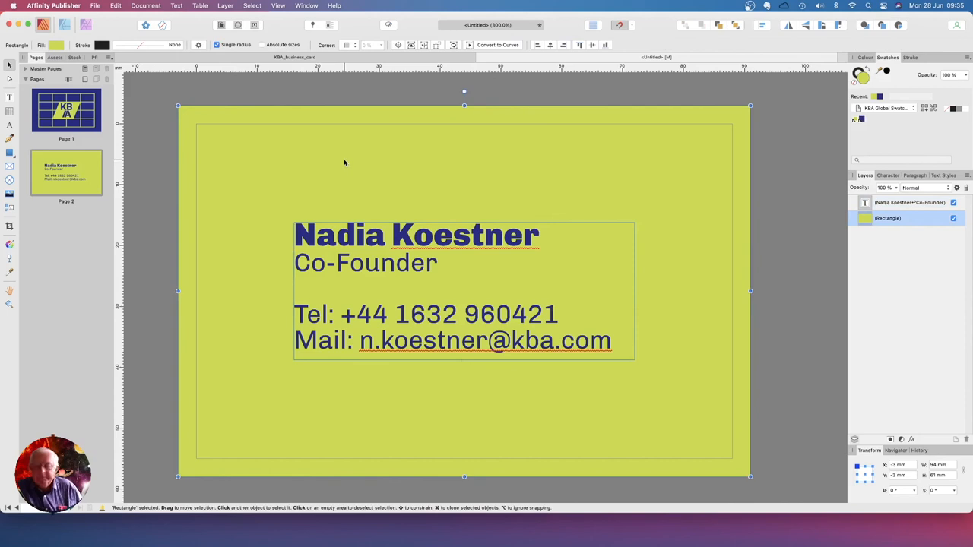
mouse_move(340, 161)
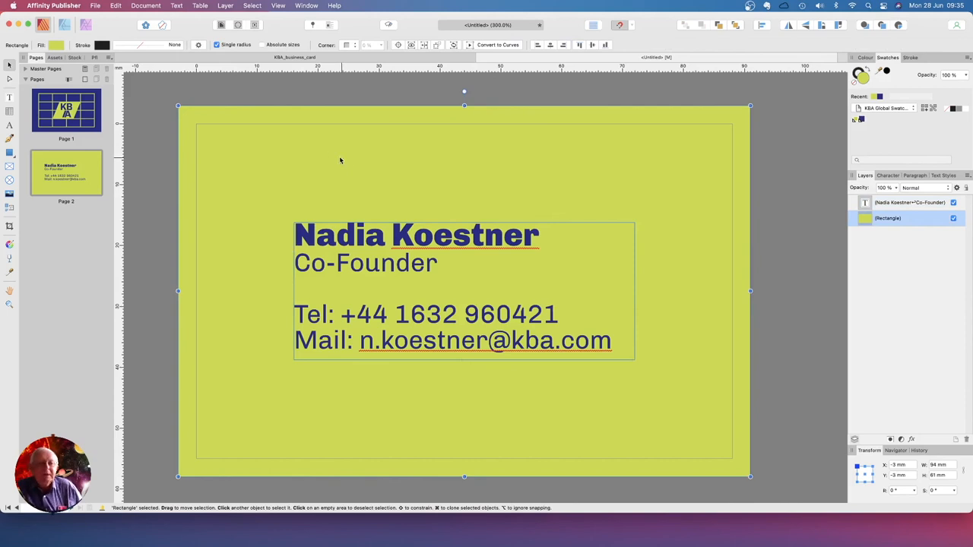
Place KBA_logos.afdesign onto page 2 via File > Place
click(94, 6)
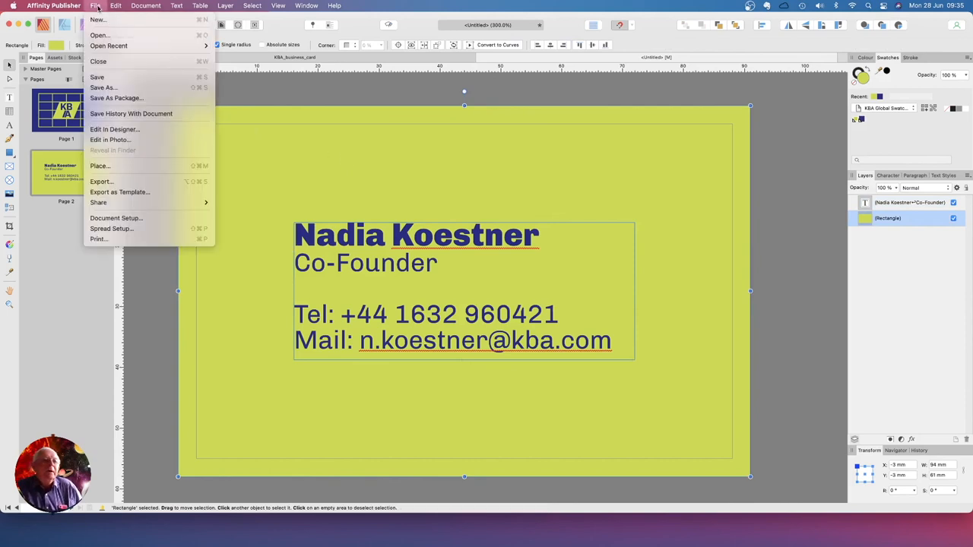
mouse_move(101, 166)
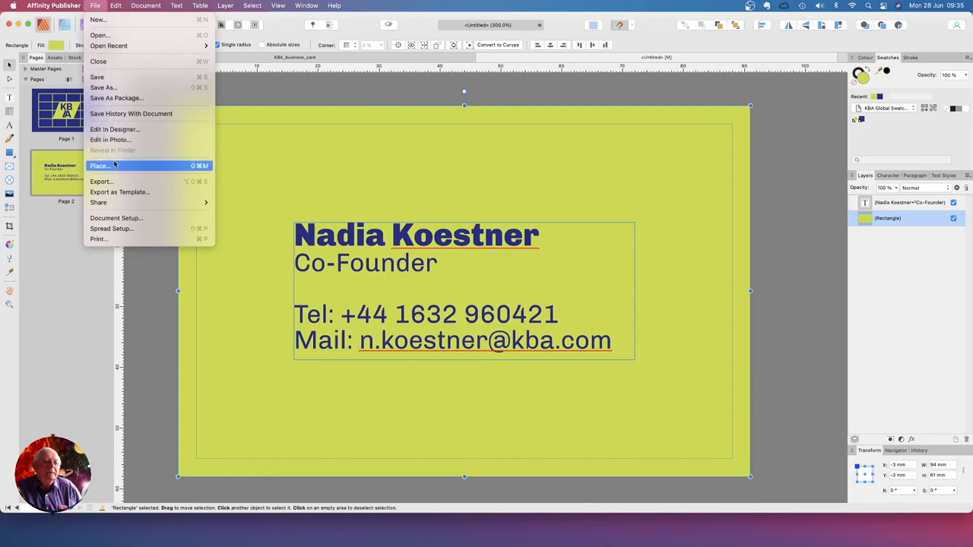
click(101, 165)
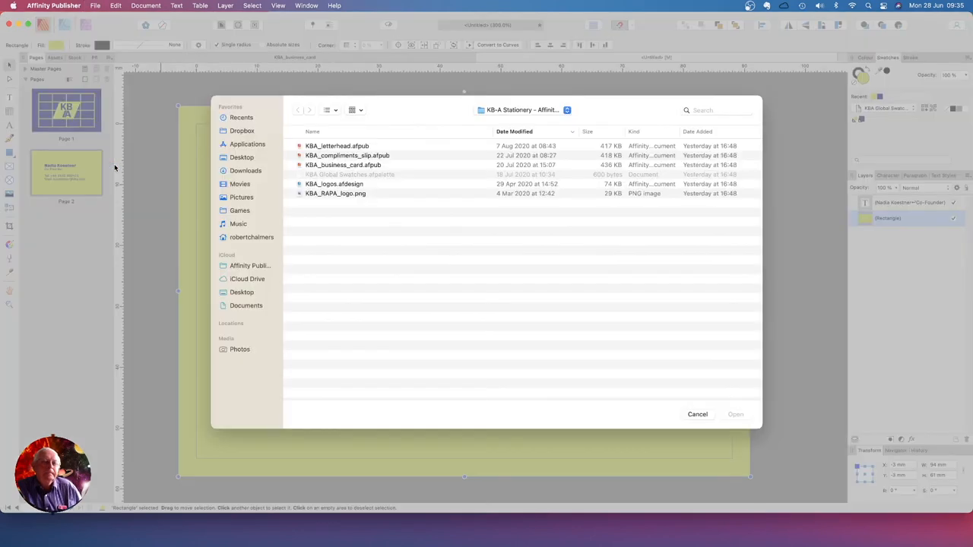
mouse_move(222, 219)
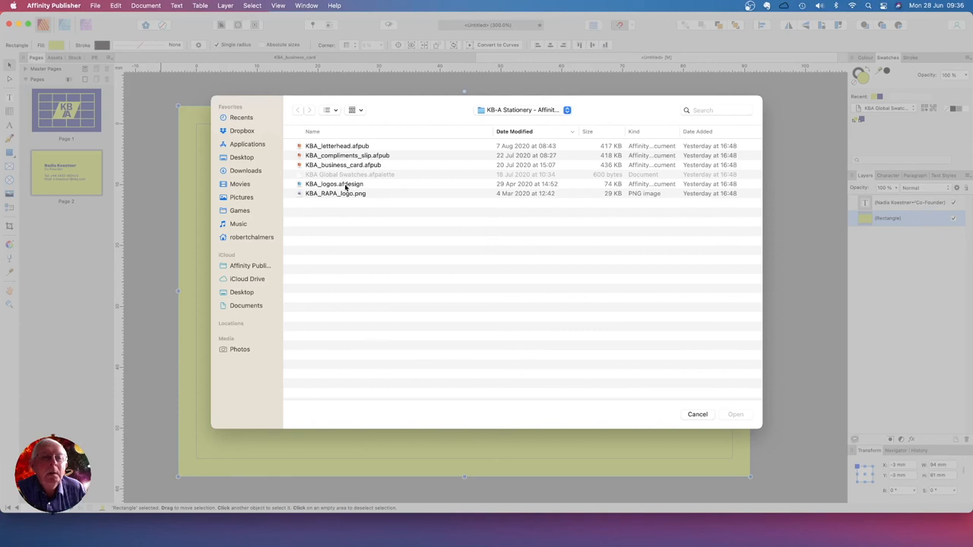
click(335, 184)
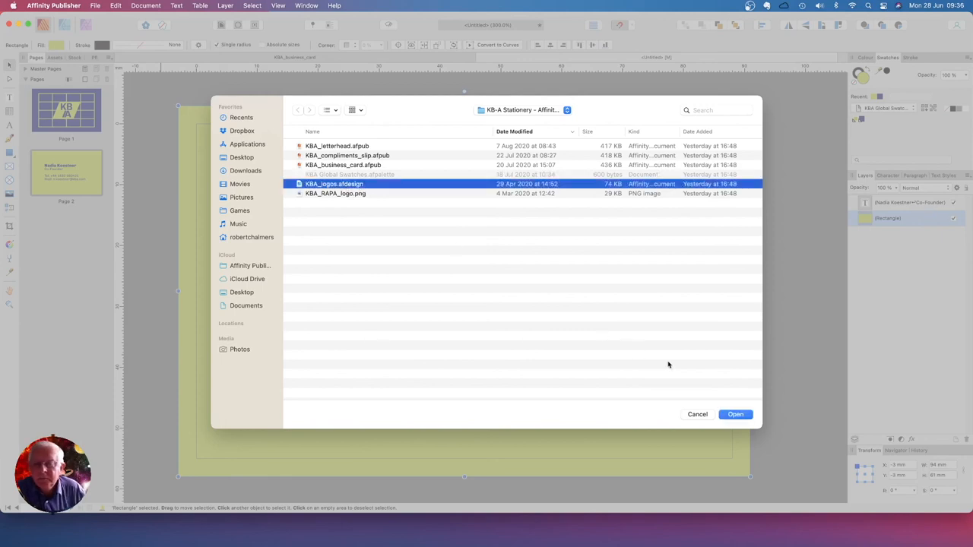
click(734, 413)
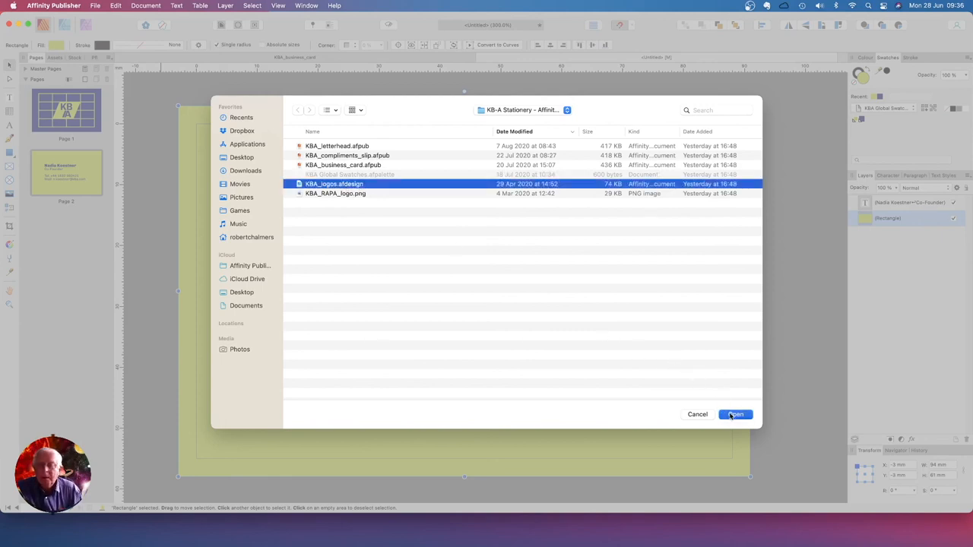
click(733, 414)
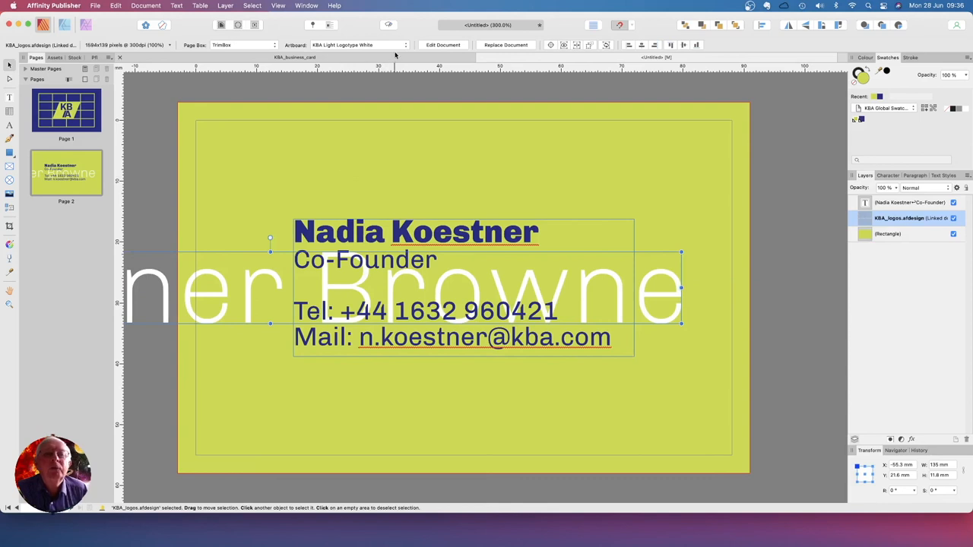
Switch the placed logo's artboard to Blue Solidus
click(358, 46)
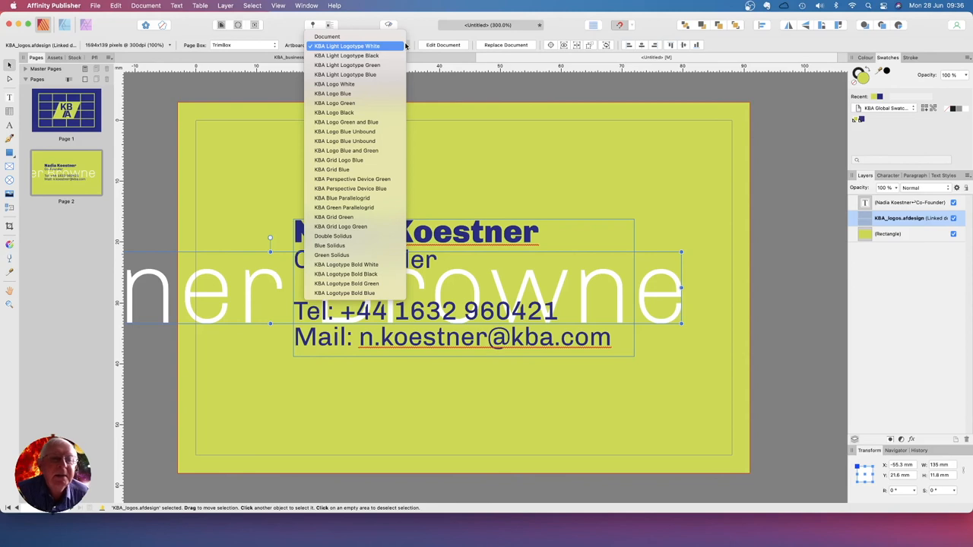
mouse_move(328, 246)
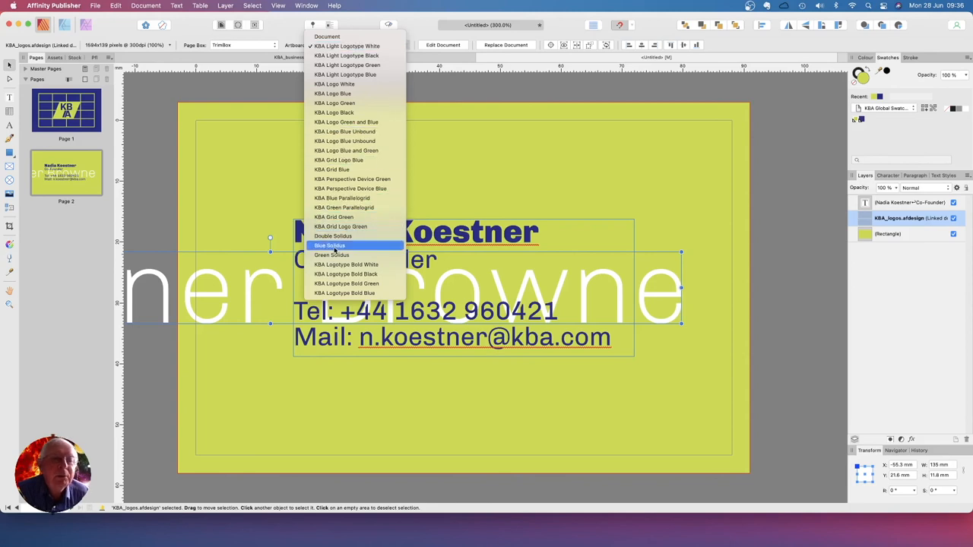
click(329, 246)
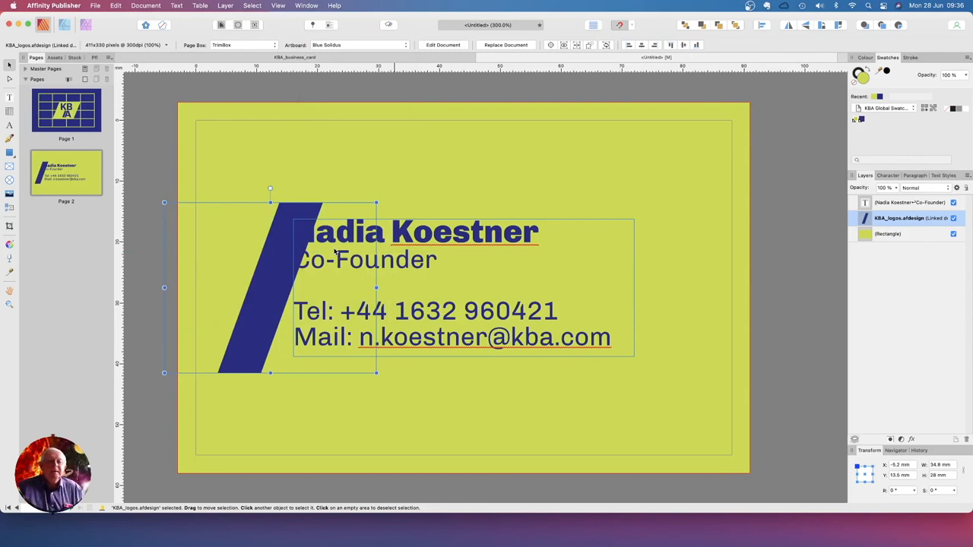
mouse_move(490, 268)
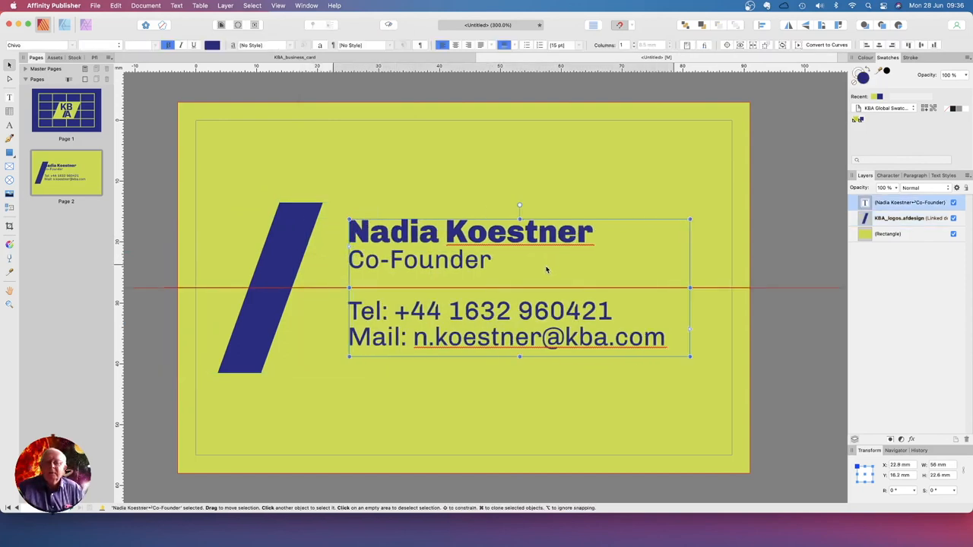
drag(520, 288, 561, 292)
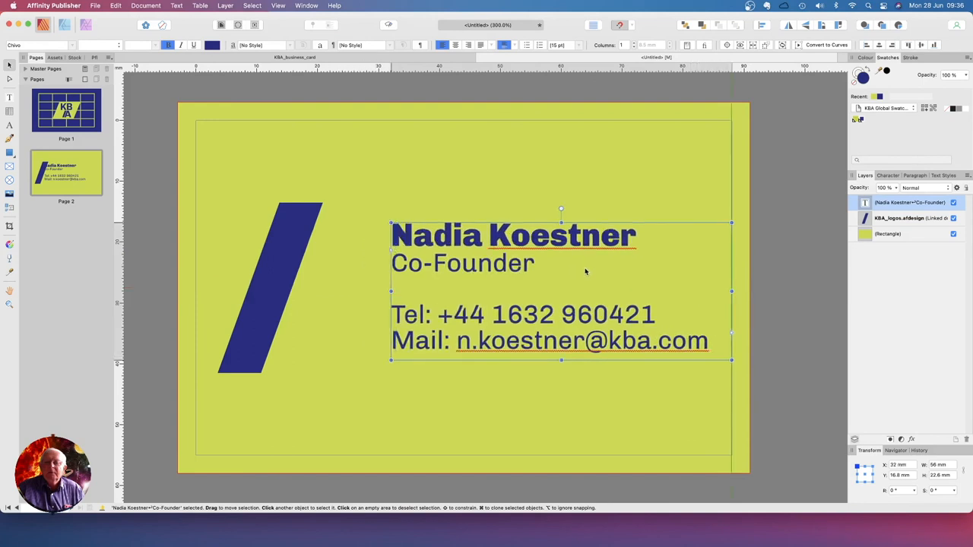
drag(562, 287, 563, 284)
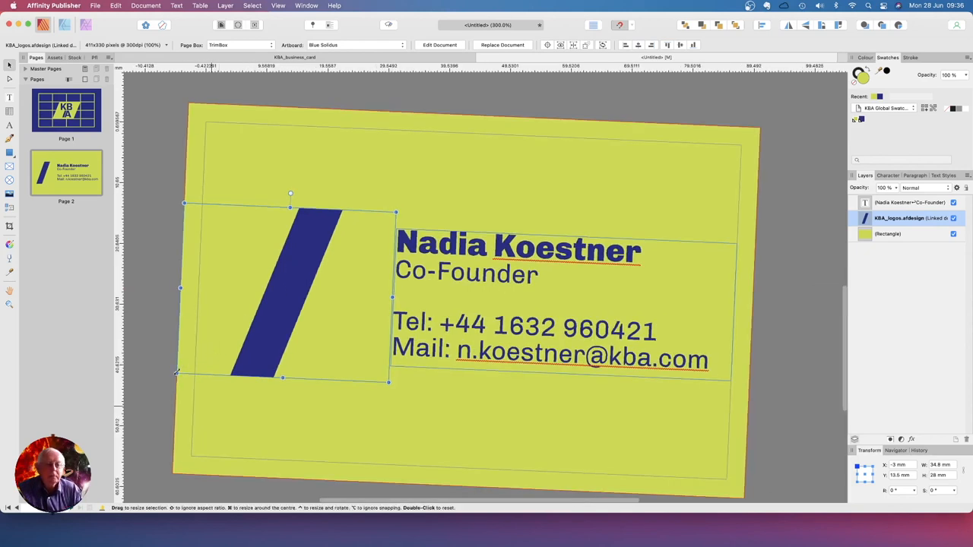
click(116, 6)
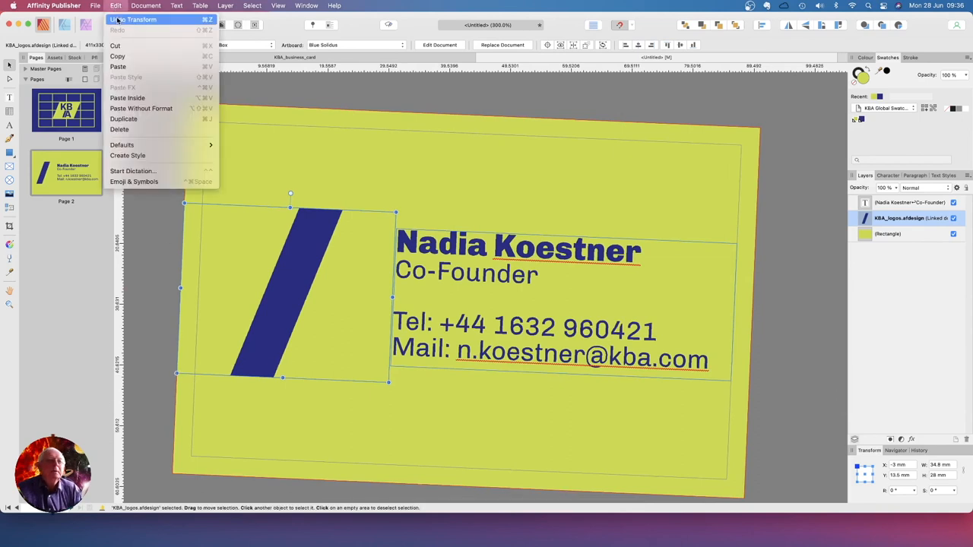
click(134, 20)
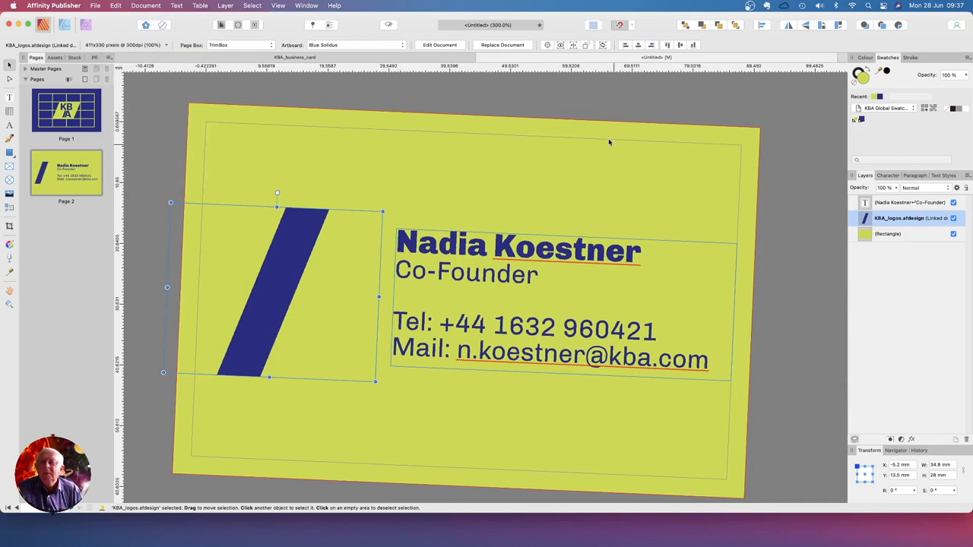
mouse_move(563, 221)
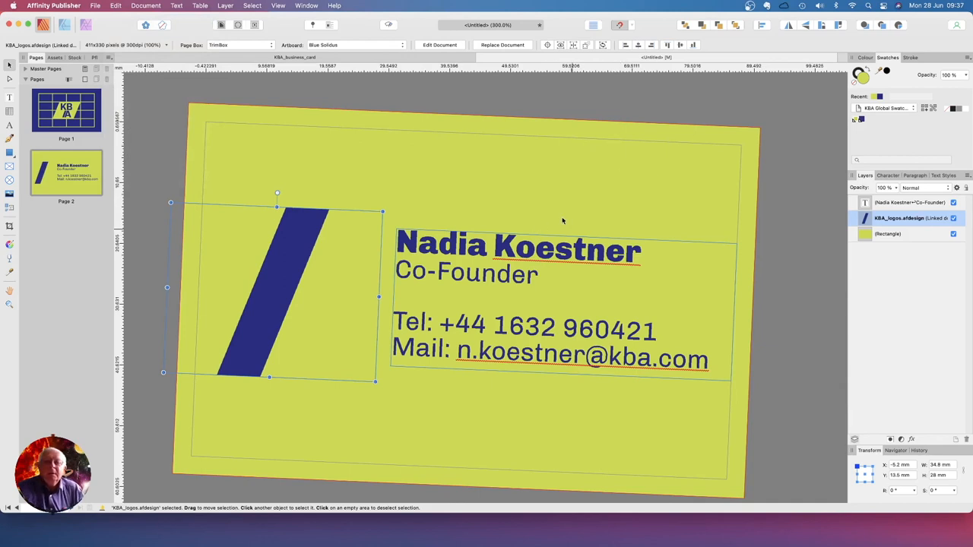
mouse_move(551, 210)
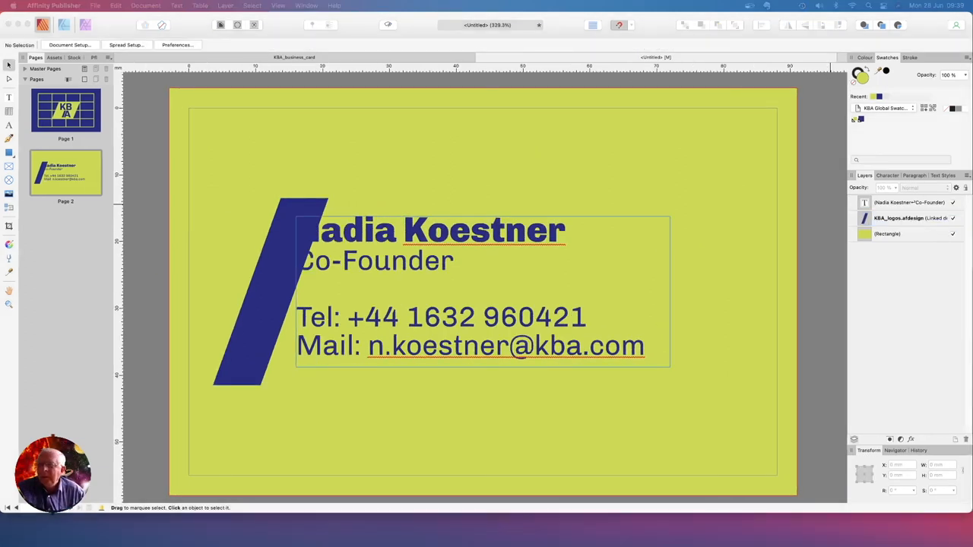
mouse_move(496, 234)
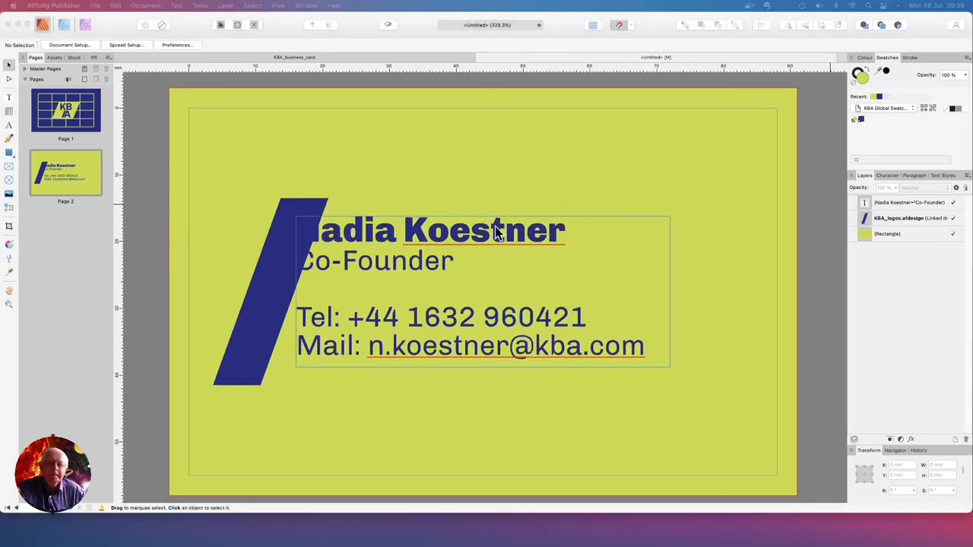
Shift the contact text right and shrink the solidus mark to sit just left of it
click(494, 231)
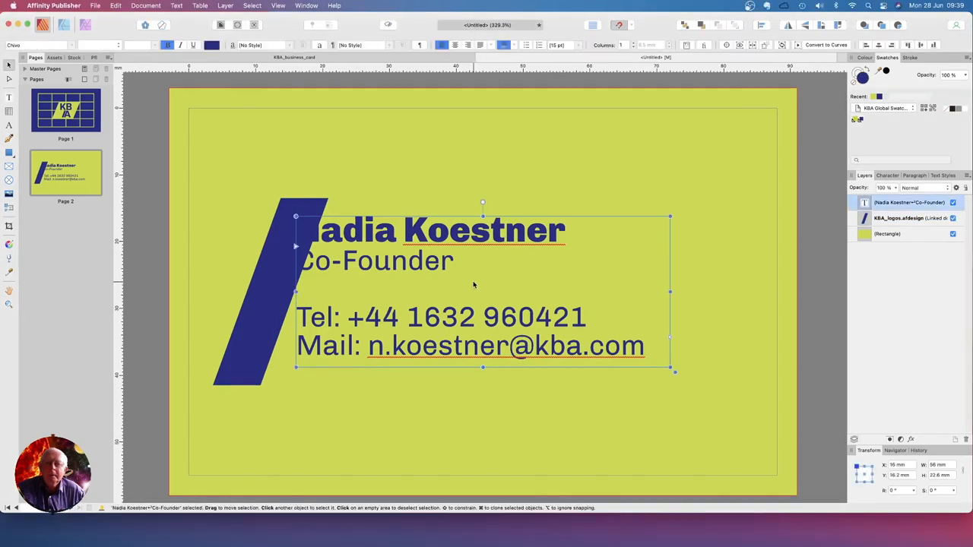
drag(483, 292, 553, 297)
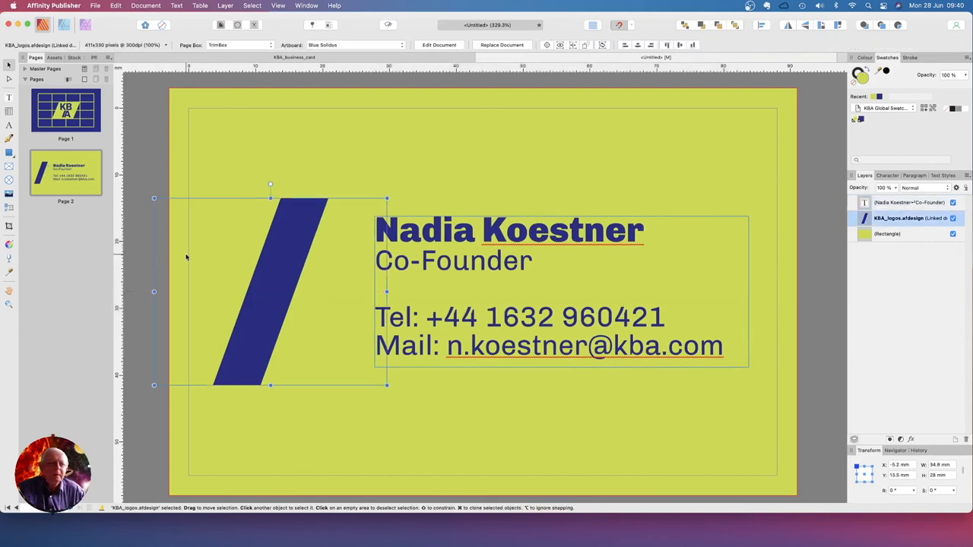
mouse_move(210, 312)
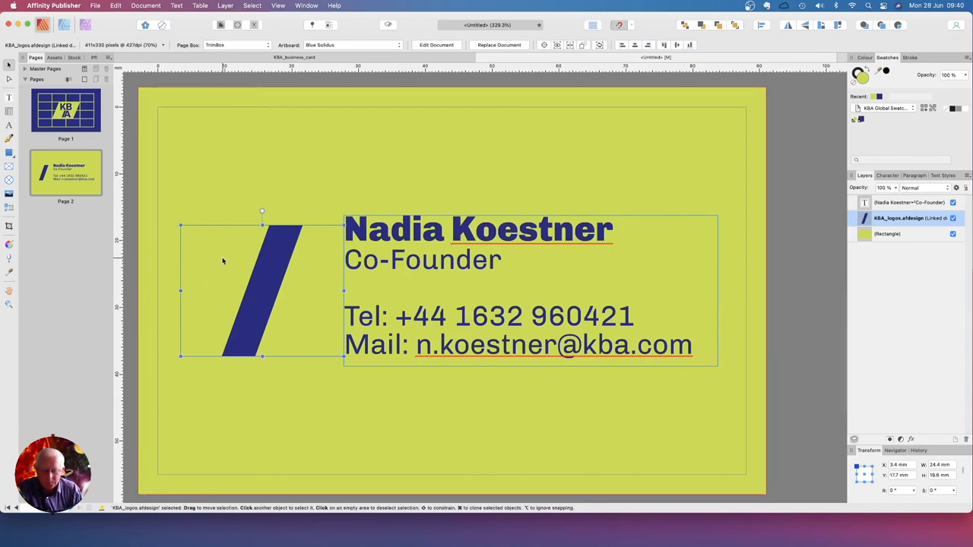
mouse_move(180, 225)
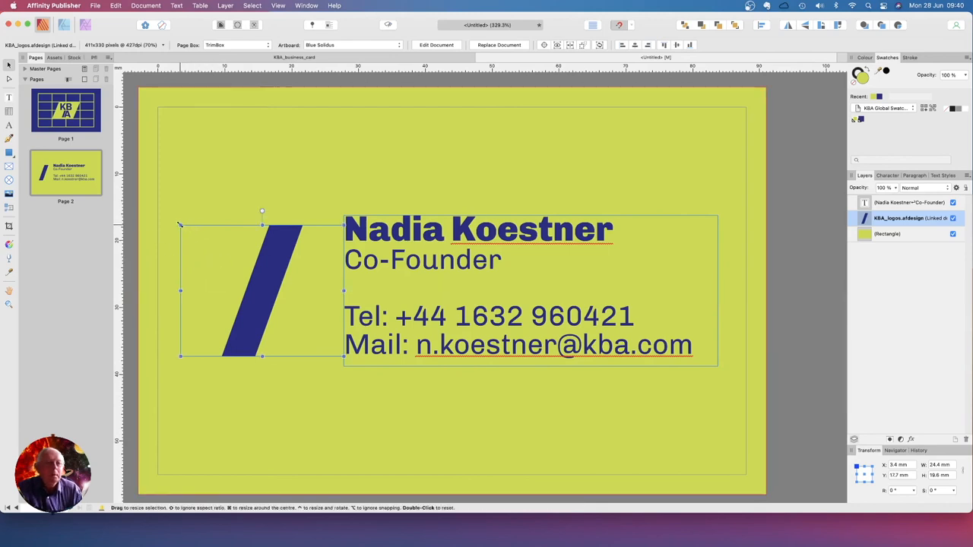
drag(180, 226, 174, 219)
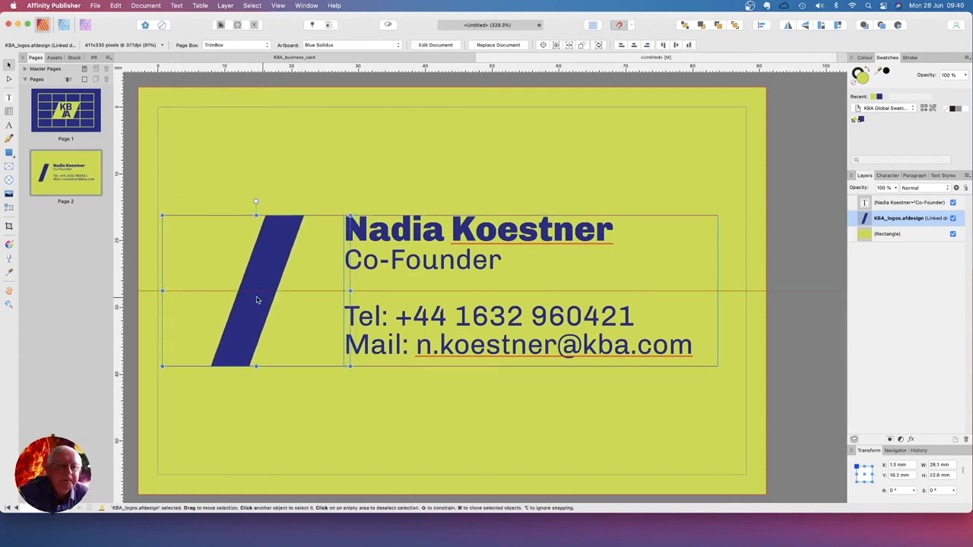
drag(256, 301, 253, 304)
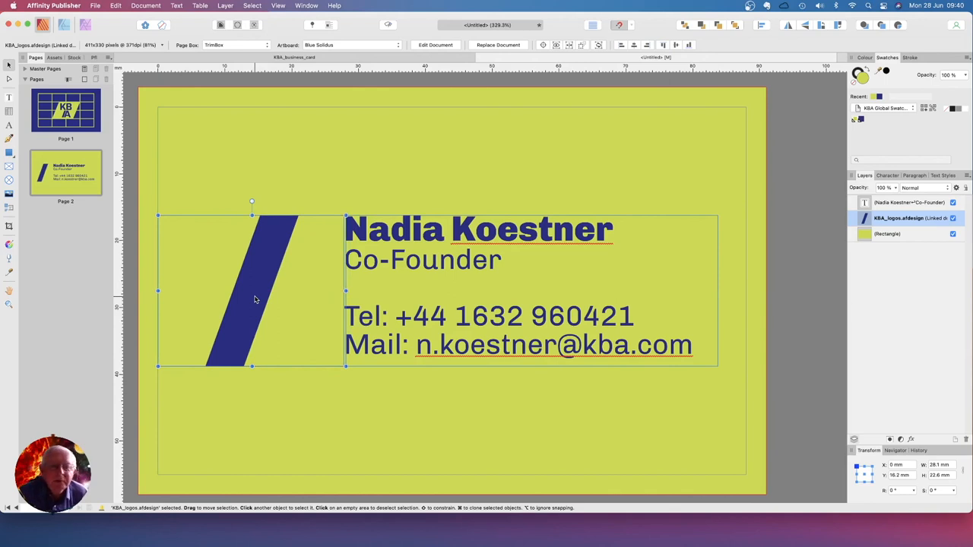
mouse_move(474, 304)
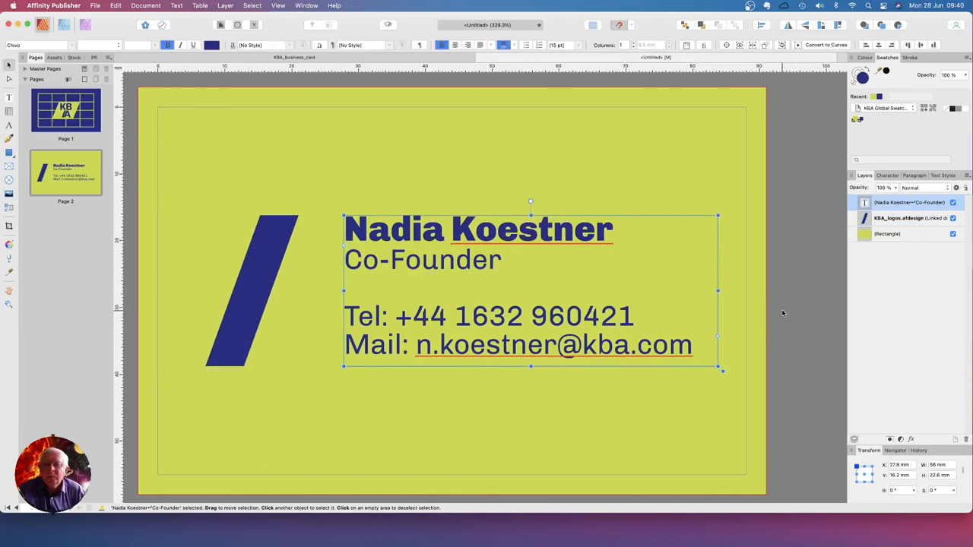
mouse_move(727, 289)
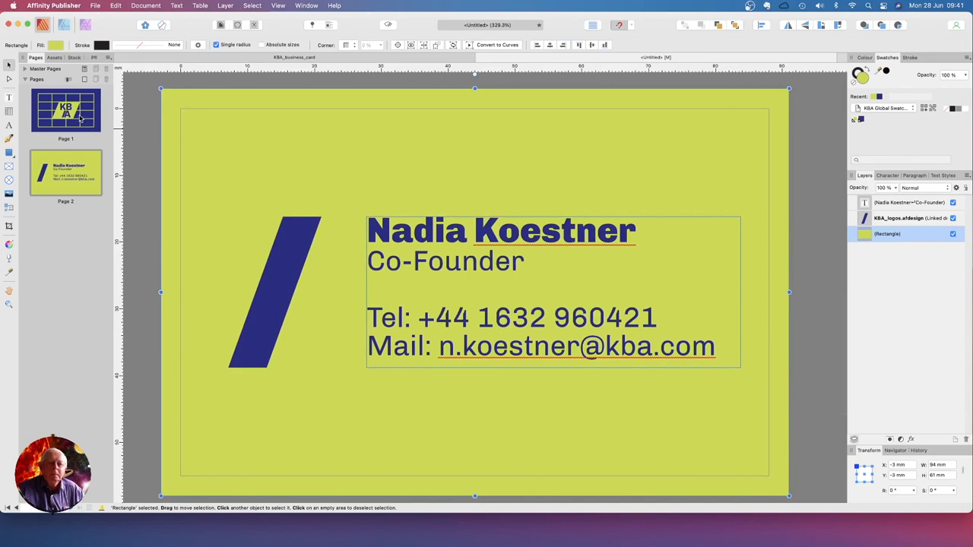
click(65, 109)
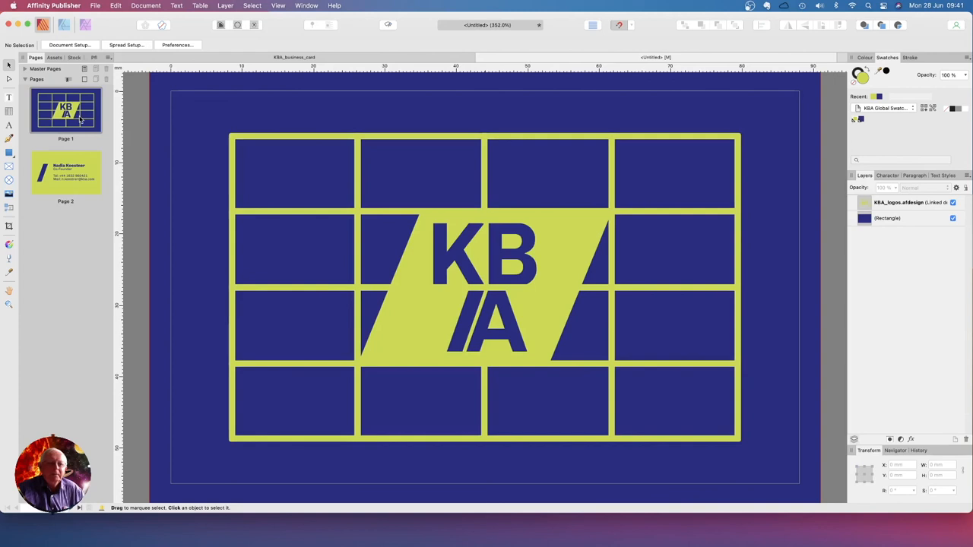
mouse_move(82, 168)
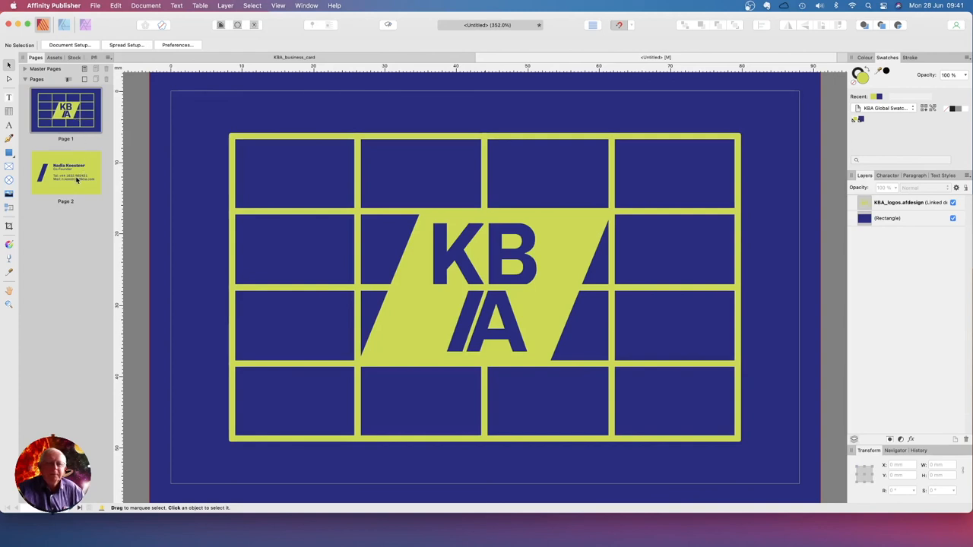
click(66, 173)
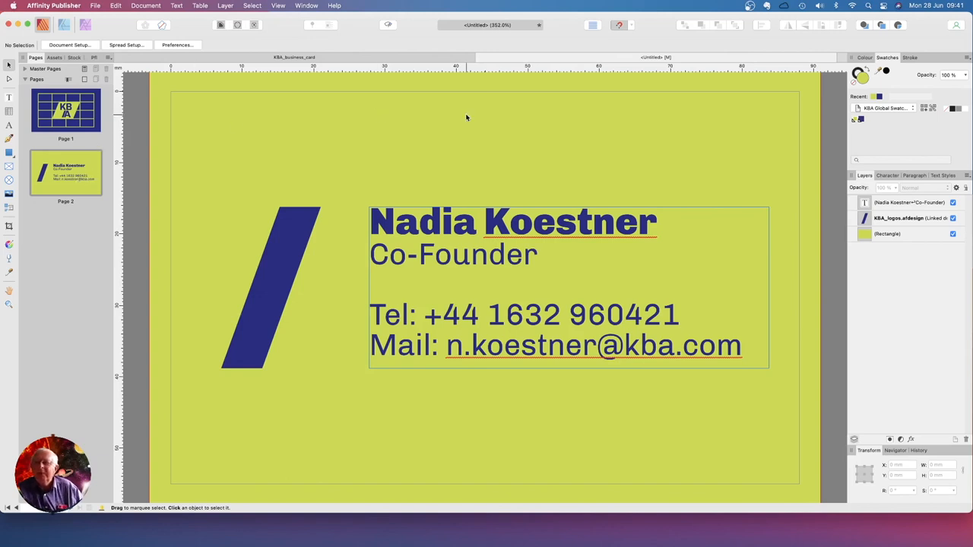
mouse_move(791, 170)
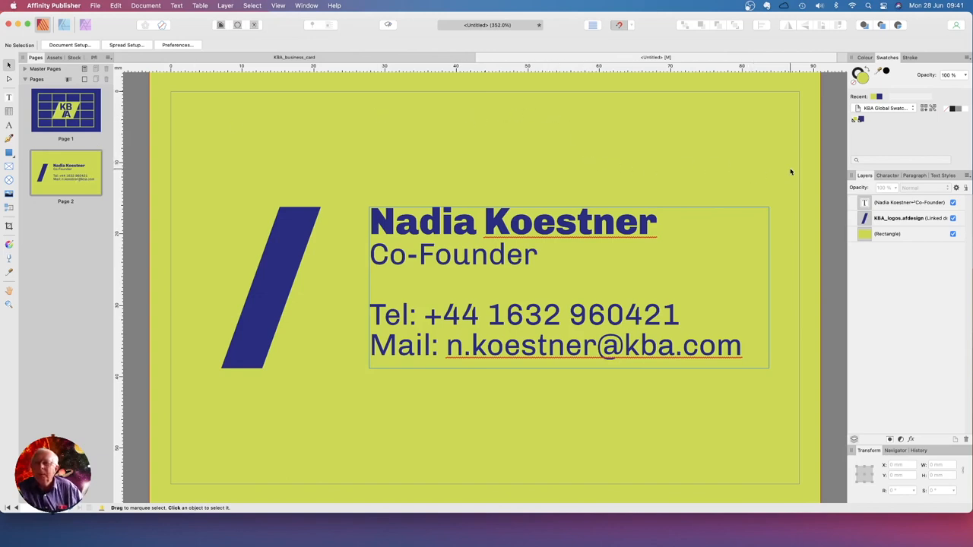
mouse_move(799, 140)
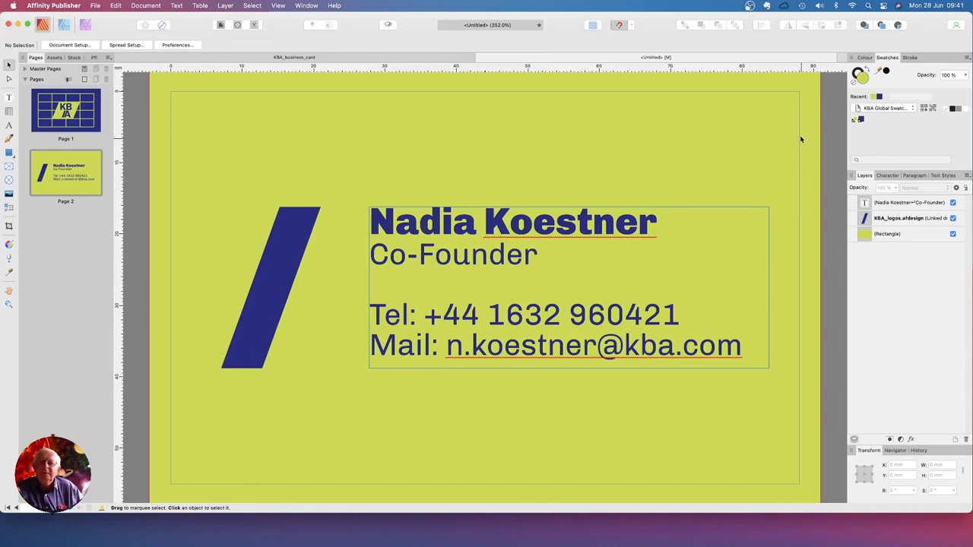
mouse_move(176, 119)
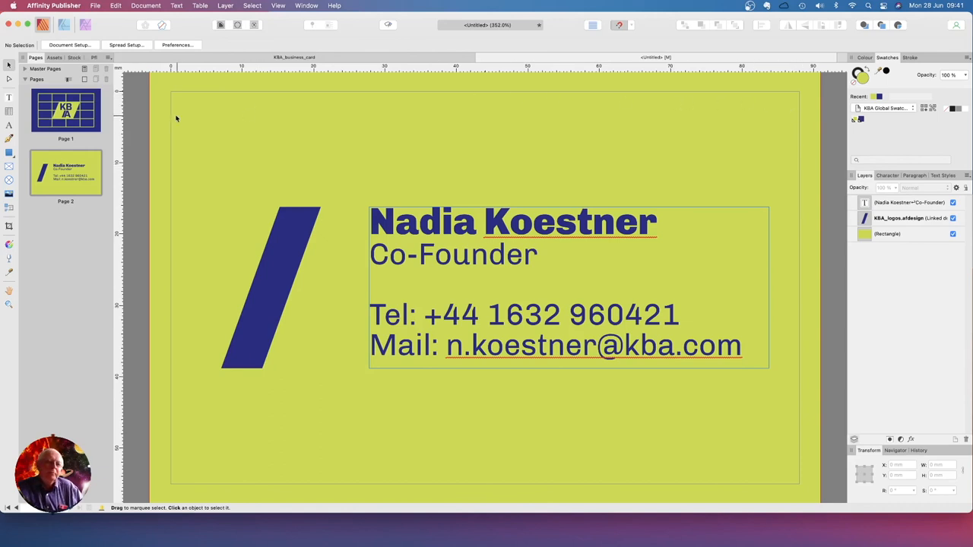
mouse_move(176, 262)
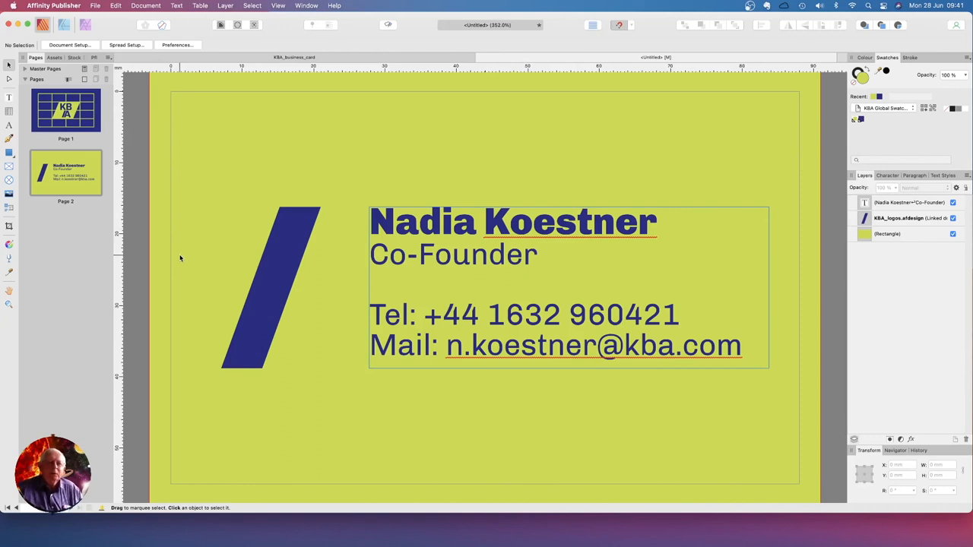
click(65, 110)
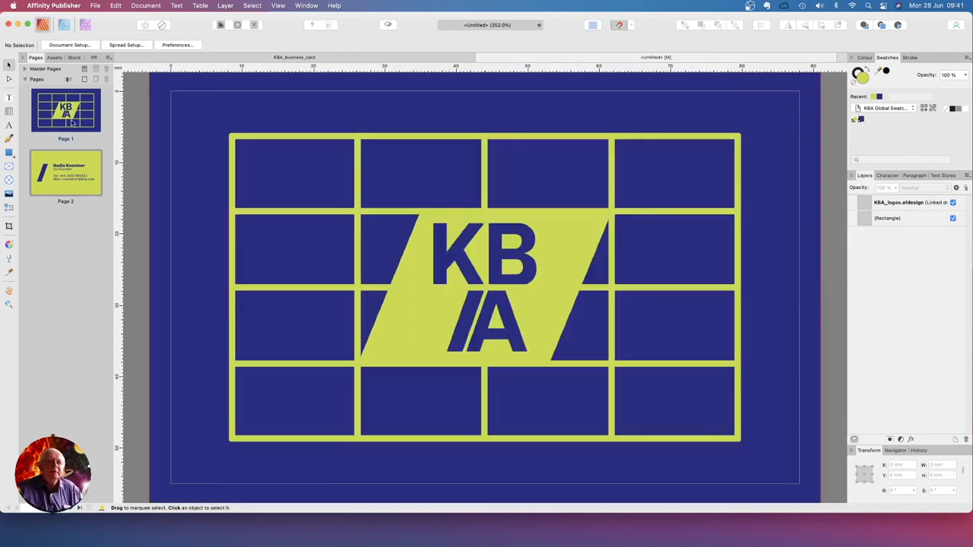
click(65, 173)
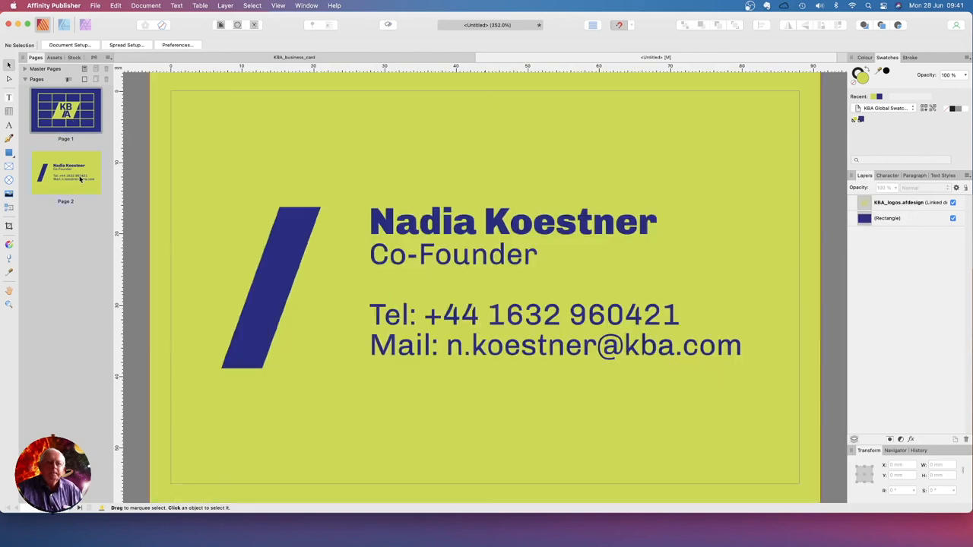